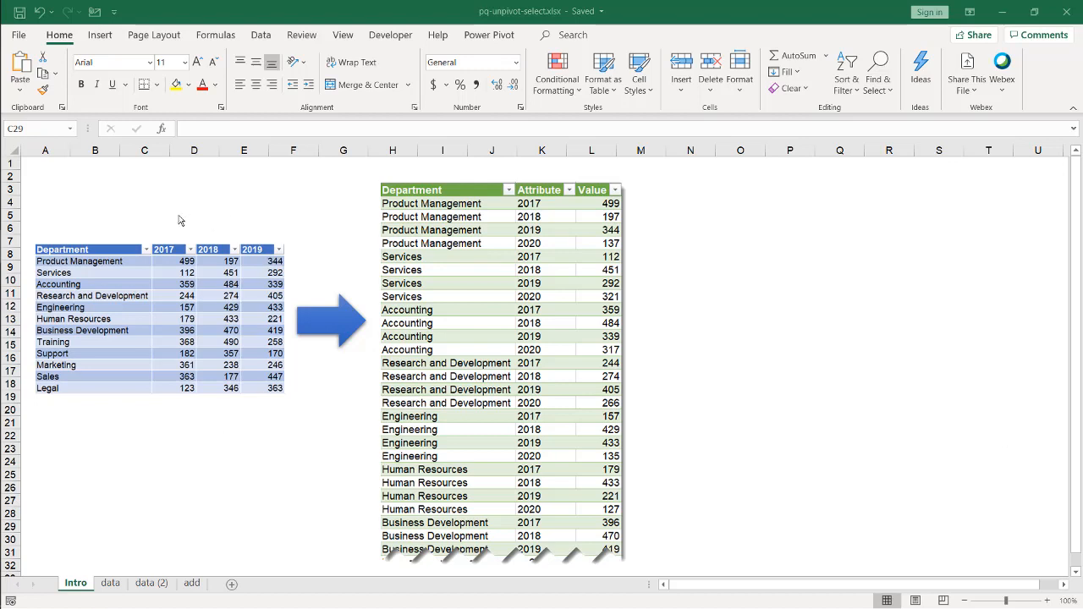
pyautogui.moveTo(190, 259)
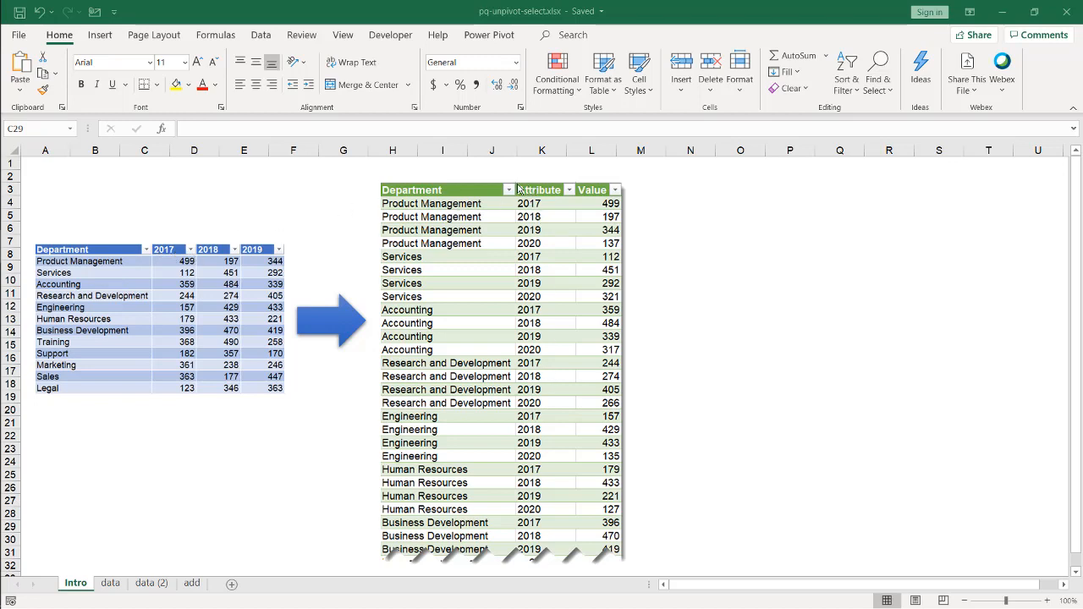
pyautogui.moveTo(599, 318)
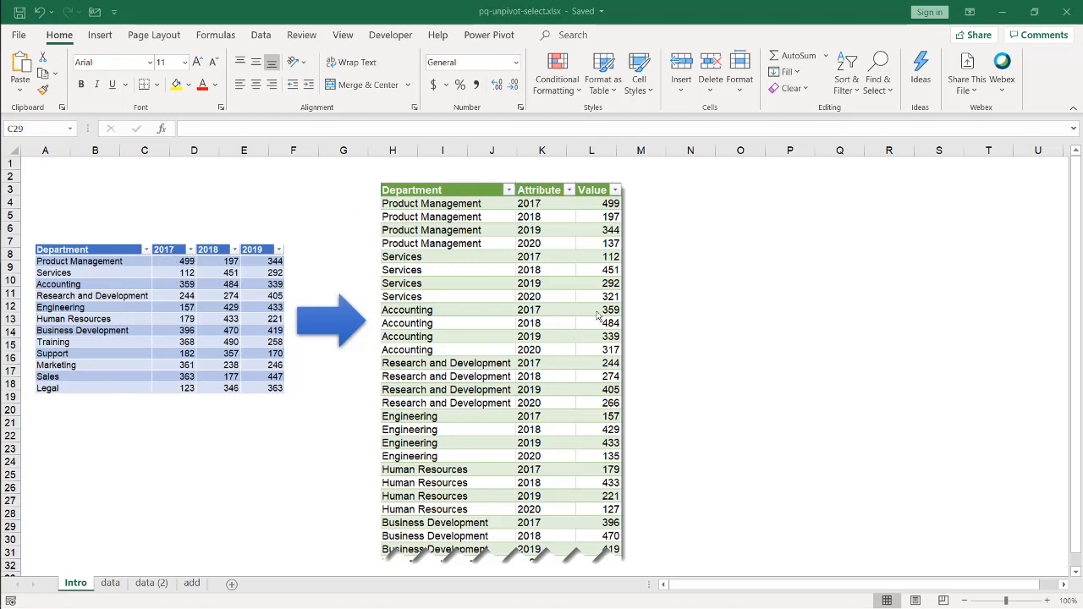
pyautogui.moveTo(698, 430)
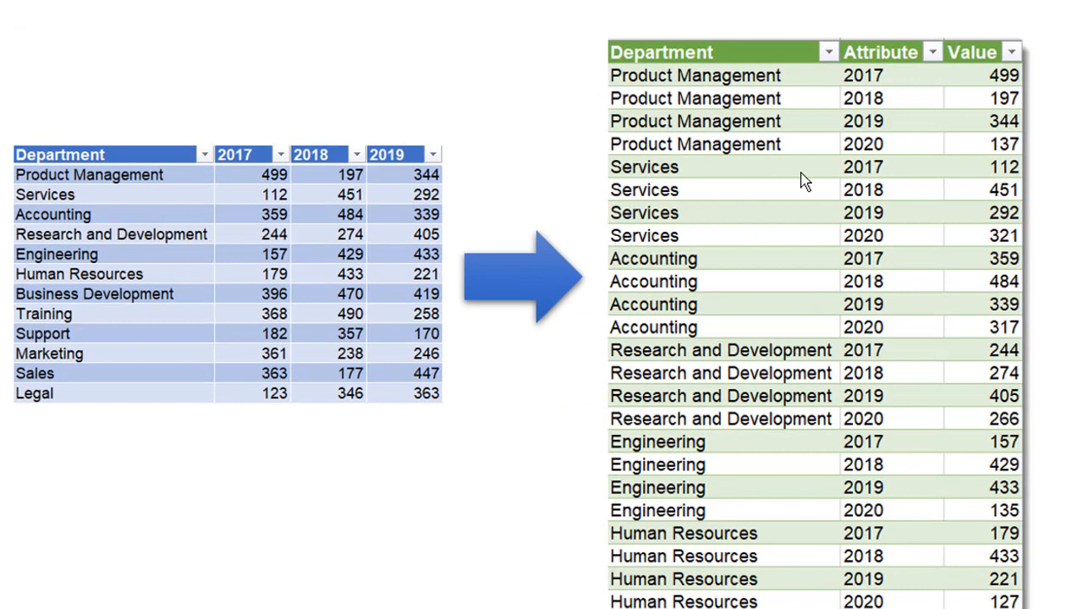
pyautogui.moveTo(929, 118)
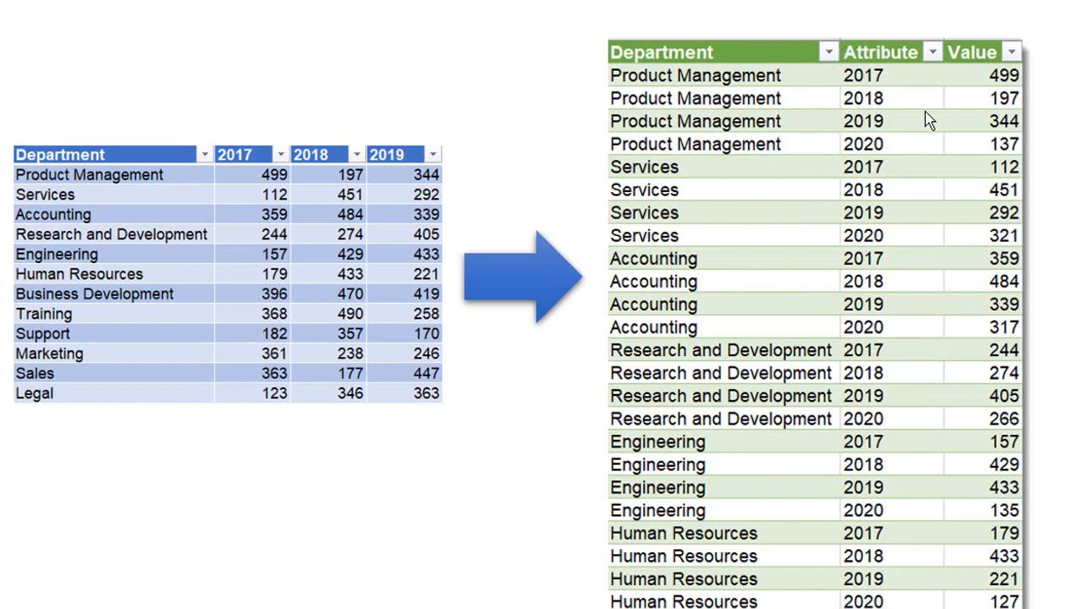
pyautogui.moveTo(804, 229)
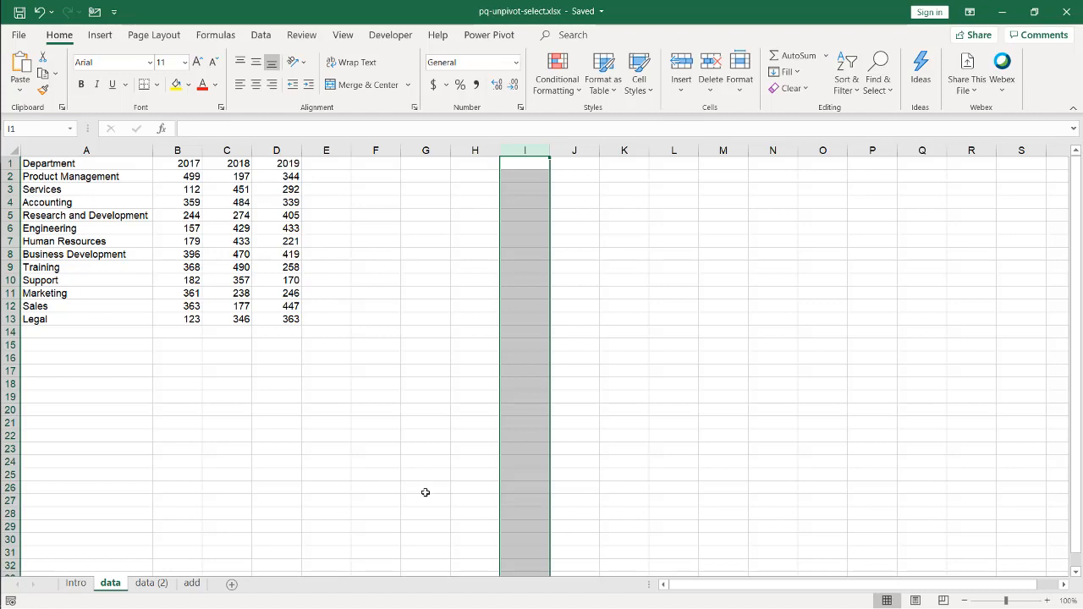
pyautogui.moveTo(262, 279)
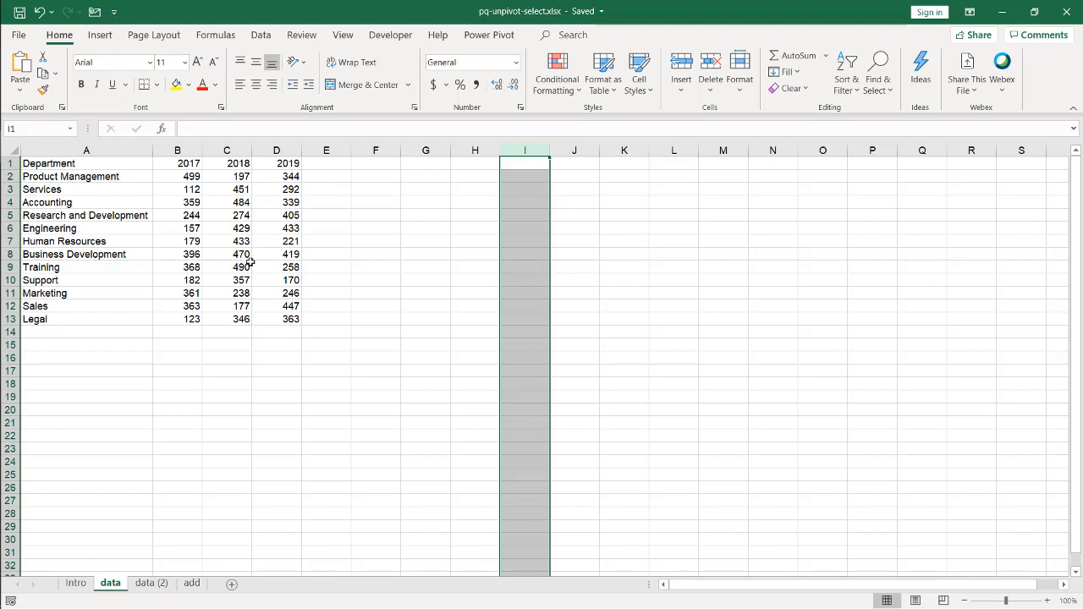
# - Load the Department-by-year range into Power Query as a table with a header row
pyautogui.click(176, 240)
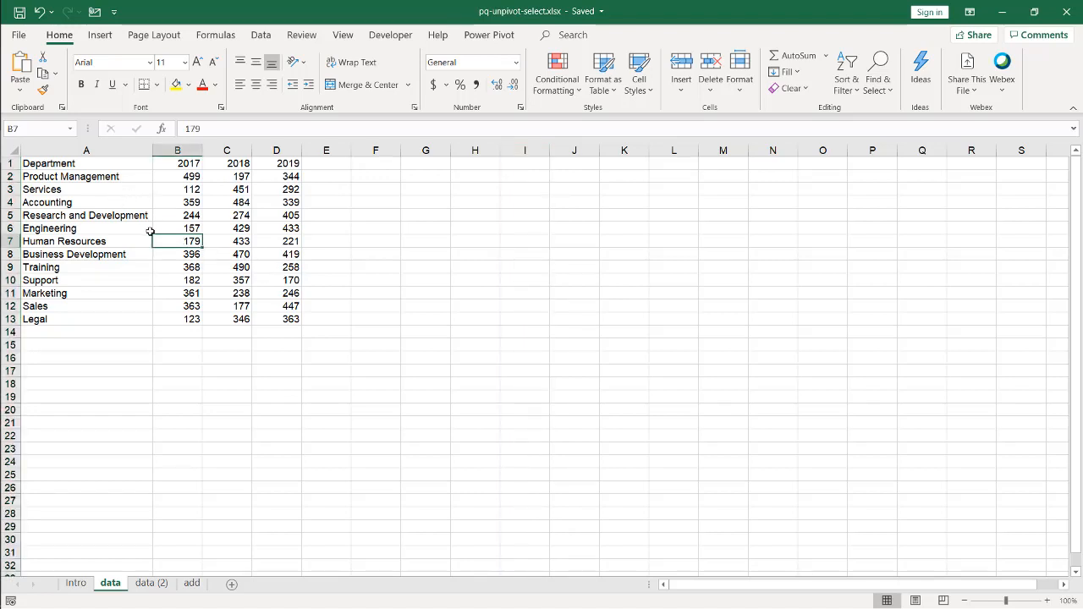
pyautogui.click(261, 34)
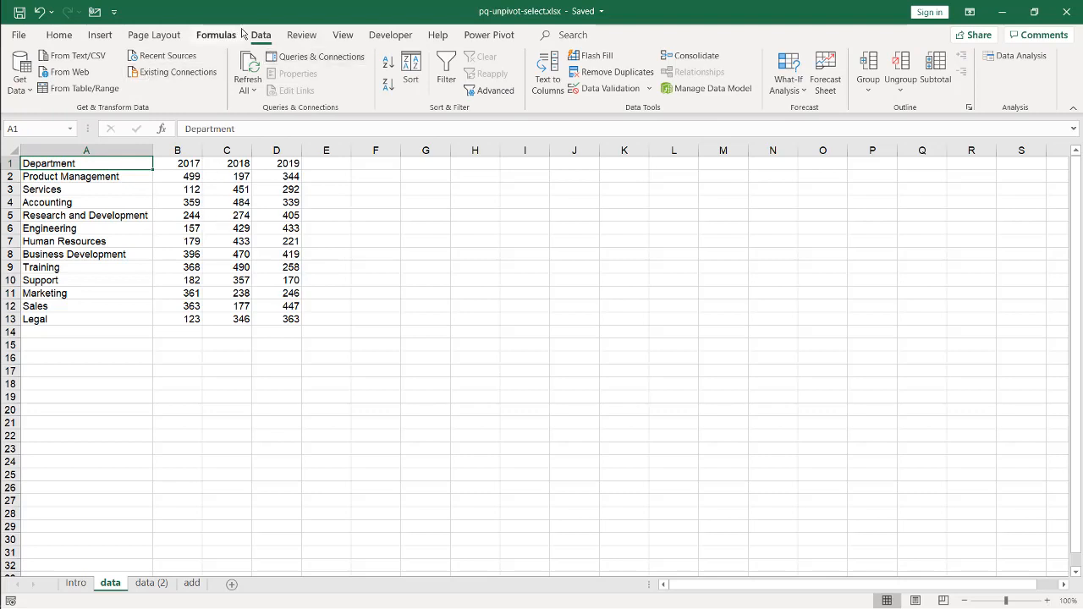
pyautogui.click(85, 88)
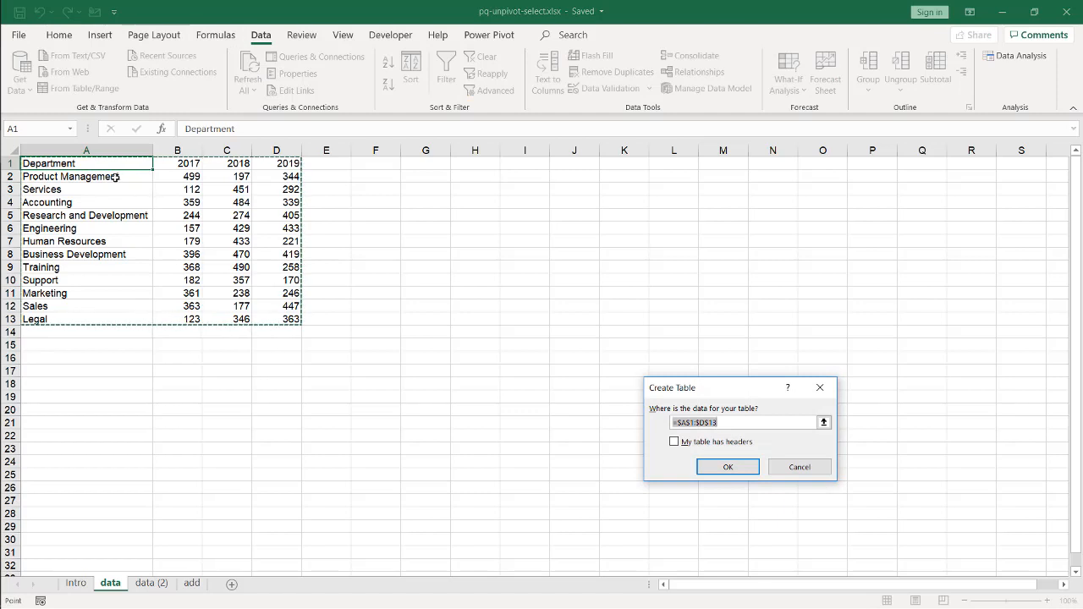
pyautogui.moveTo(132, 213)
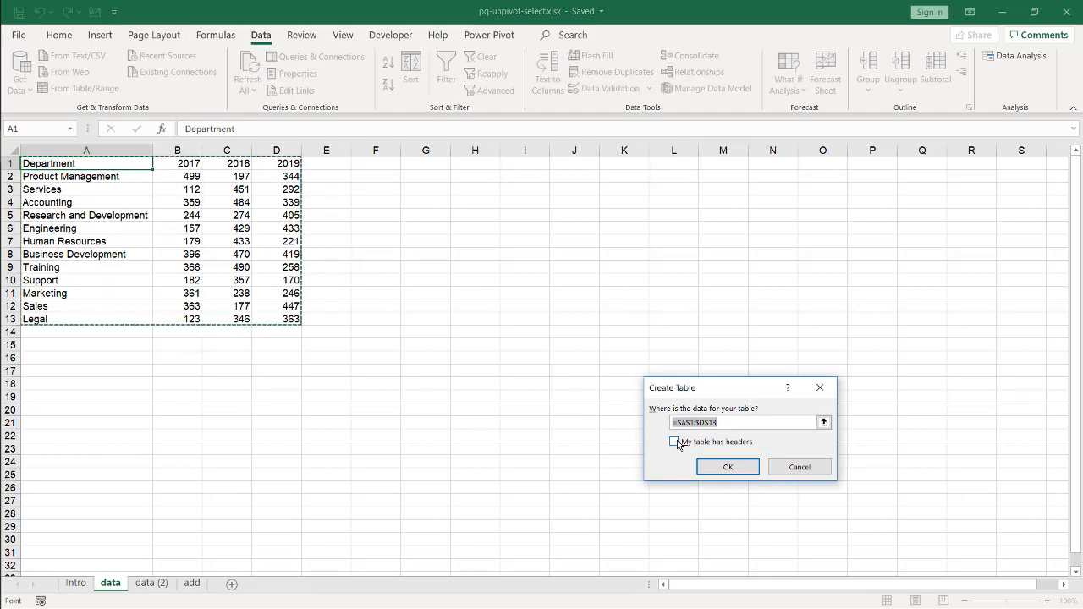
pyautogui.click(728, 468)
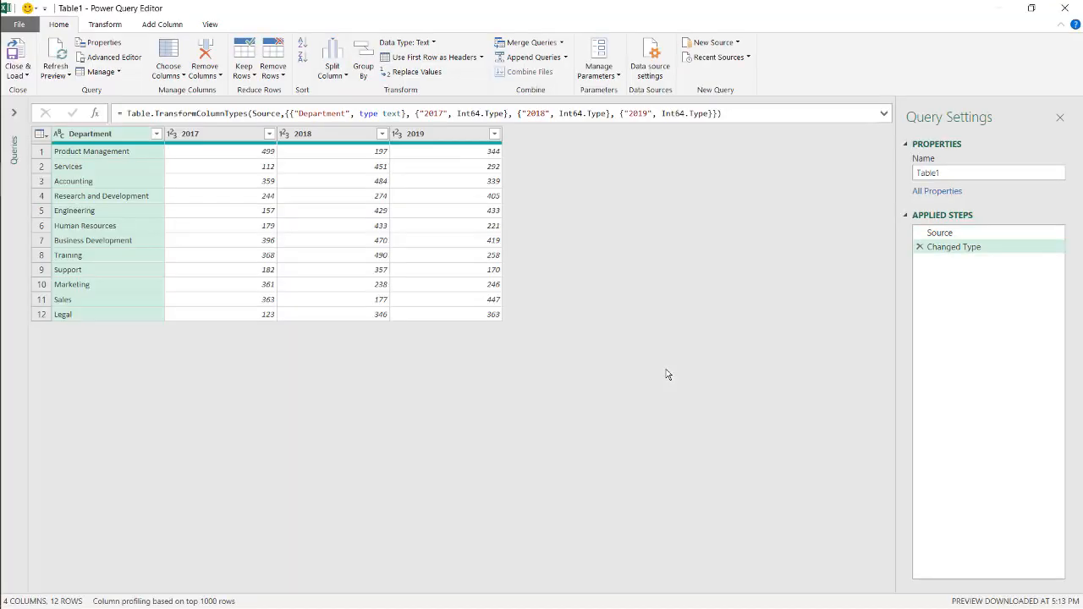
pyautogui.moveTo(337, 247)
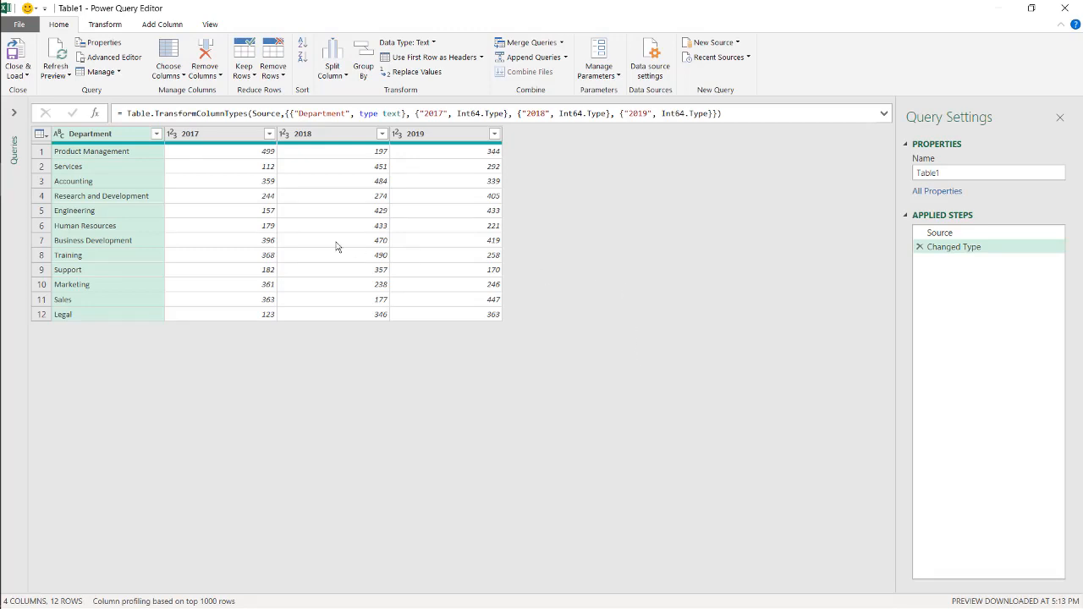
pyautogui.moveTo(257, 167)
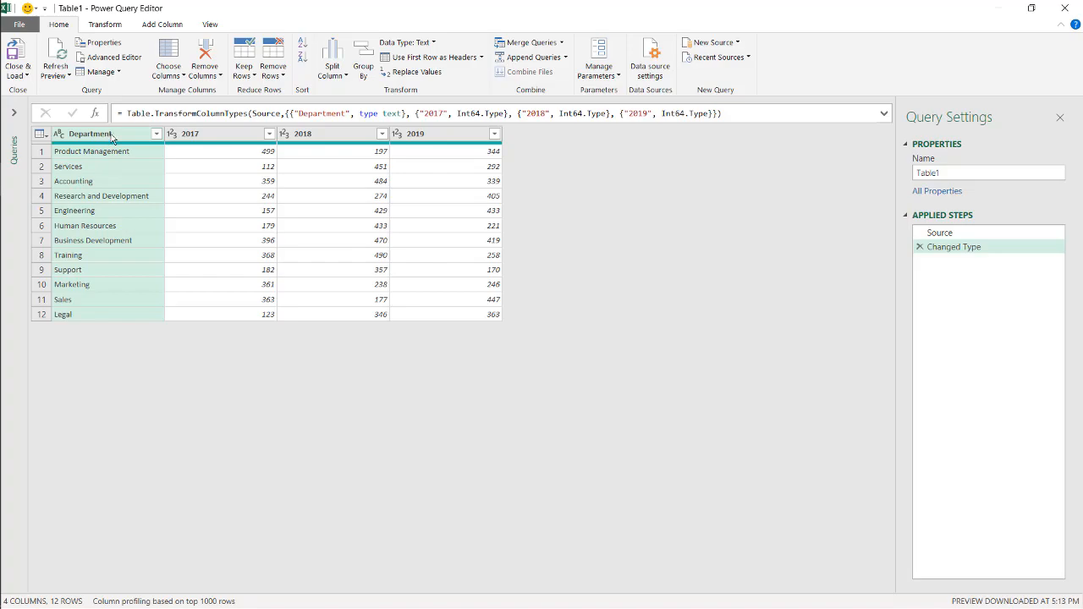
pyautogui.moveTo(93, 139)
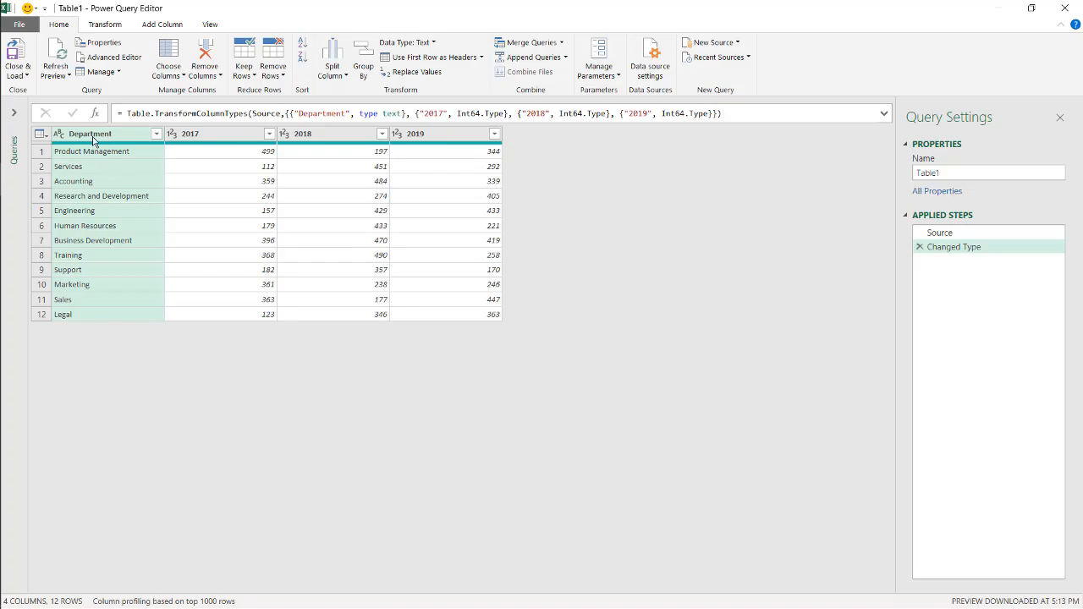
# - Unpivot every column other than Department into Attribute/Value rows
pyautogui.rightClick(91, 134)
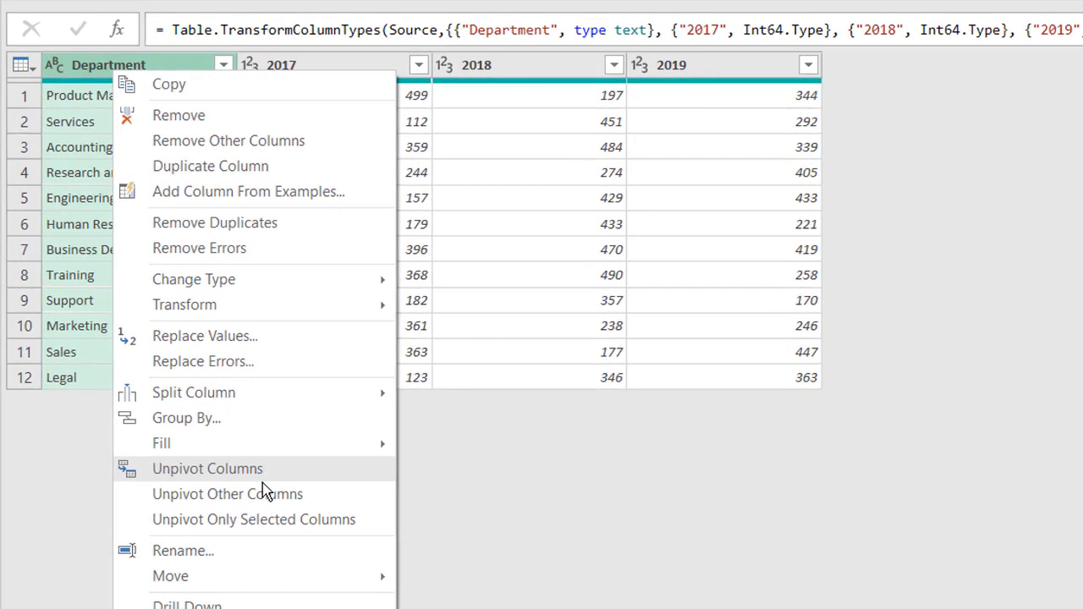
pyautogui.moveTo(303, 71)
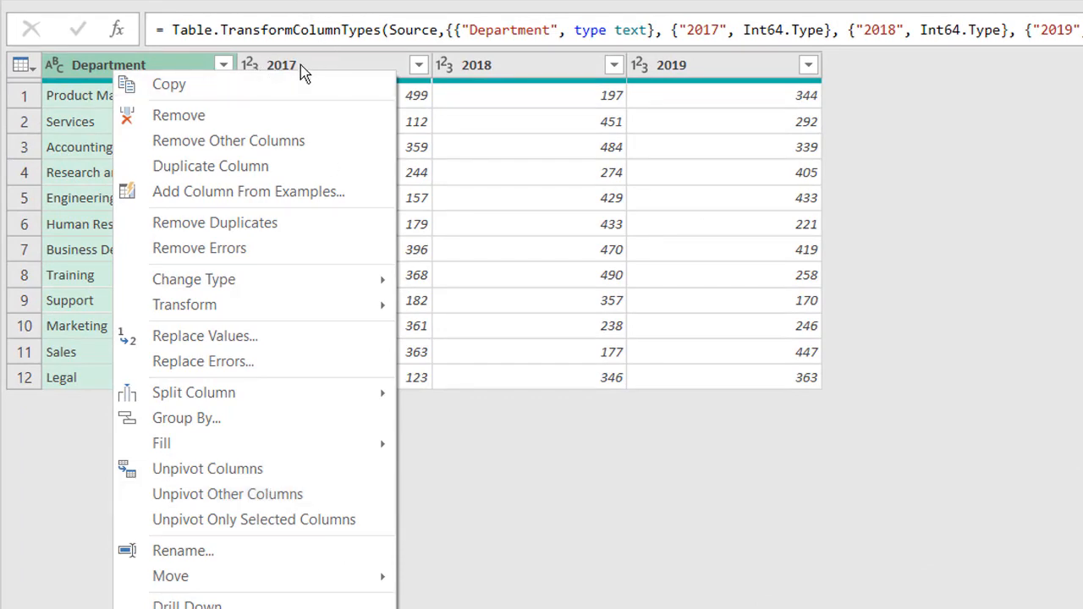
pyautogui.moveTo(330, 392)
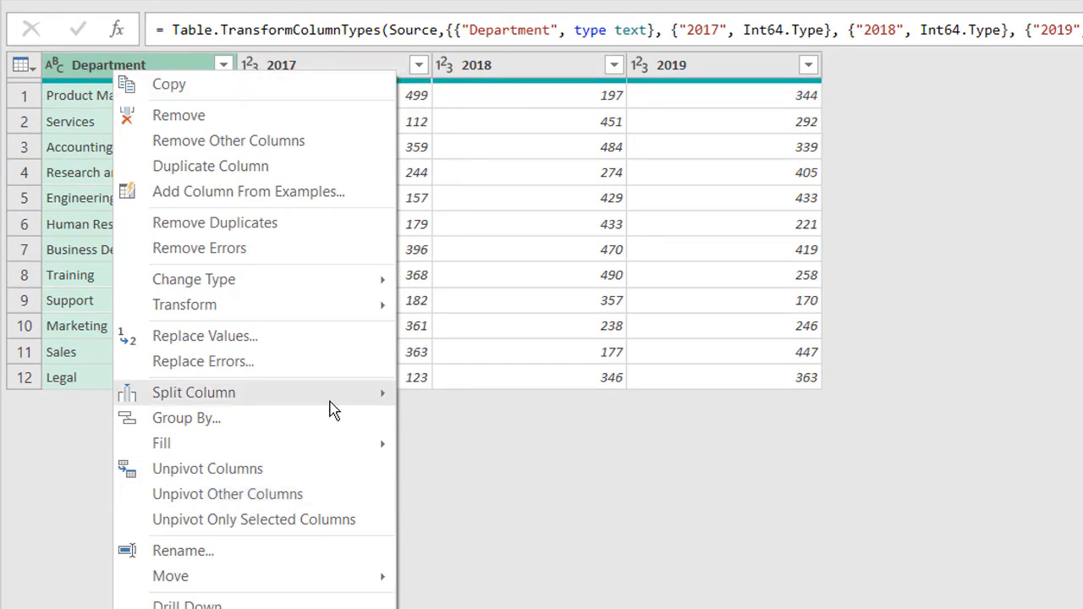
pyautogui.click(227, 494)
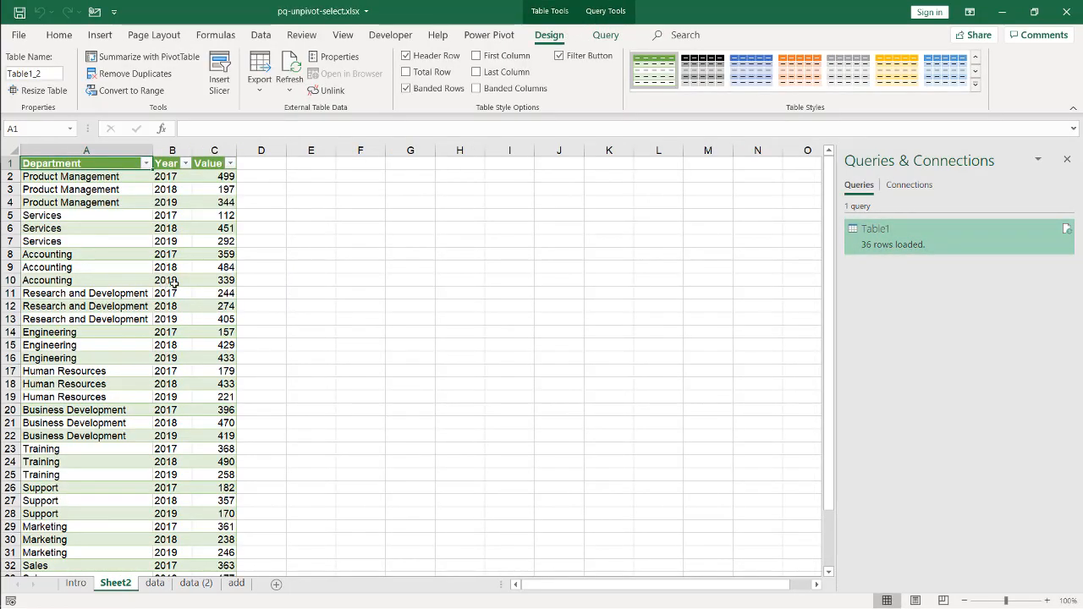
# - Reopen Table1 for editing and step back to the Changed Type step before the unpivot
pyautogui.click(876, 229)
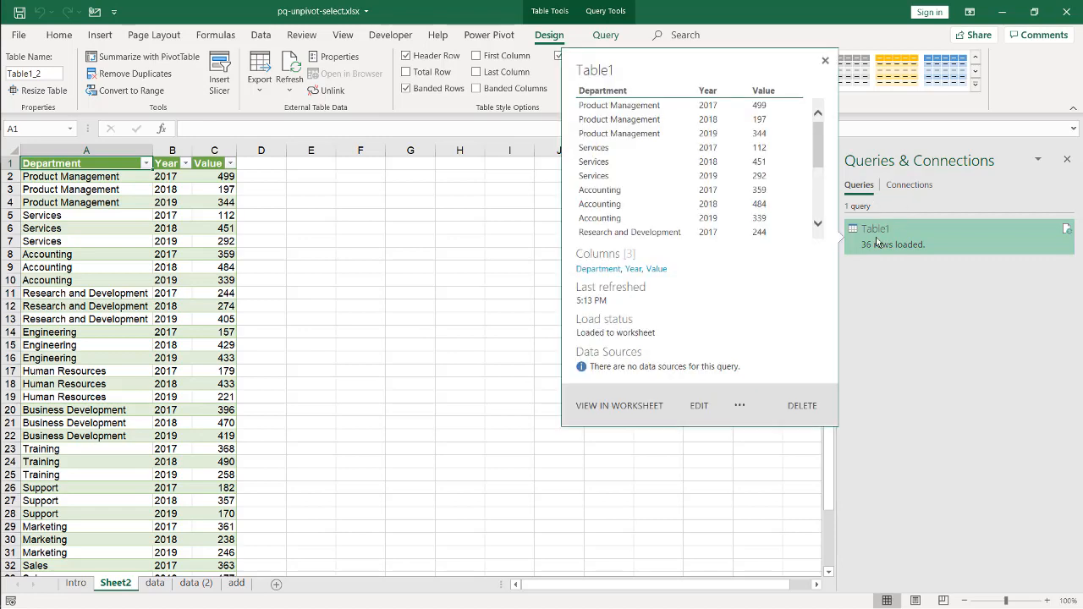
pyautogui.click(699, 406)
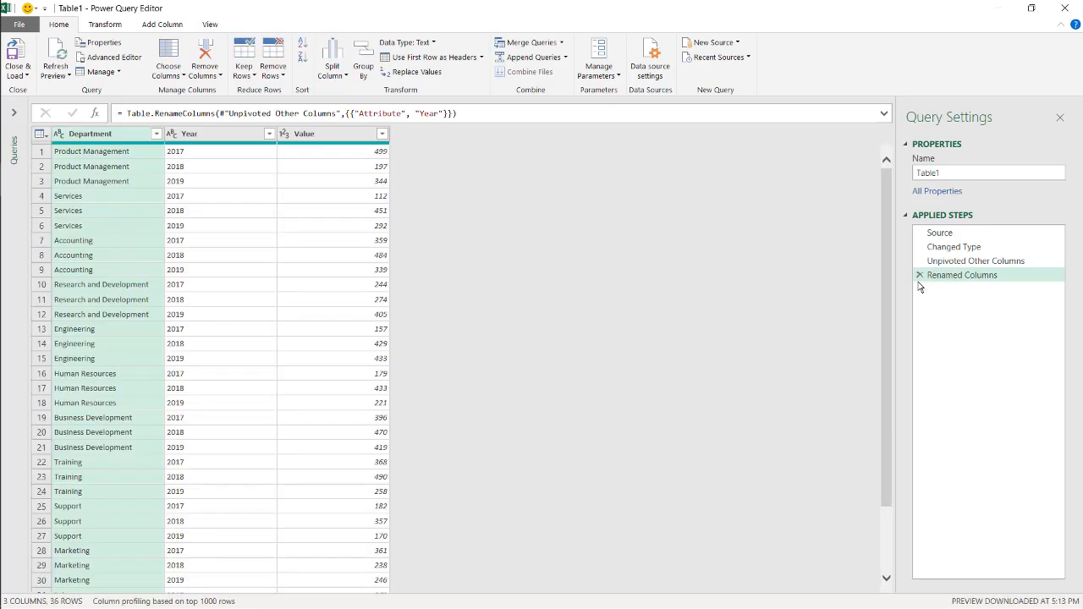
pyautogui.click(975, 261)
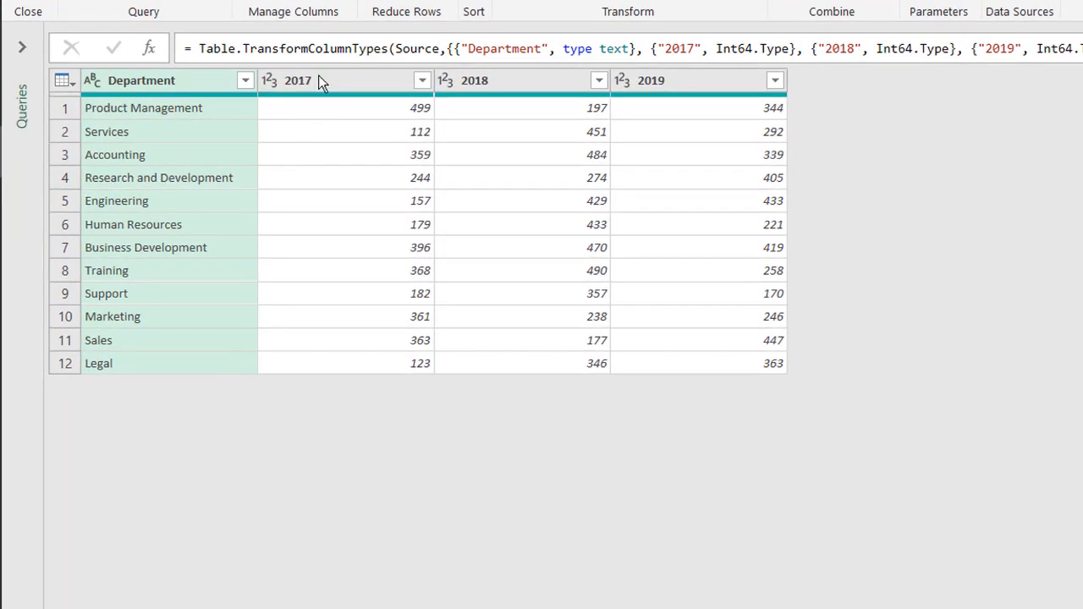
# - Unpivot the selected 2017–2019 columns, name the attribute column Year, and load to the sheet
pyautogui.click(297, 80)
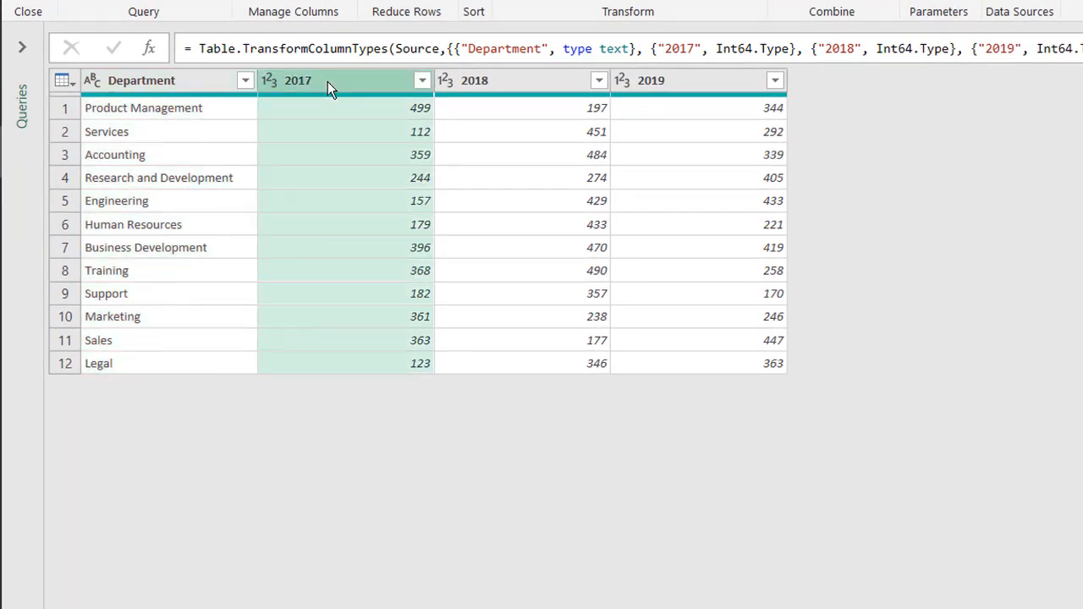
pyautogui.press('shift')
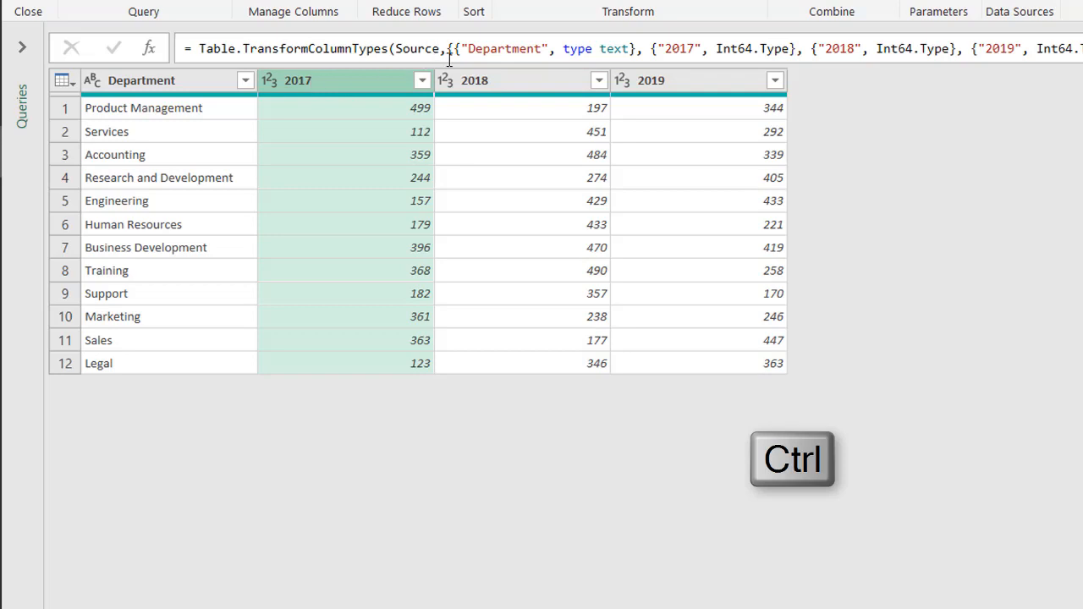
pyautogui.click(652, 79)
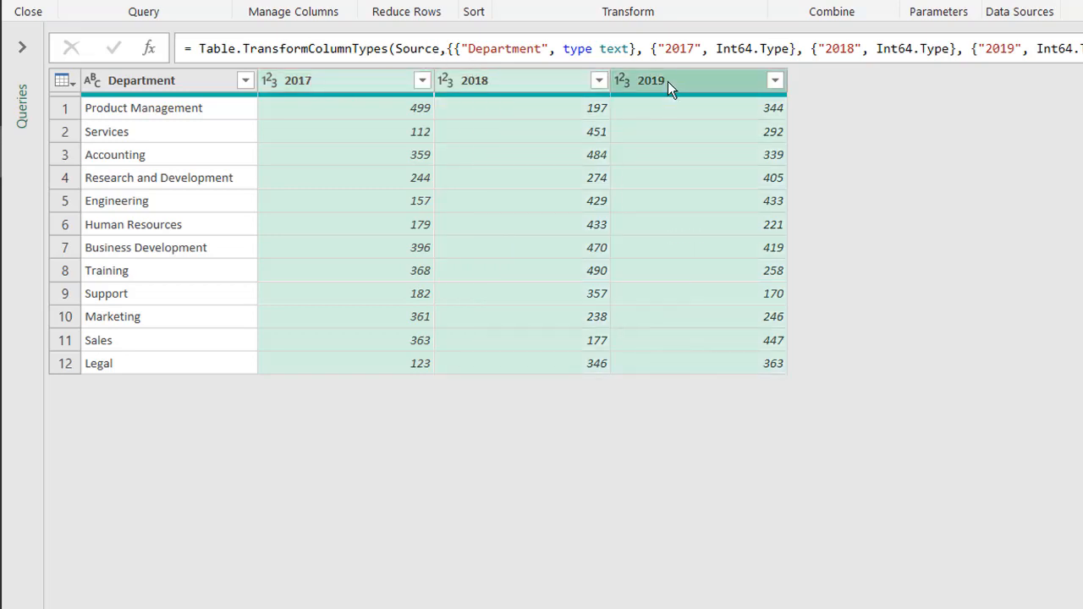
pyautogui.rightClick(668, 81)
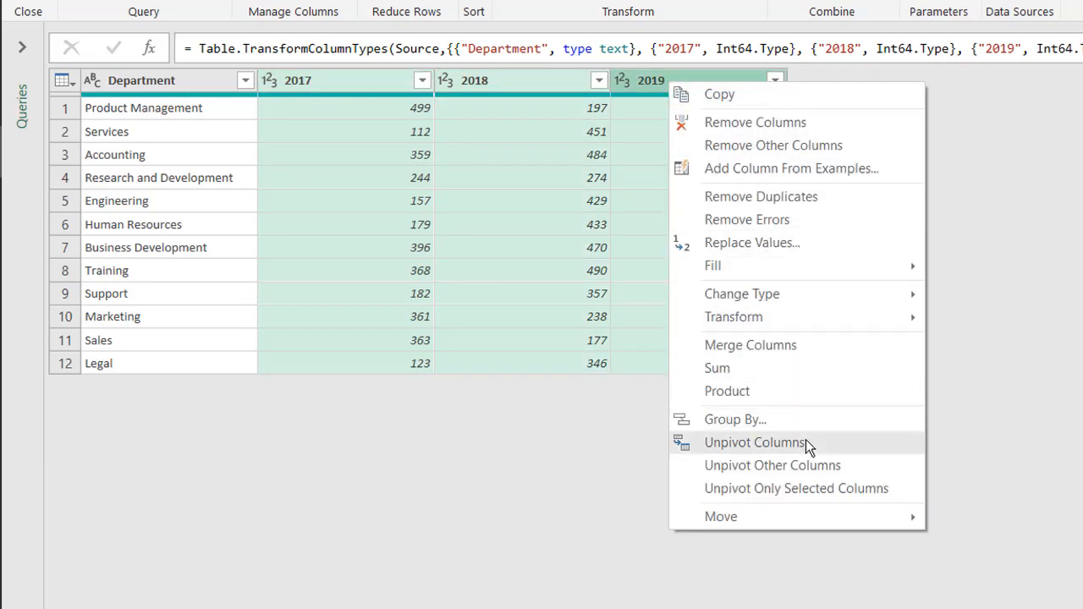
pyautogui.click(772, 465)
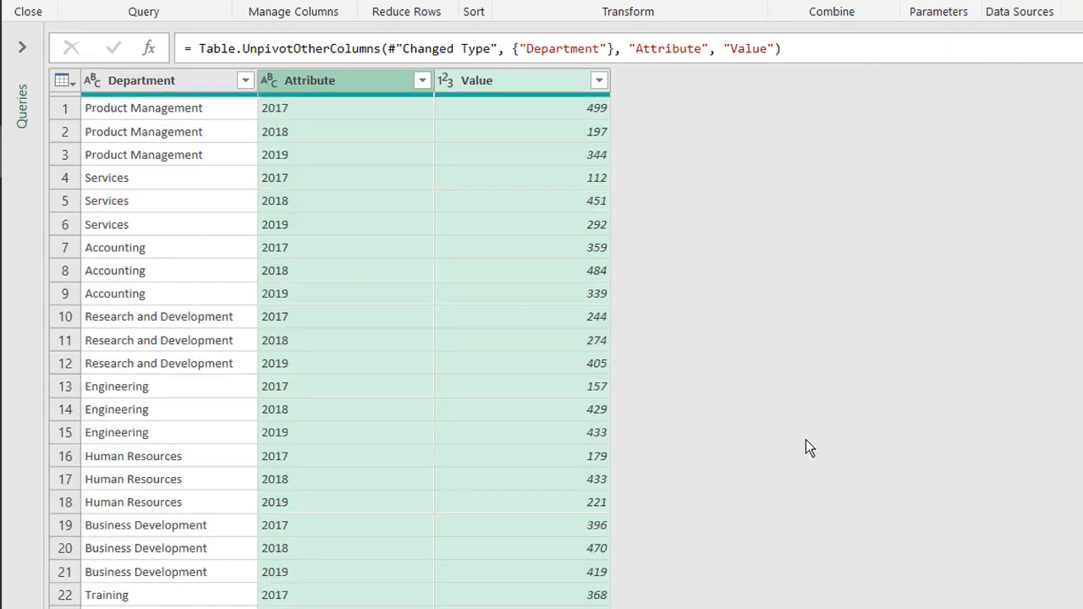
pyautogui.moveTo(346, 99)
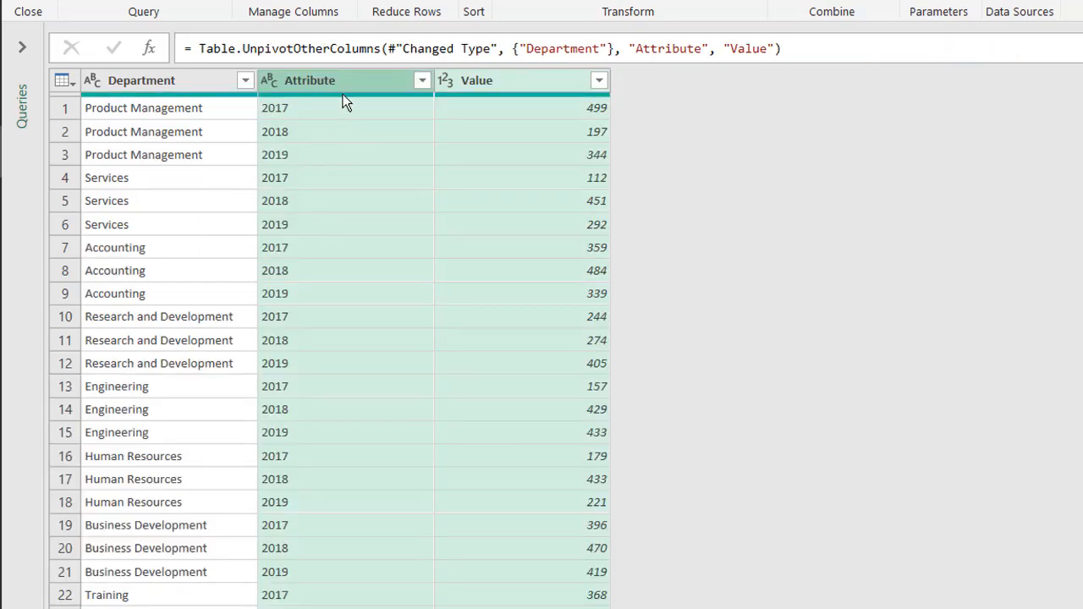
pyautogui.write('Year')
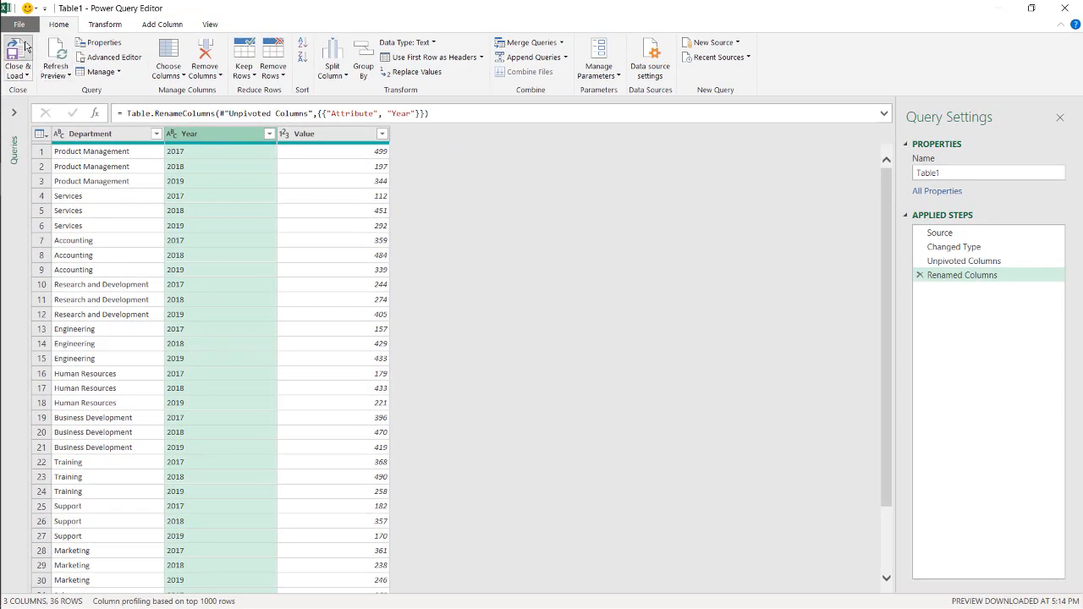
pyautogui.click(17, 54)
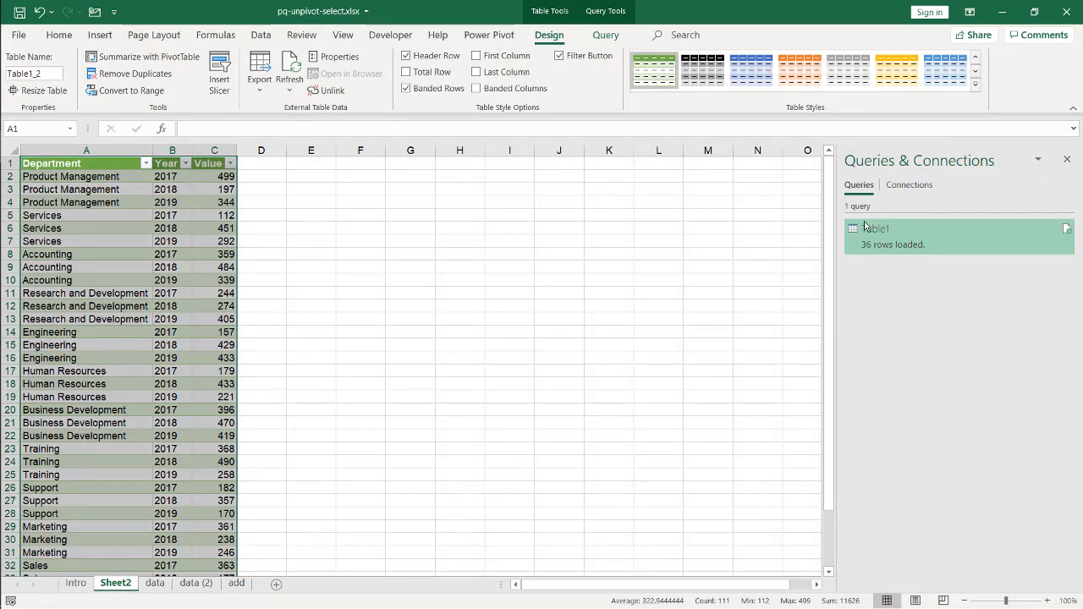
# - Reopen the query, step back before the unpivot and clear the later steps
pyautogui.doubleClick(876, 229)
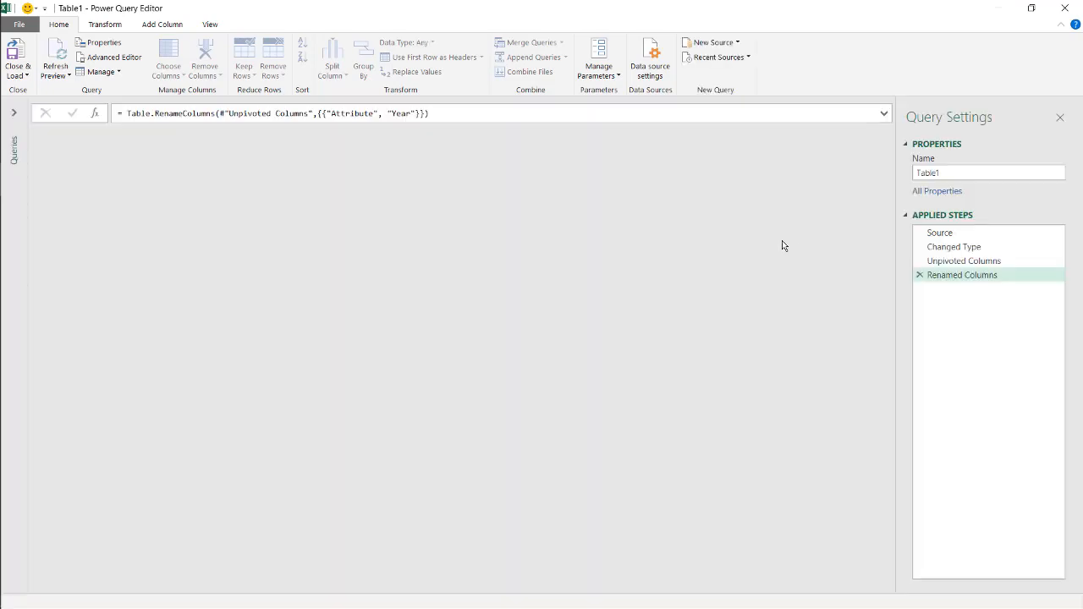
pyautogui.click(965, 261)
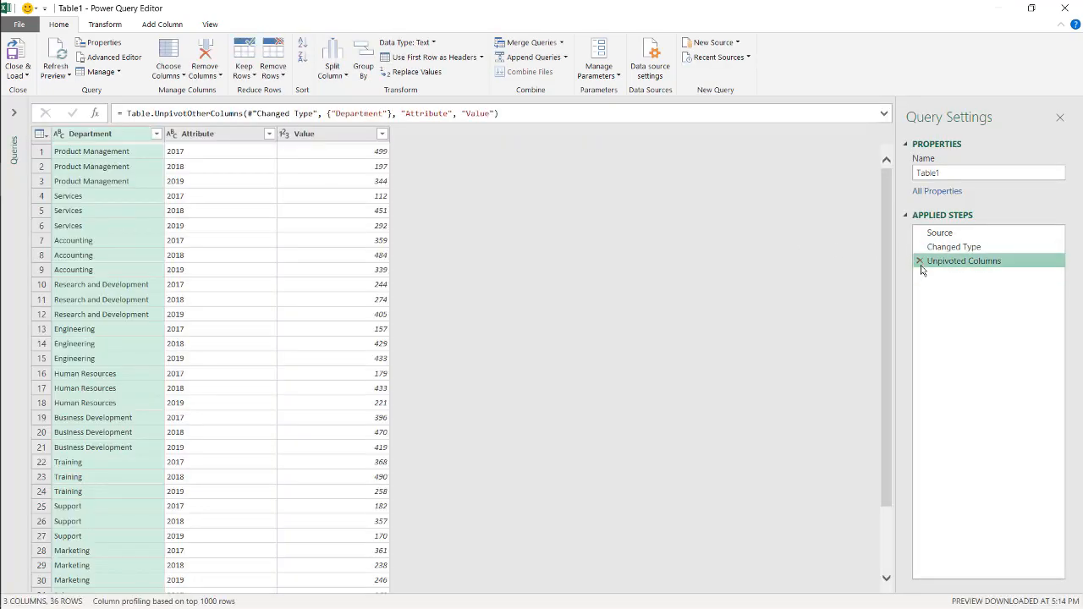
pyautogui.click(919, 260)
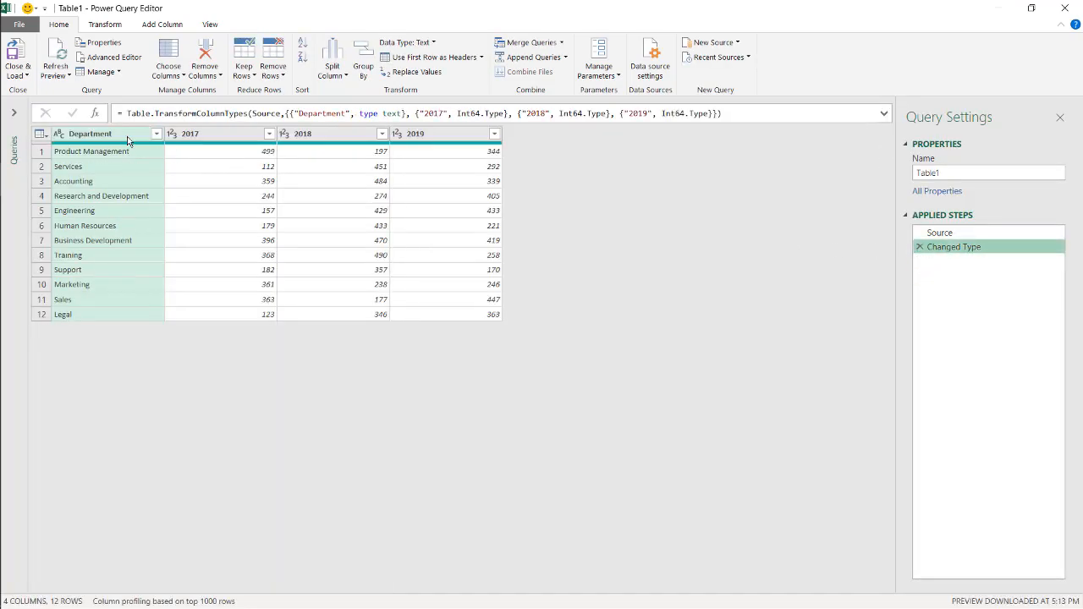
pyautogui.rightClick(91, 134)
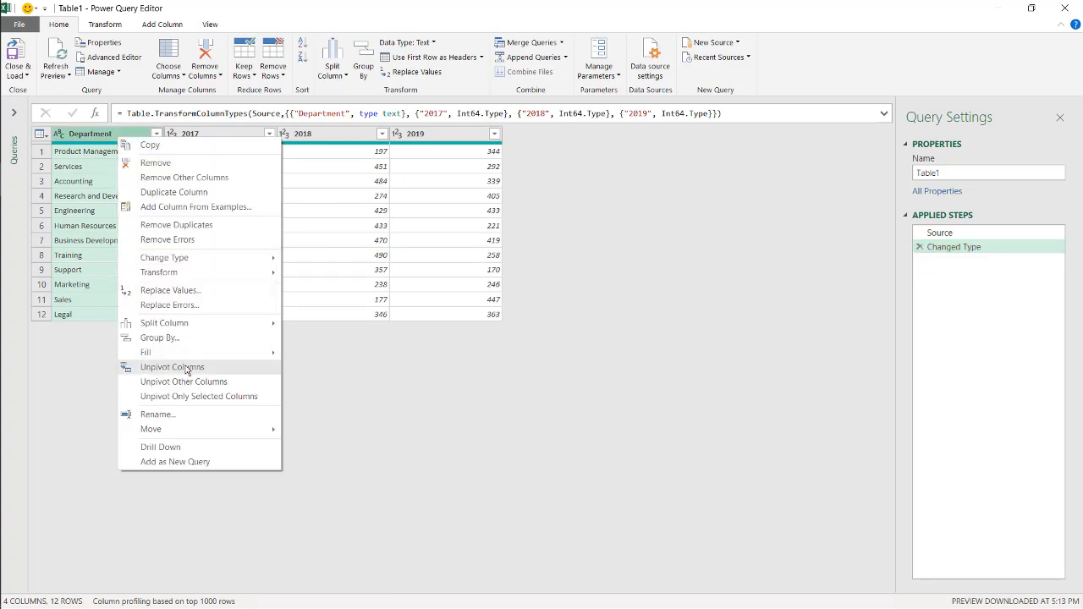
pyautogui.click(183, 382)
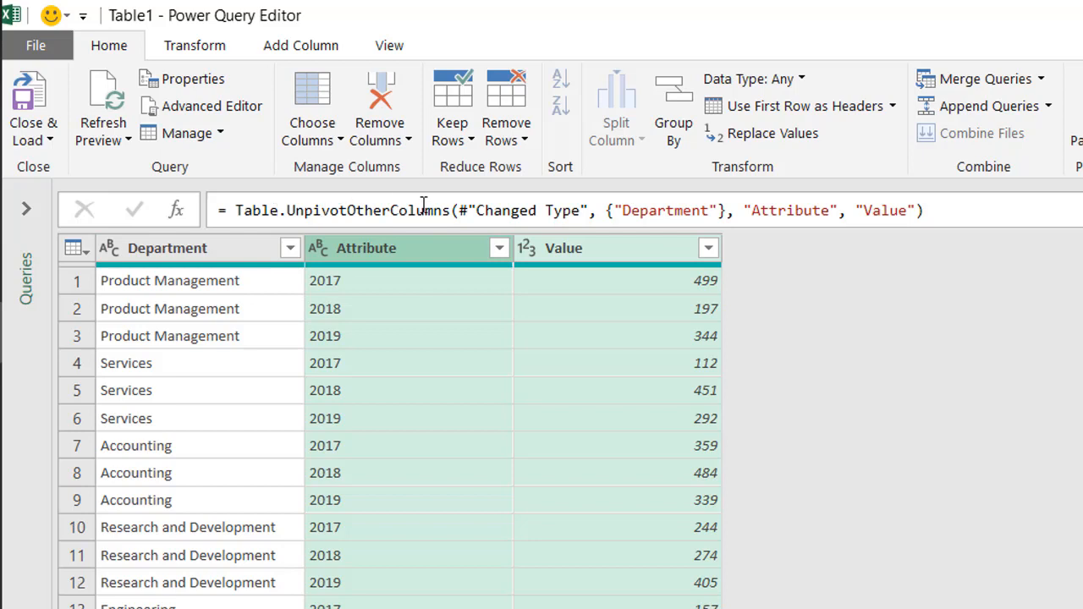
pyautogui.moveTo(835, 410)
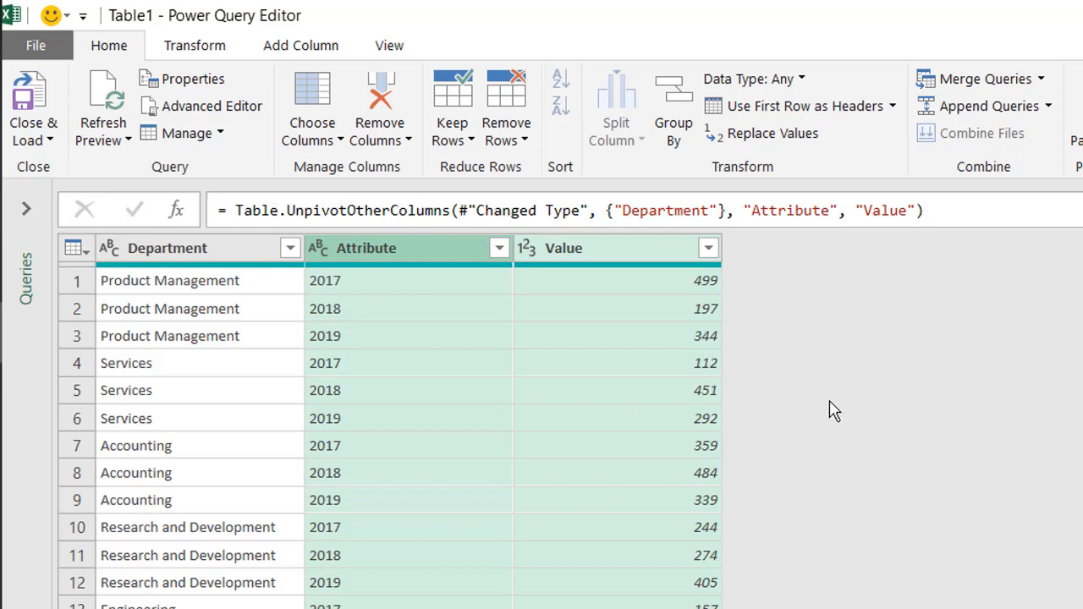
pyautogui.moveTo(186, 257)
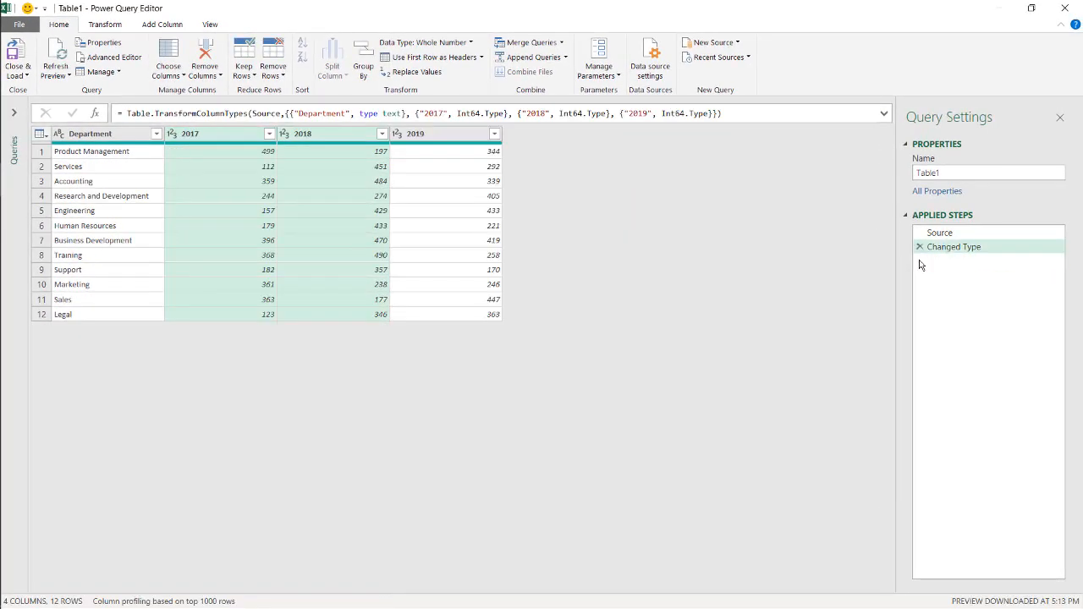
# - Unpivot the 2017–2019 columns into Attribute/Value rows and load the 36 rows to Excel
pyautogui.click(204, 132)
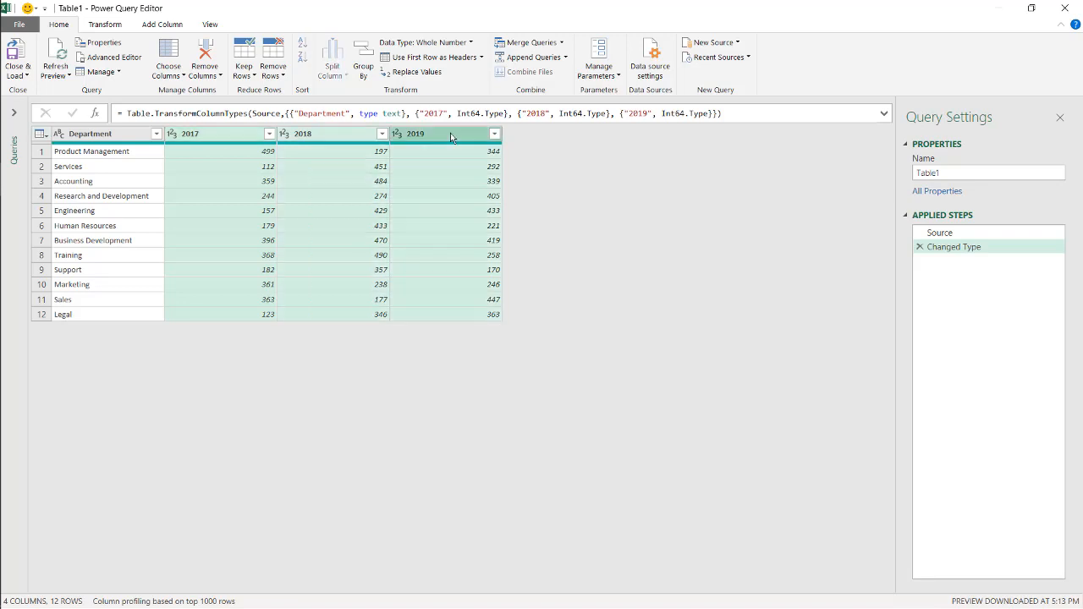
pyautogui.rightClick(440, 133)
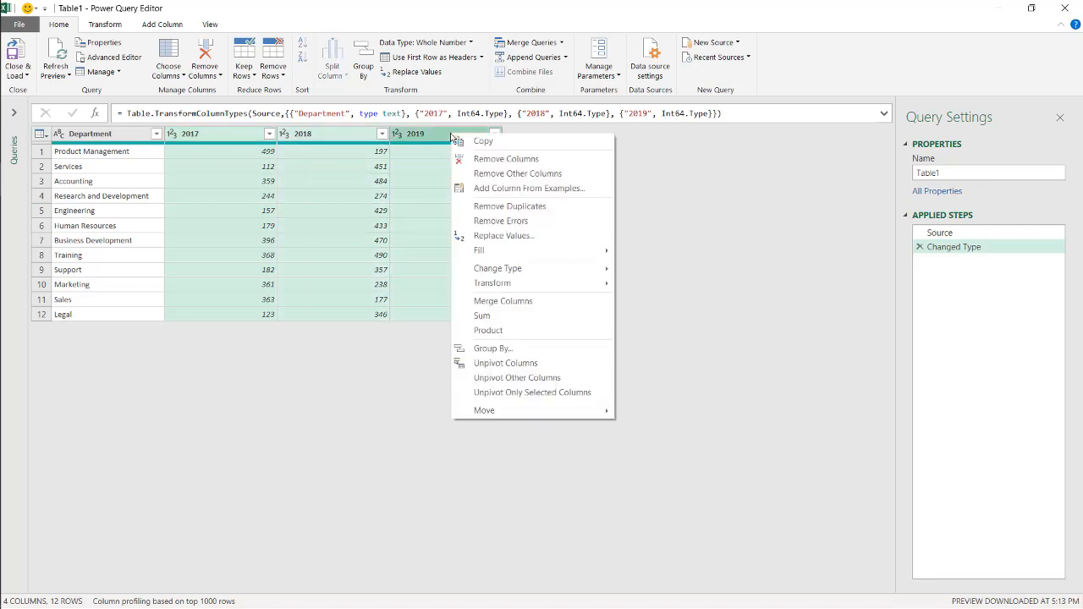
pyautogui.moveTo(504, 362)
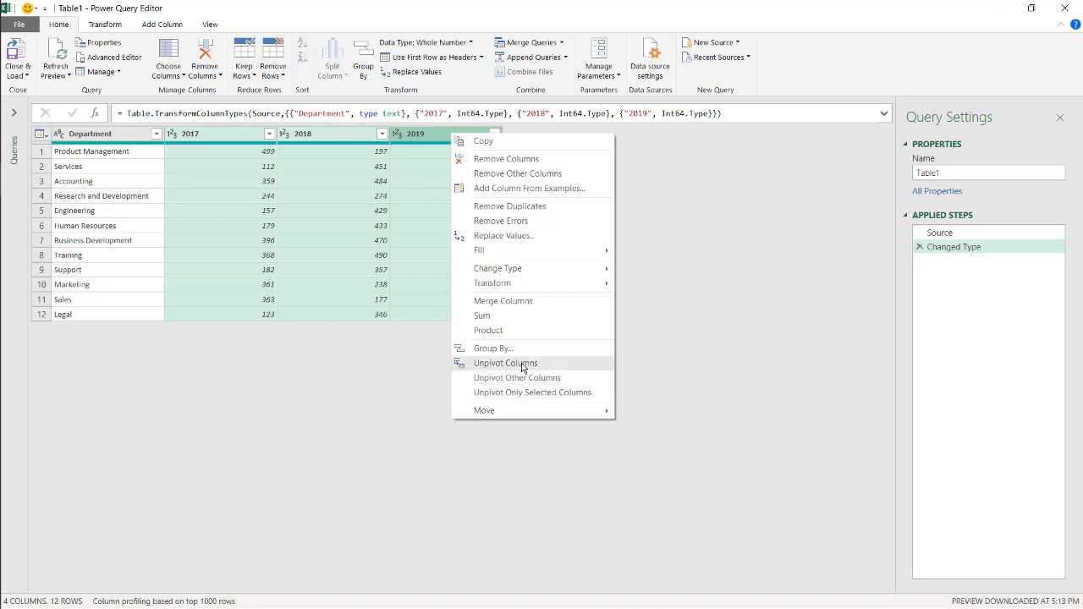
pyautogui.click(505, 362)
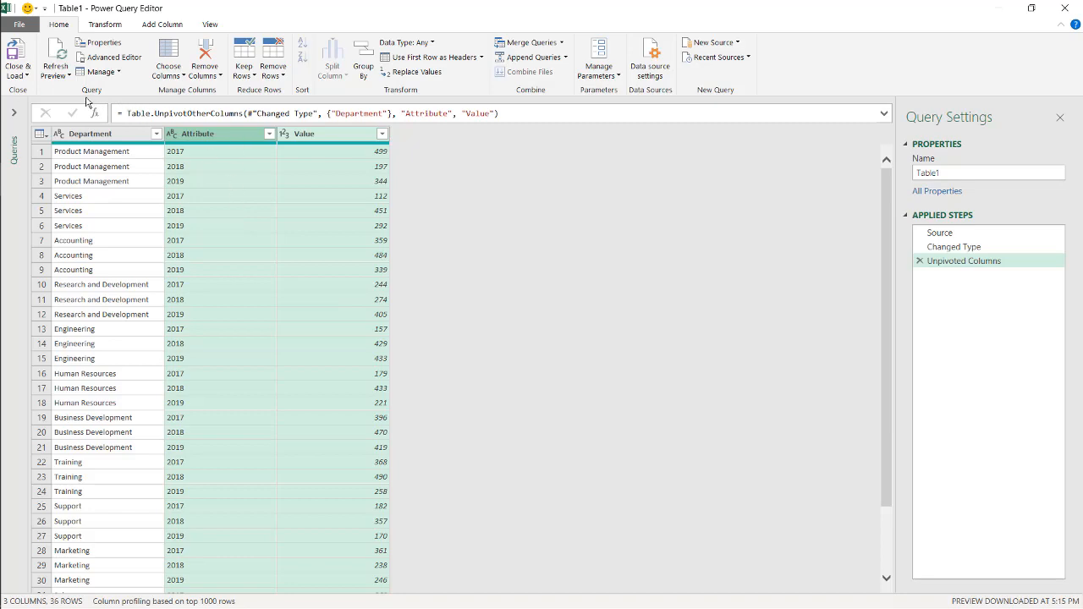
pyautogui.click(17, 59)
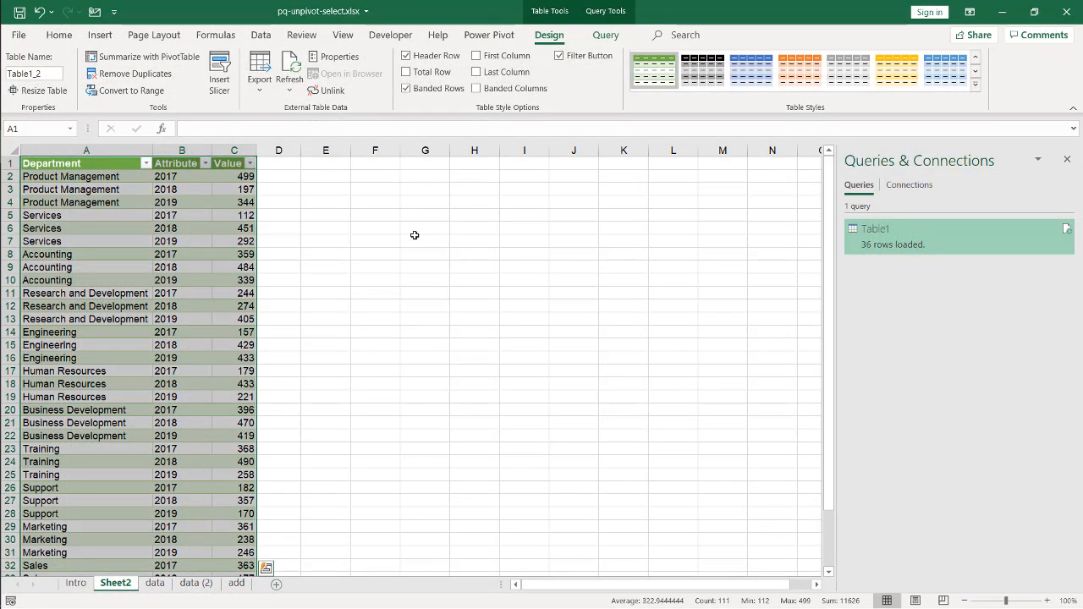
# - Copy the 2020 column of figures from the add sheet for pasting next to 2019
pyautogui.click(156, 582)
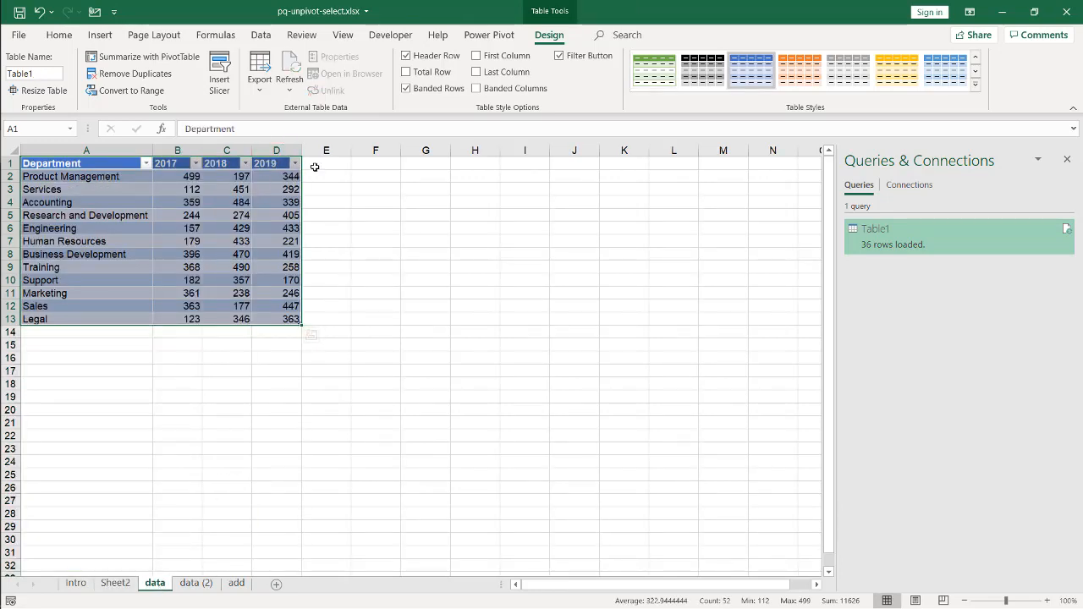
pyautogui.click(235, 582)
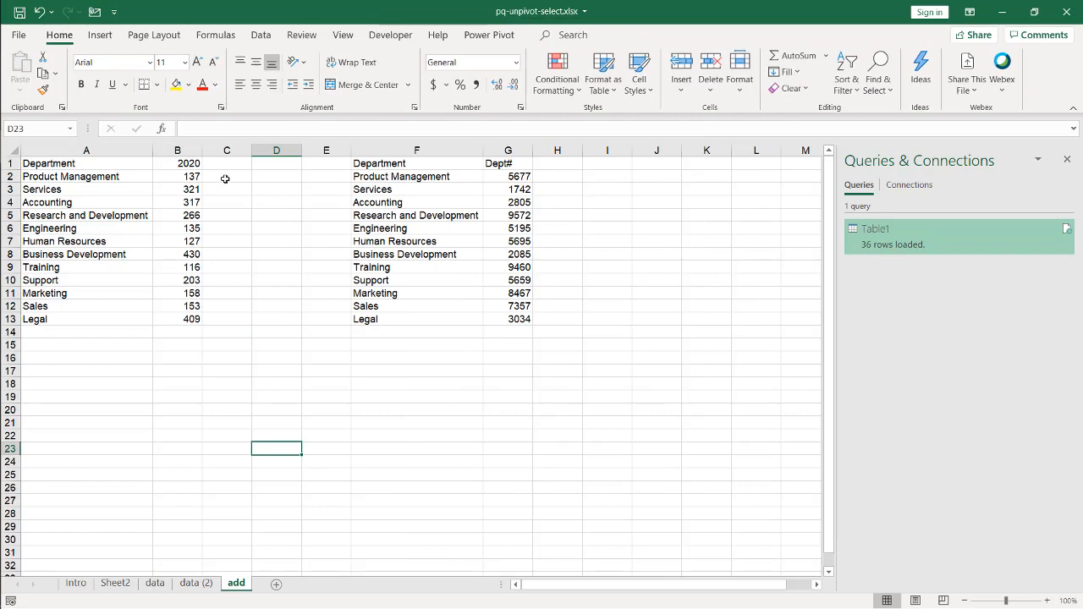
pyautogui.press('ctrl+c')
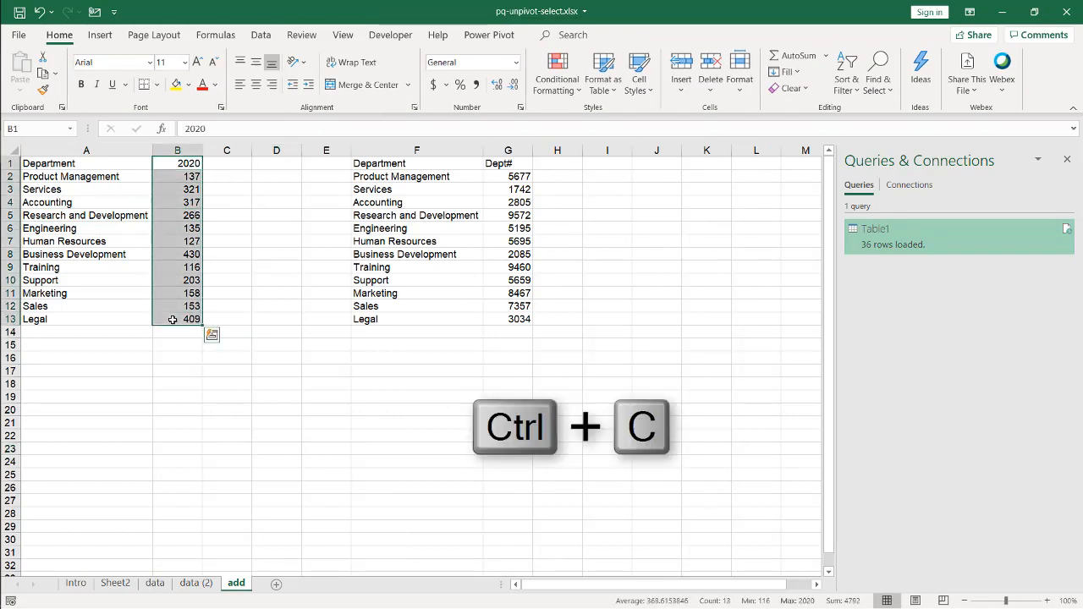
pyautogui.click(155, 582)
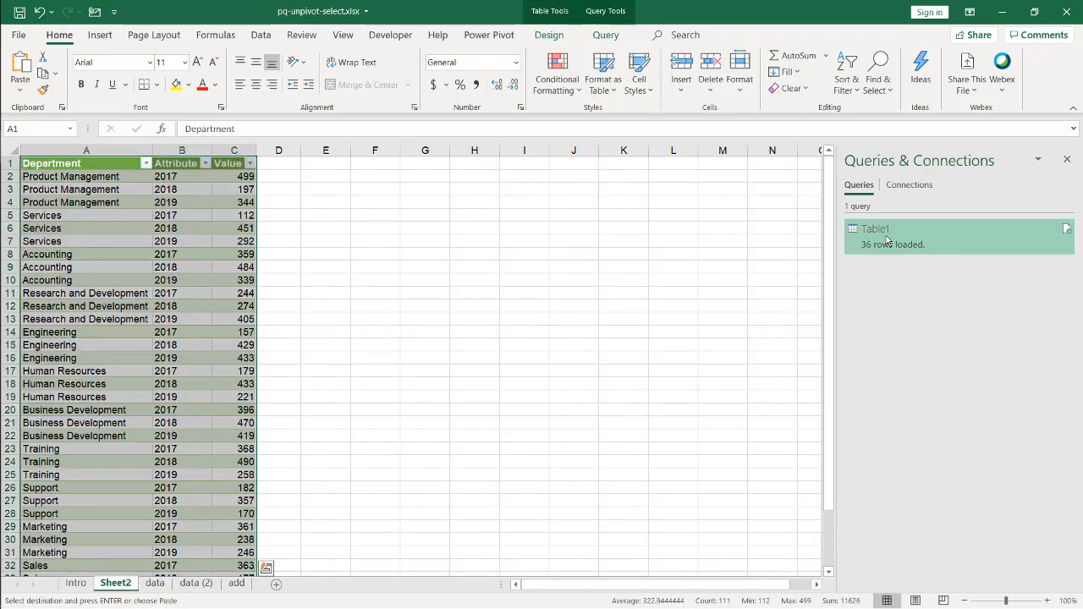
# - Refresh the query's Source preview so the 2020 column appears in the unpivoted rows
pyautogui.doubleClick(876, 228)
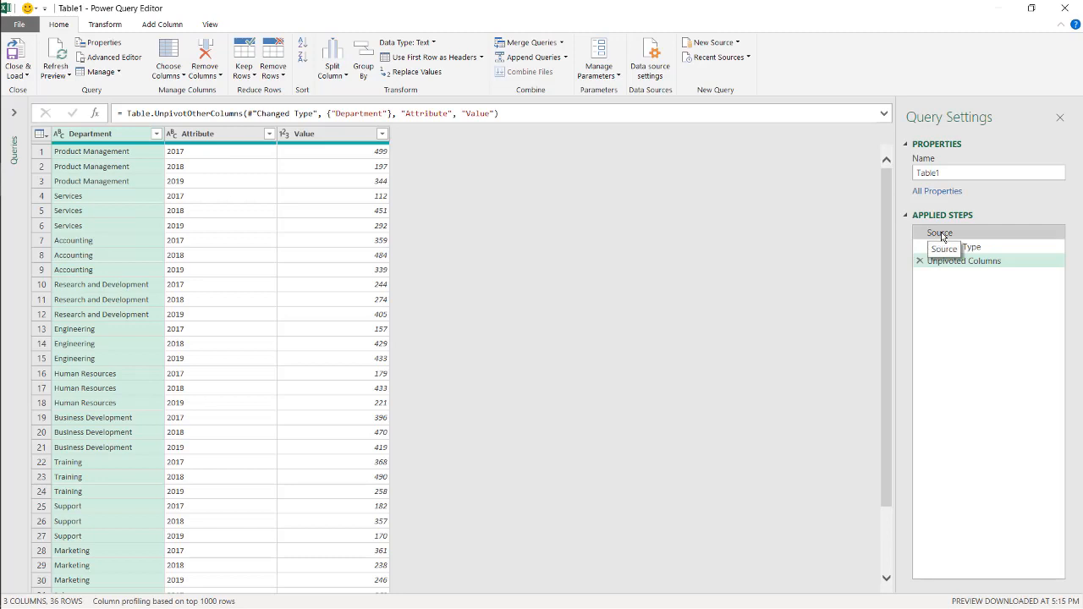
pyautogui.click(939, 234)
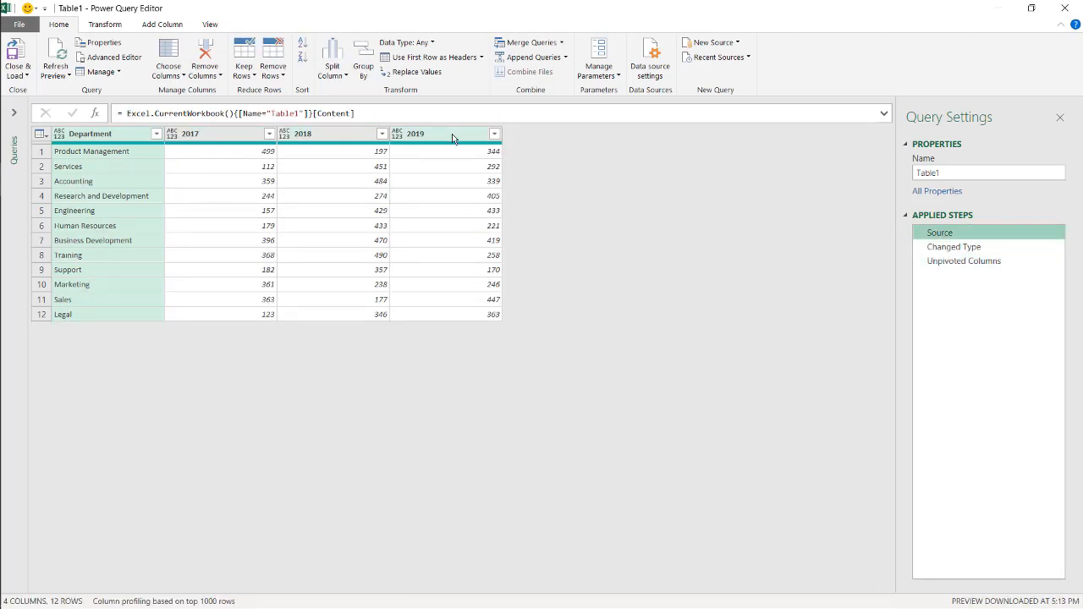
pyautogui.moveTo(54, 51)
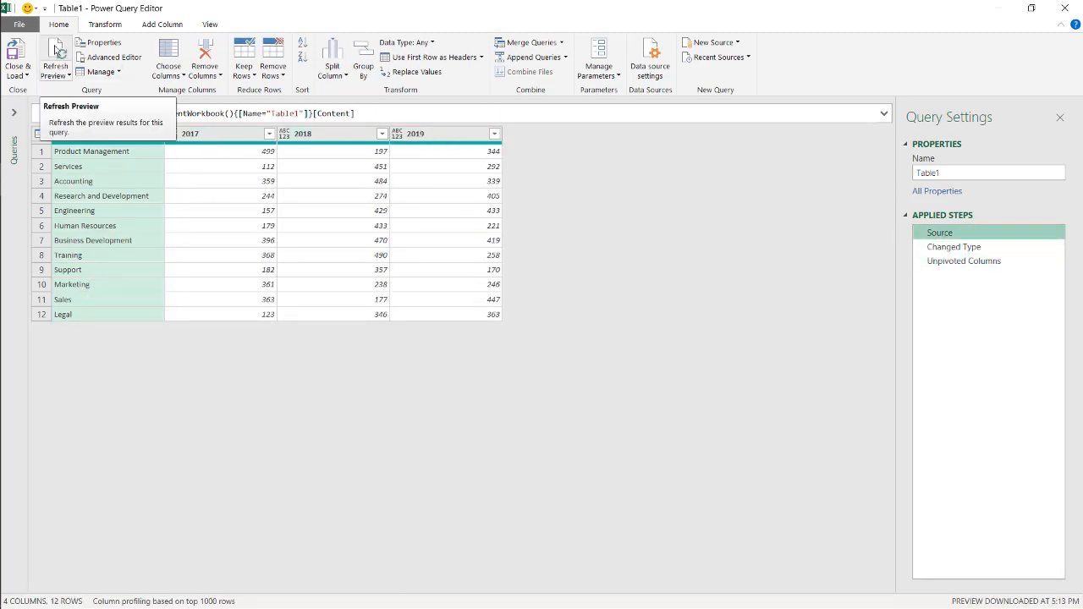
pyautogui.click(54, 54)
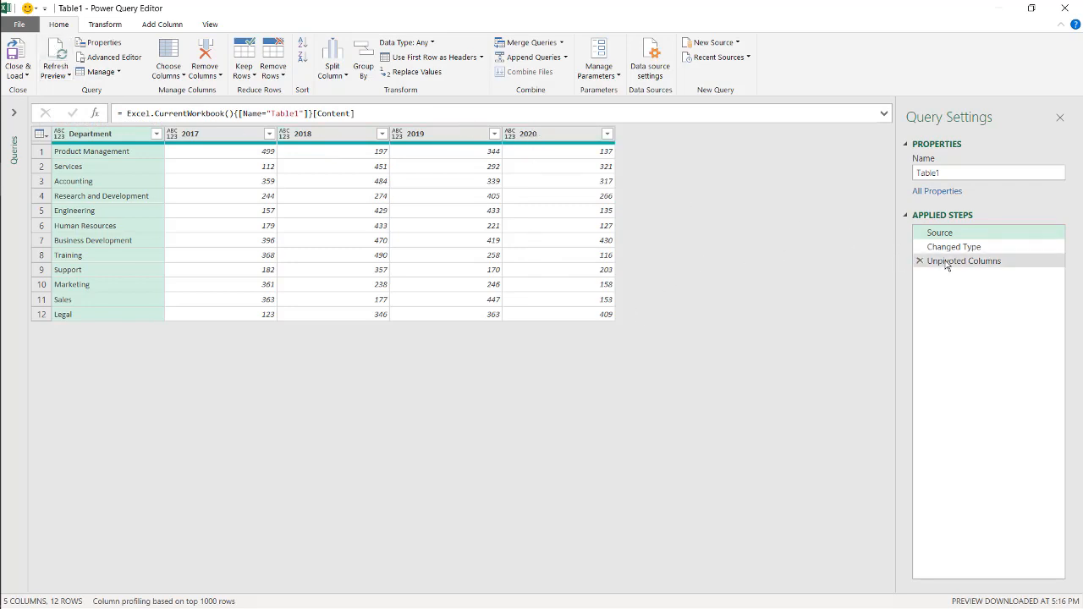
pyautogui.click(955, 247)
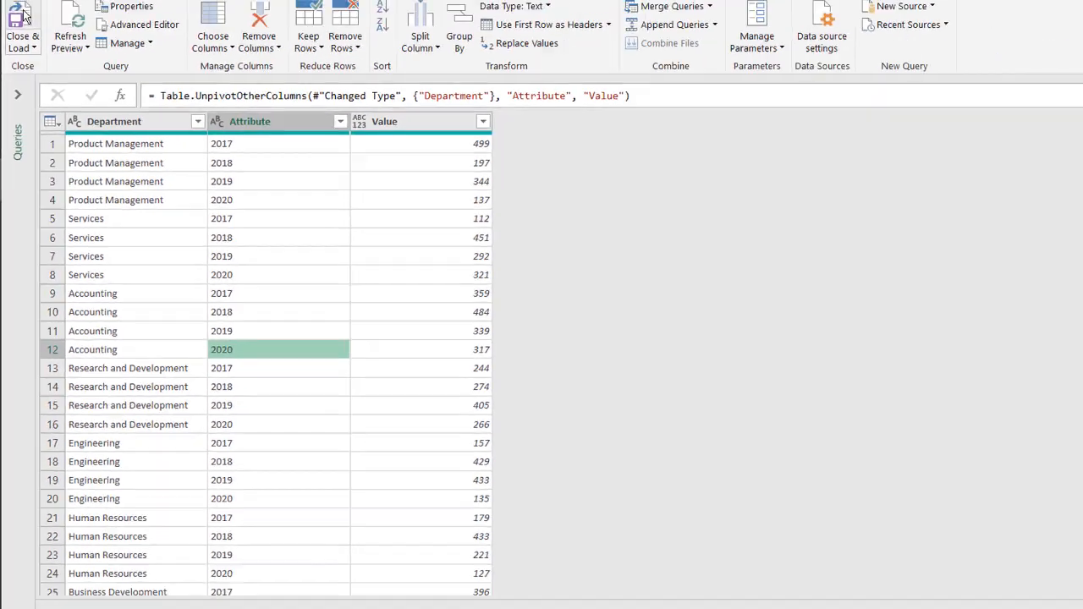
# - Load the refreshed result so the sheet holds 48 rows including 2020
pyautogui.click(23, 25)
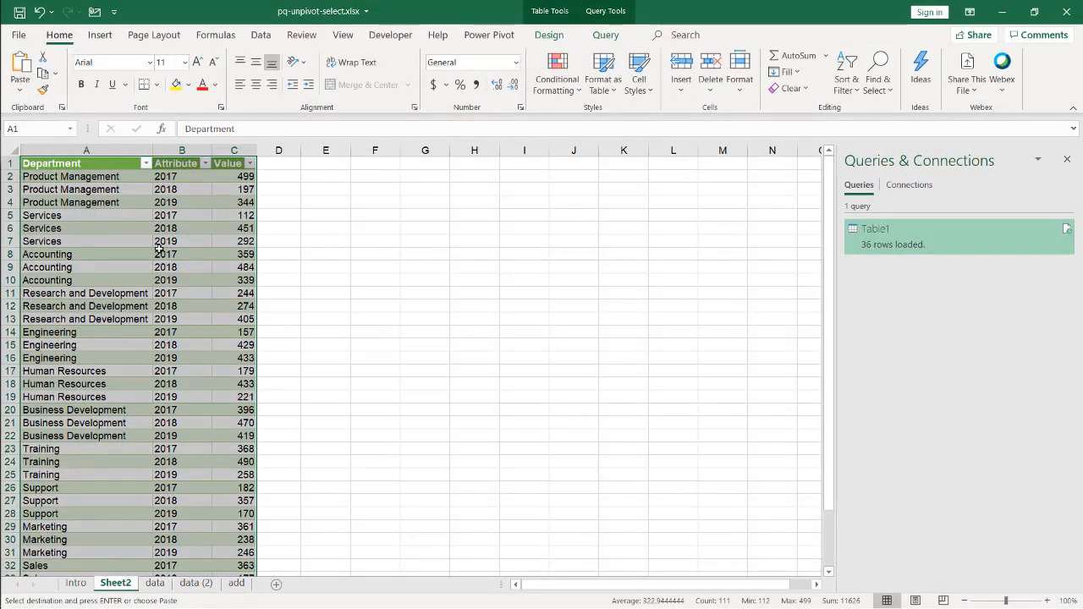
pyautogui.rightClick(84, 162)
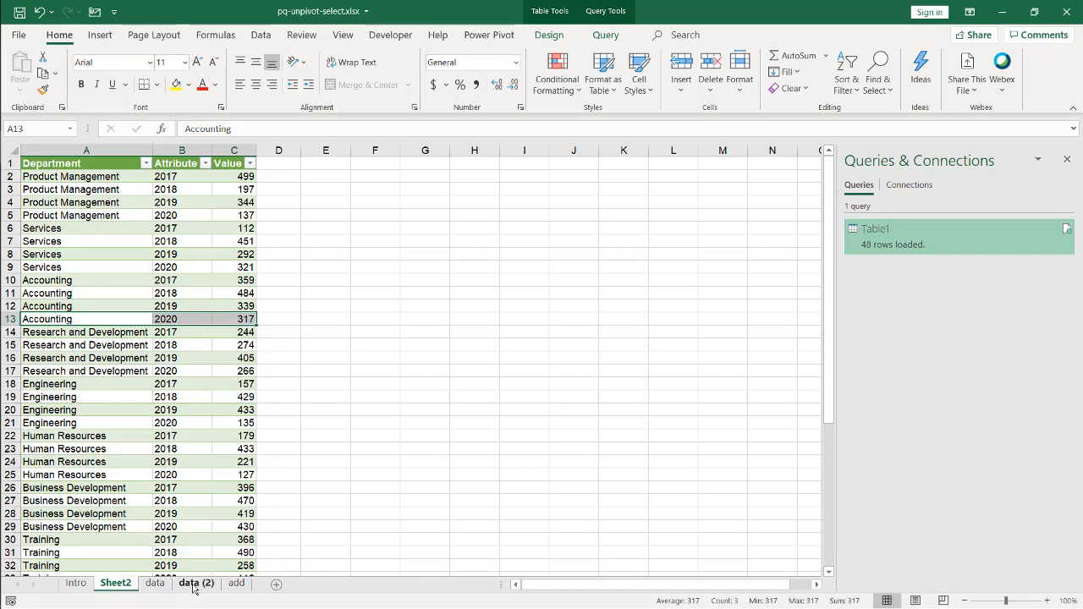
# - Switch to the data (2) sheet and select a cell inside the department-by-quarter figures
pyautogui.click(196, 582)
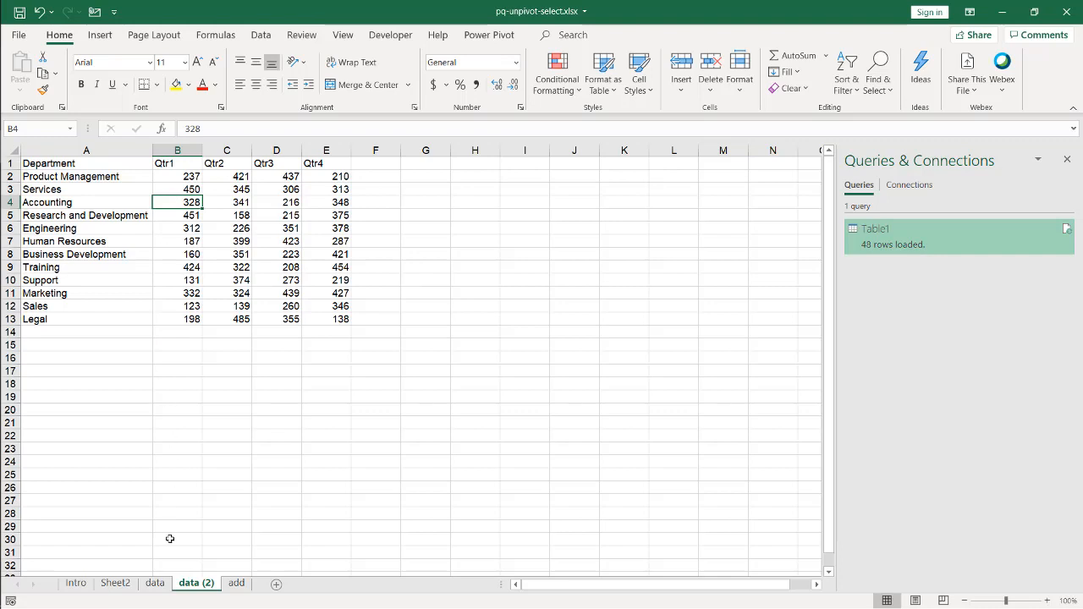
pyautogui.click(227, 163)
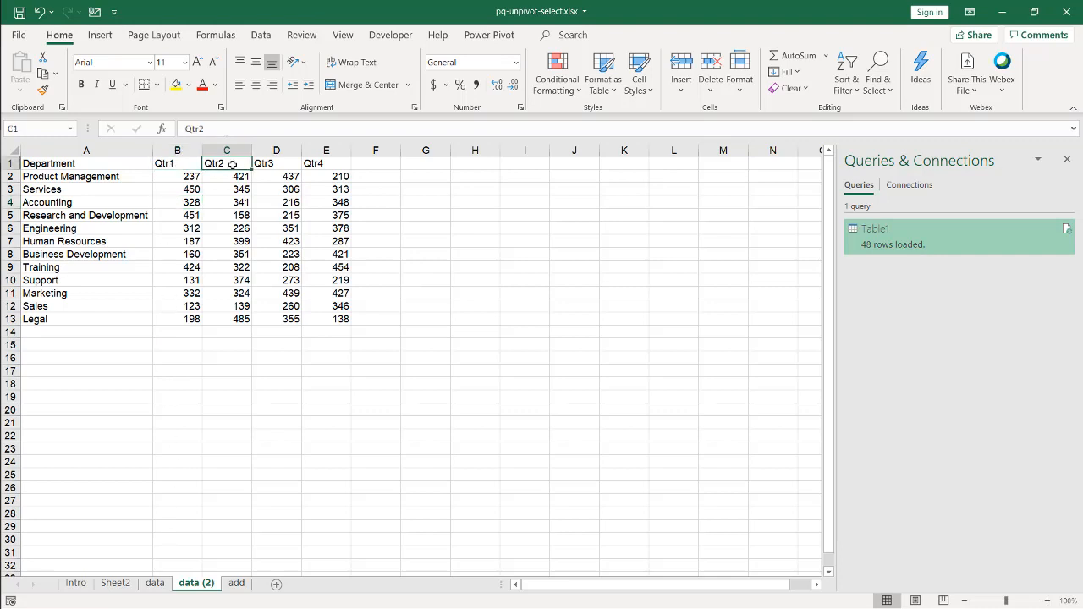
pyautogui.moveTo(227, 162); pyautogui.dragTo(176, 162)
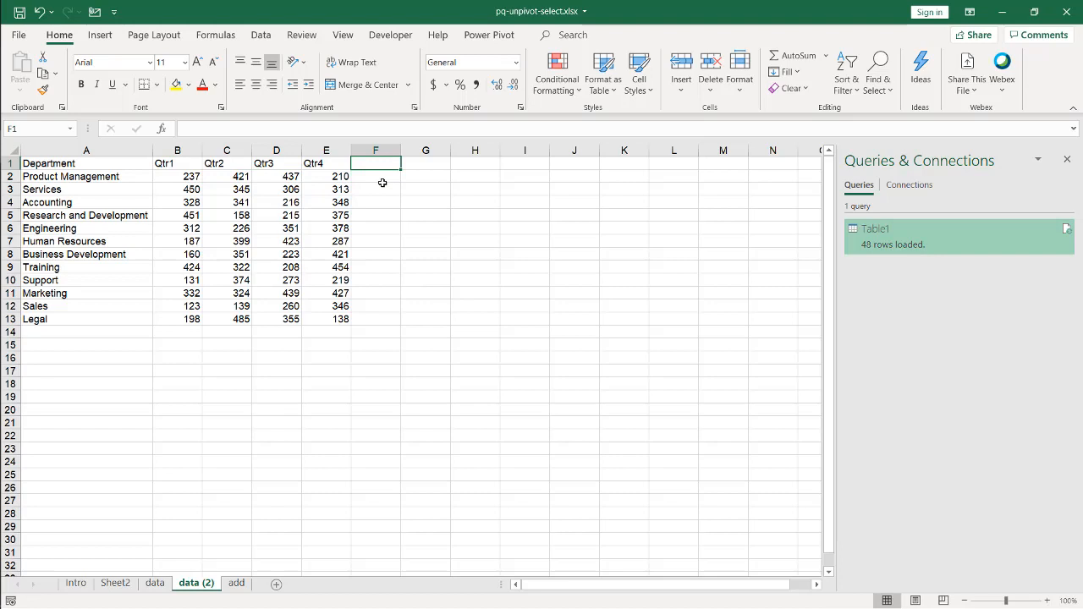
pyautogui.moveTo(154, 218)
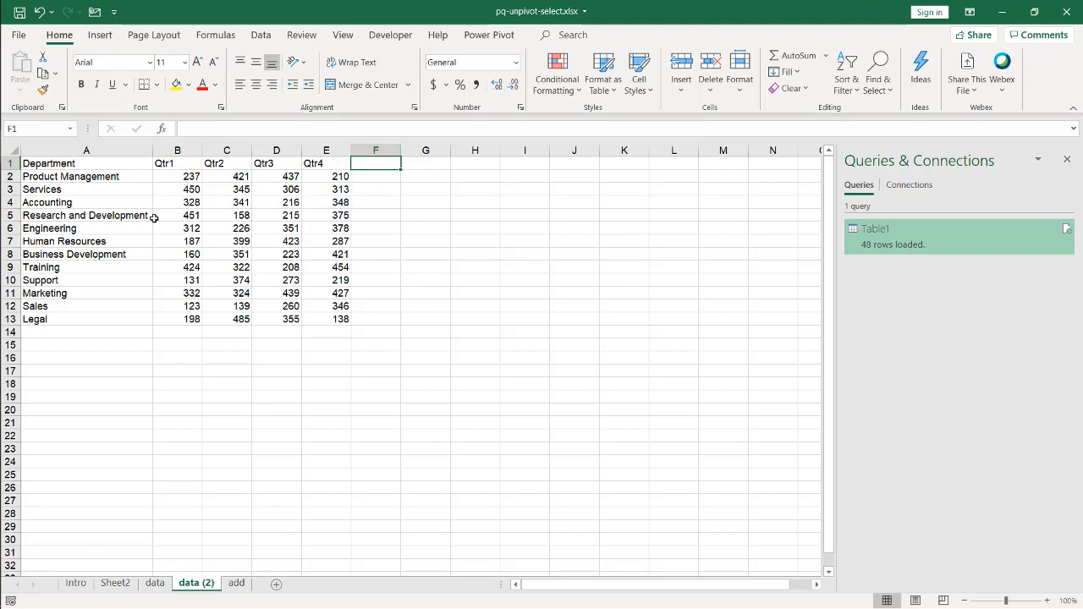
pyautogui.click(84, 215)
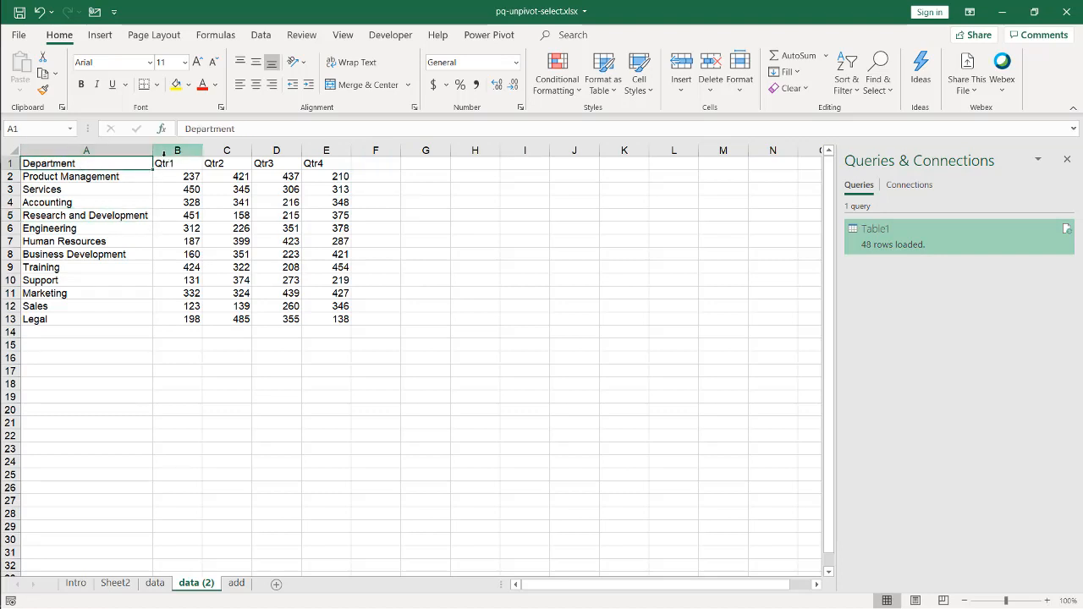
pyautogui.click(85, 203)
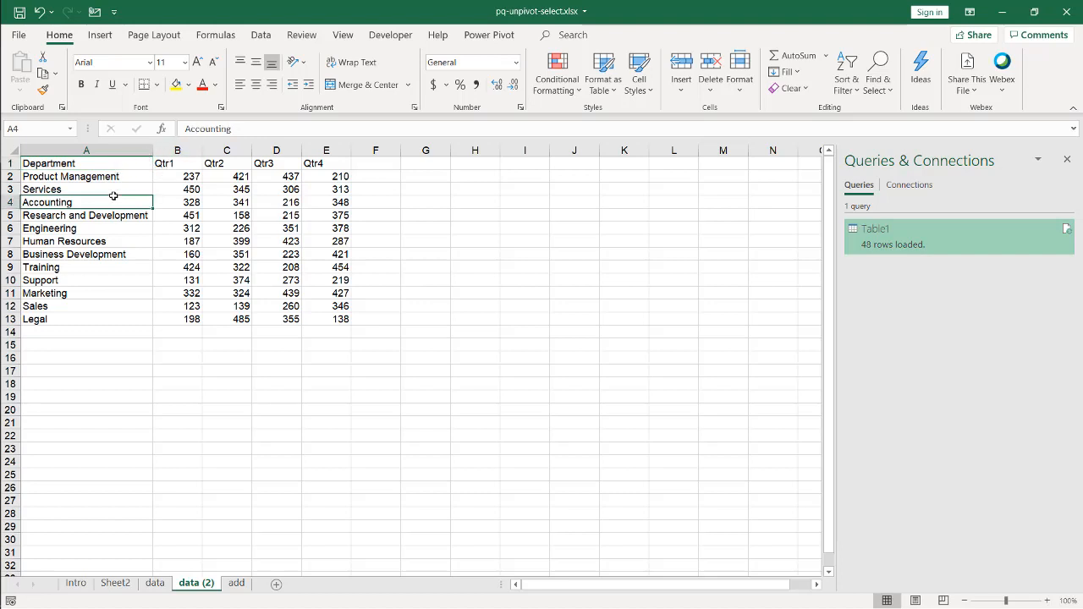
pyautogui.moveTo(125, 190)
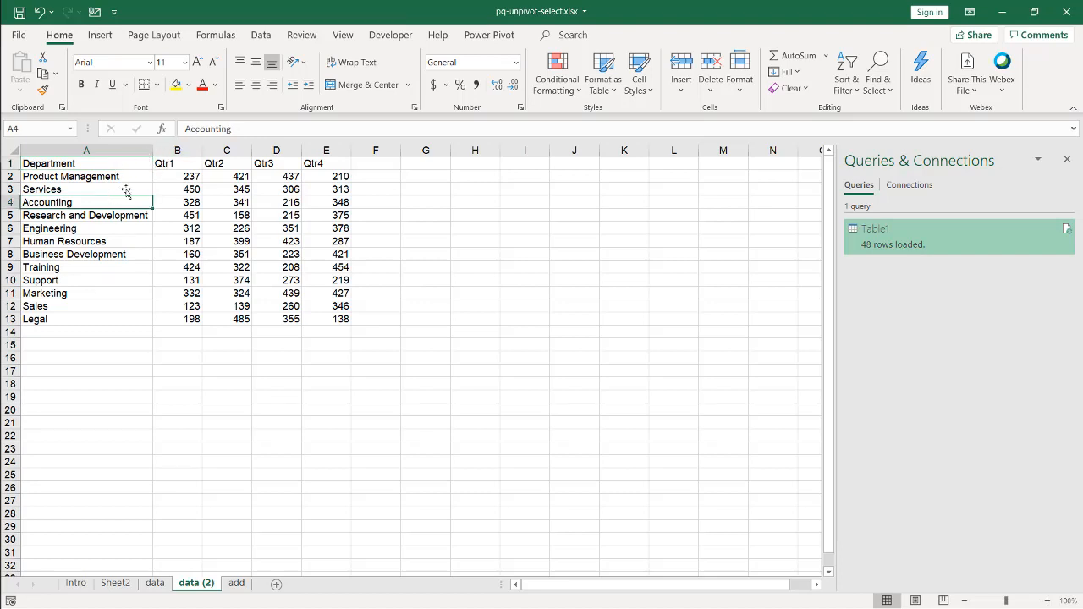
# - Create a second query from the quarterly range as a table with headers
pyautogui.click(261, 34)
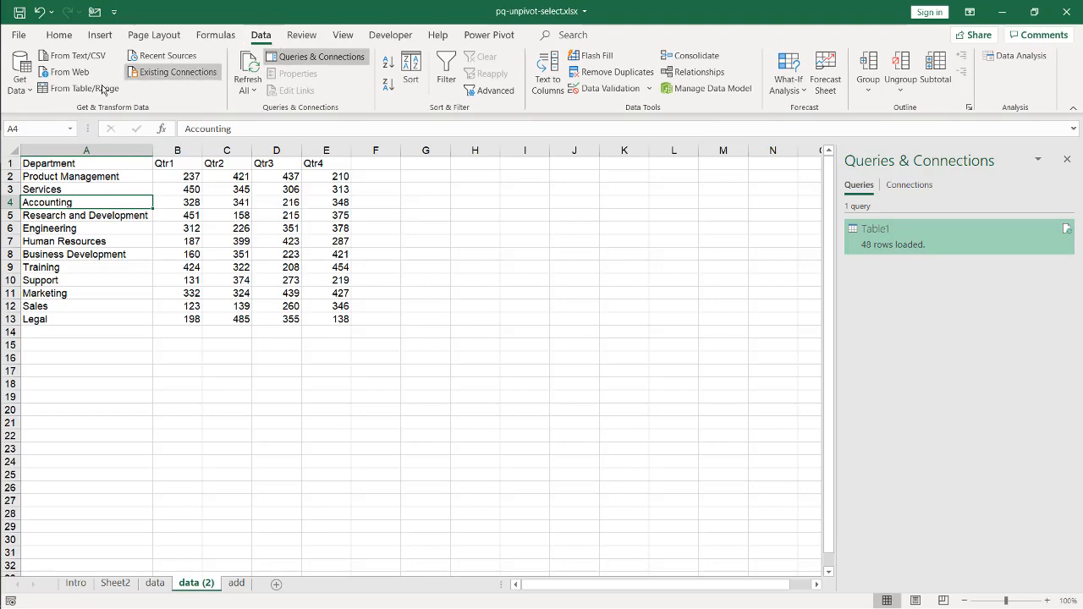
pyautogui.click(82, 88)
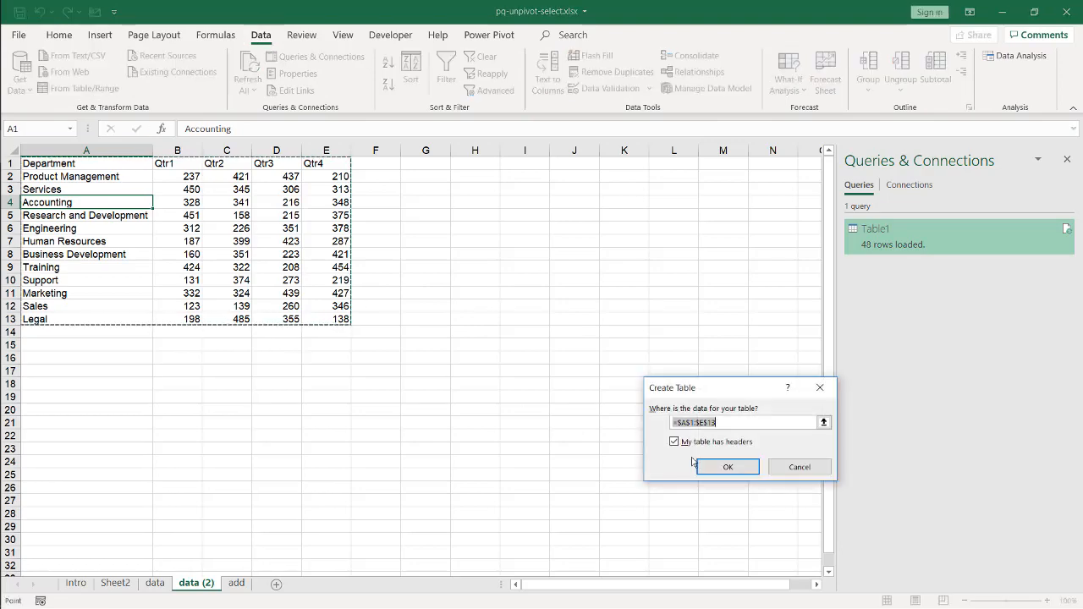
pyautogui.click(728, 467)
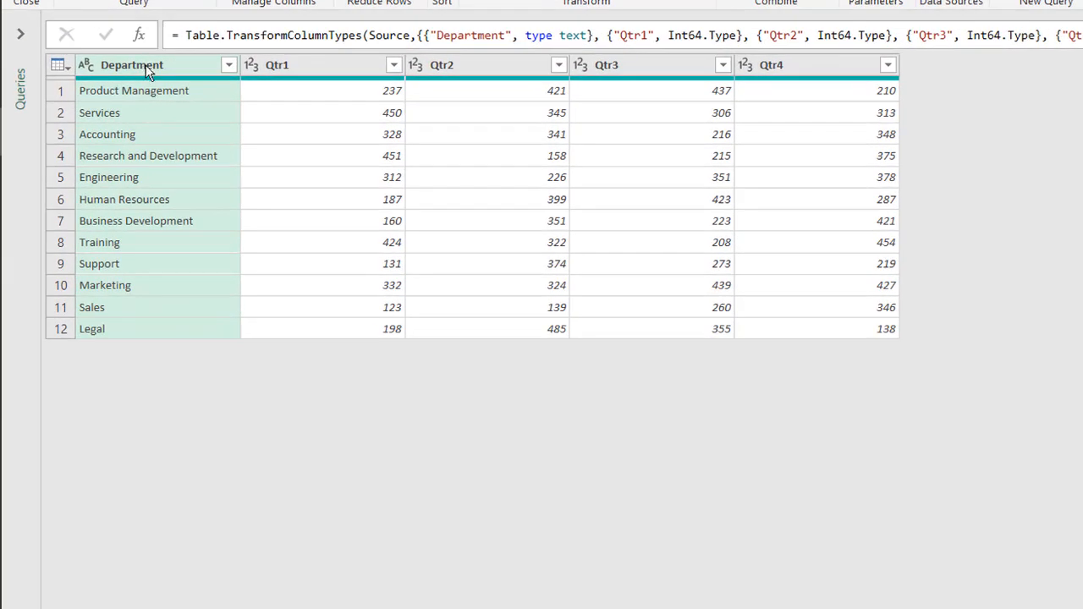
# - Unpivot all columns except Department and rename Attribute to Quarter
pyautogui.rightClick(132, 64)
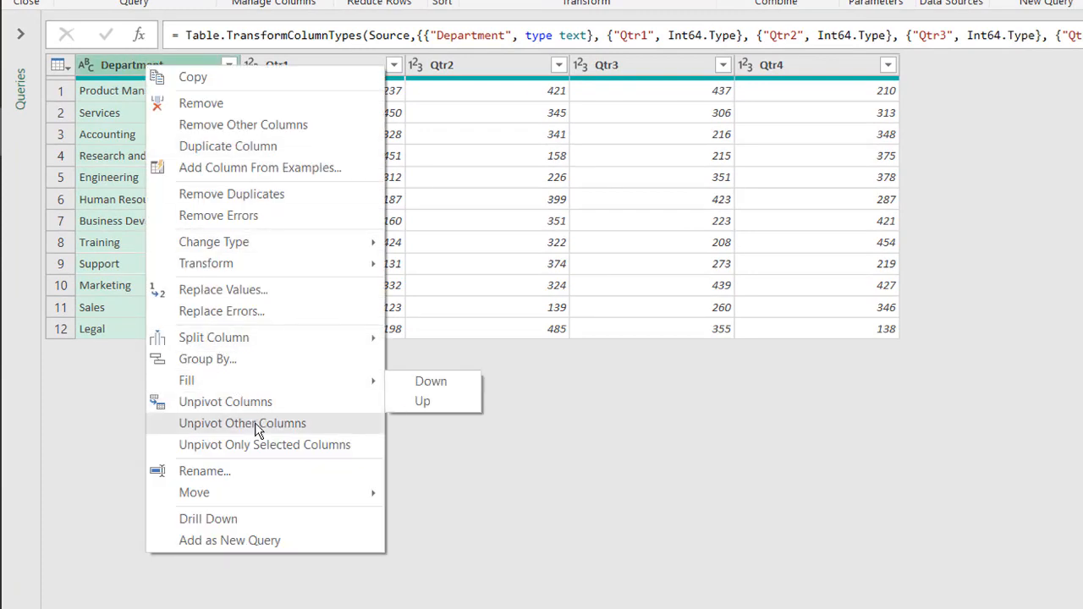
pyautogui.moveTo(250, 401)
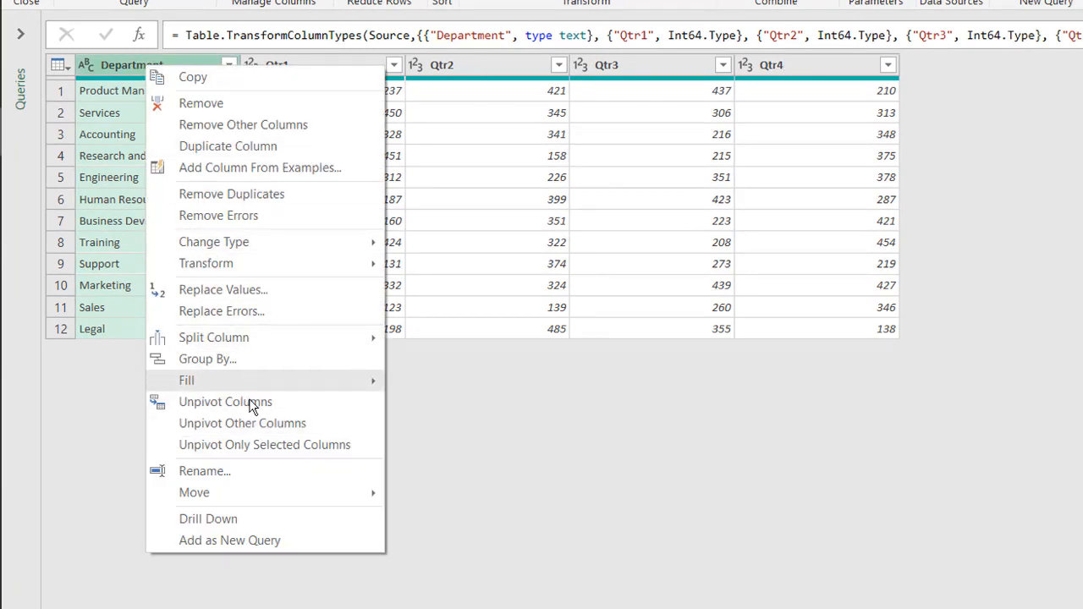
pyautogui.click(242, 424)
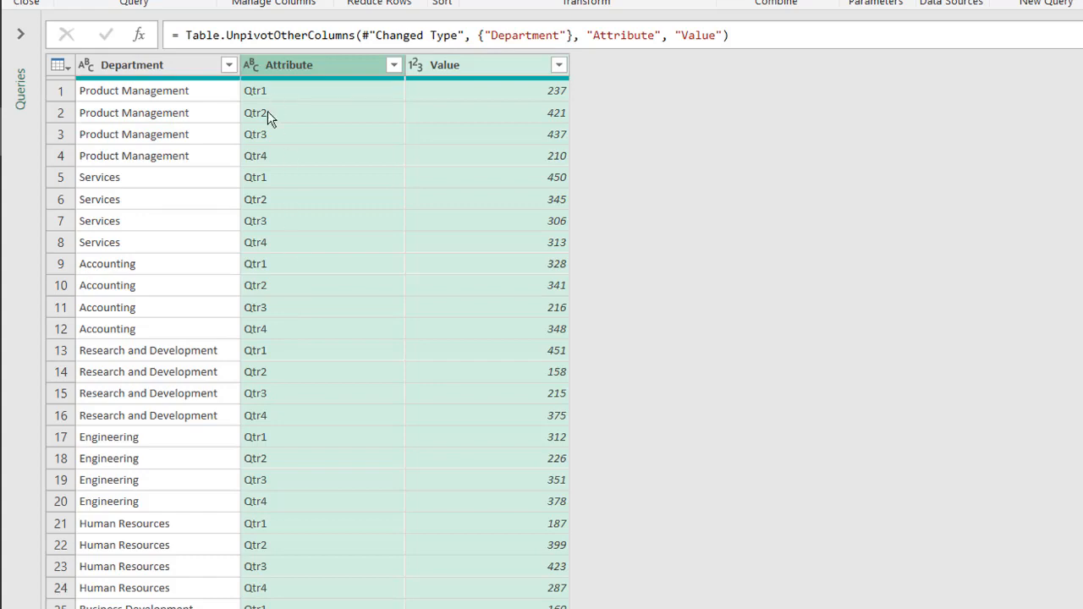
pyautogui.doubleClick(288, 64)
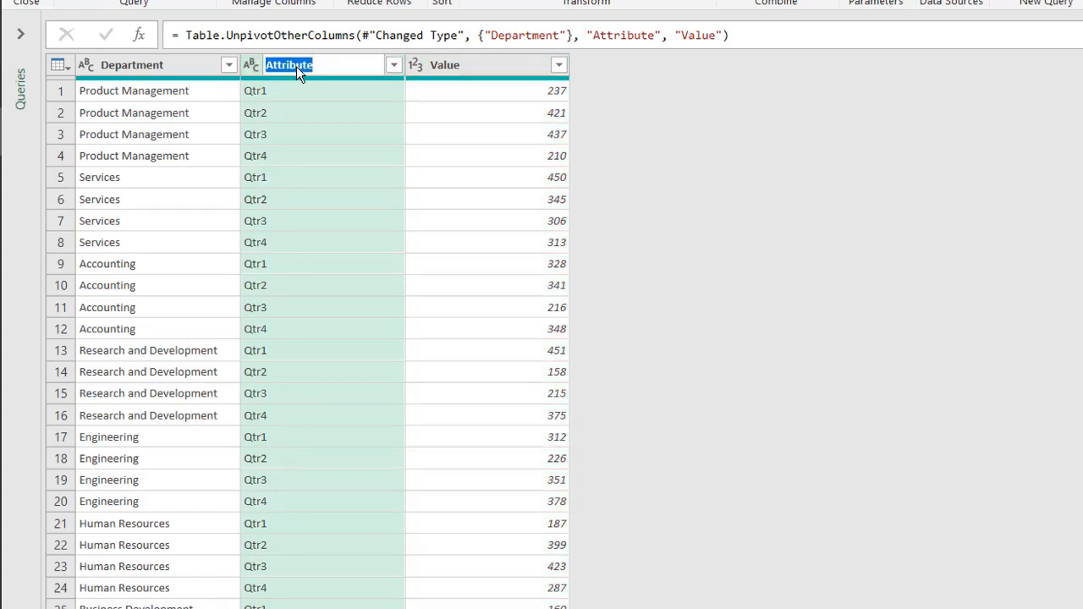
pyautogui.write('W')
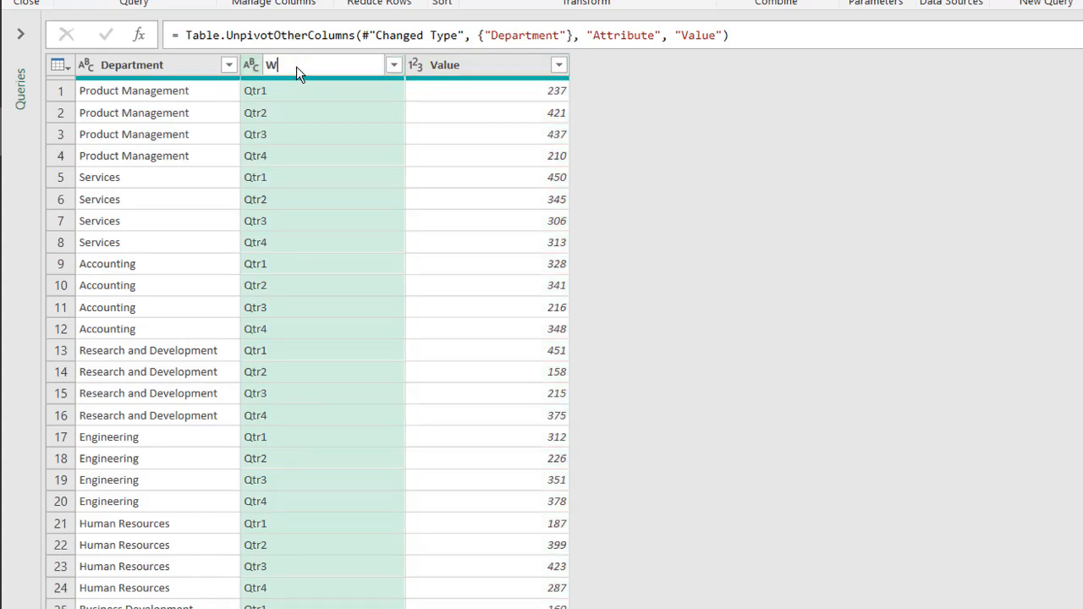
pyautogui.write('Quarter')
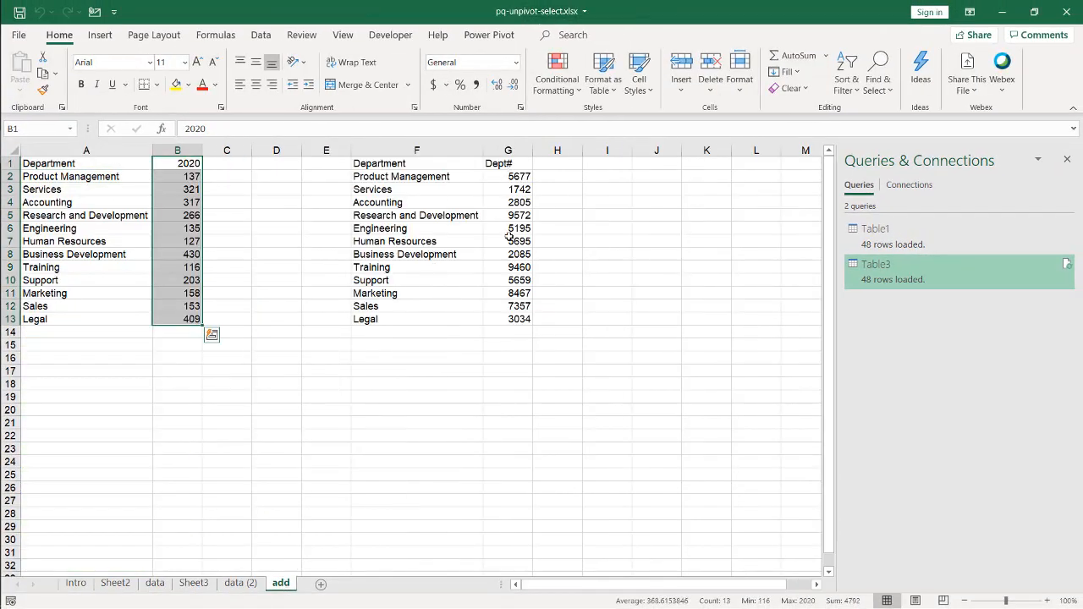
# - Insert a column after Department in data (2) and copy the Dept# figures from the add sheet
pyautogui.click(240, 582)
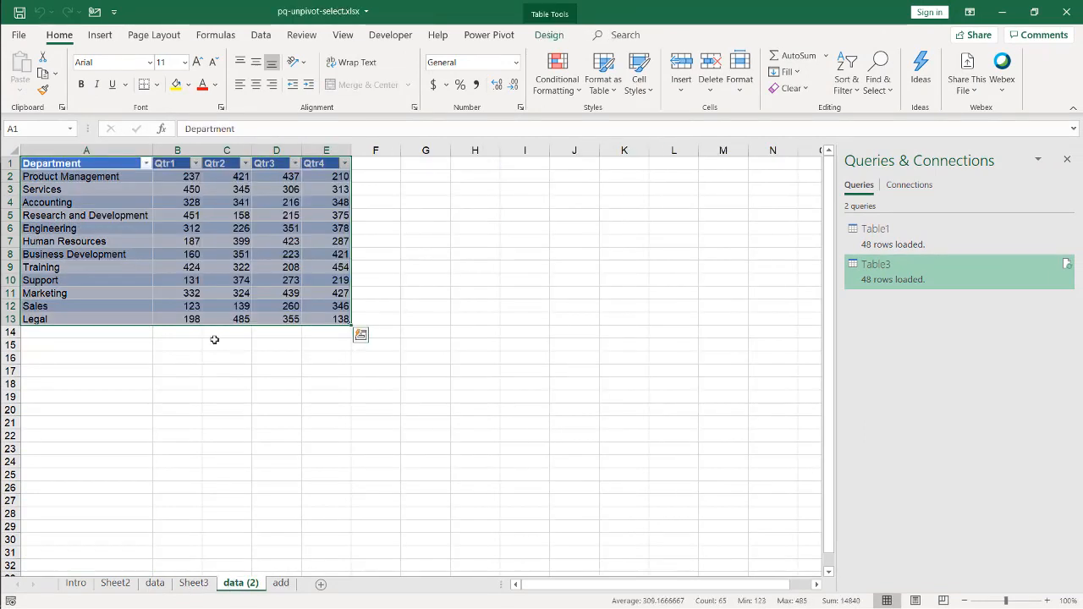
pyautogui.click(176, 149)
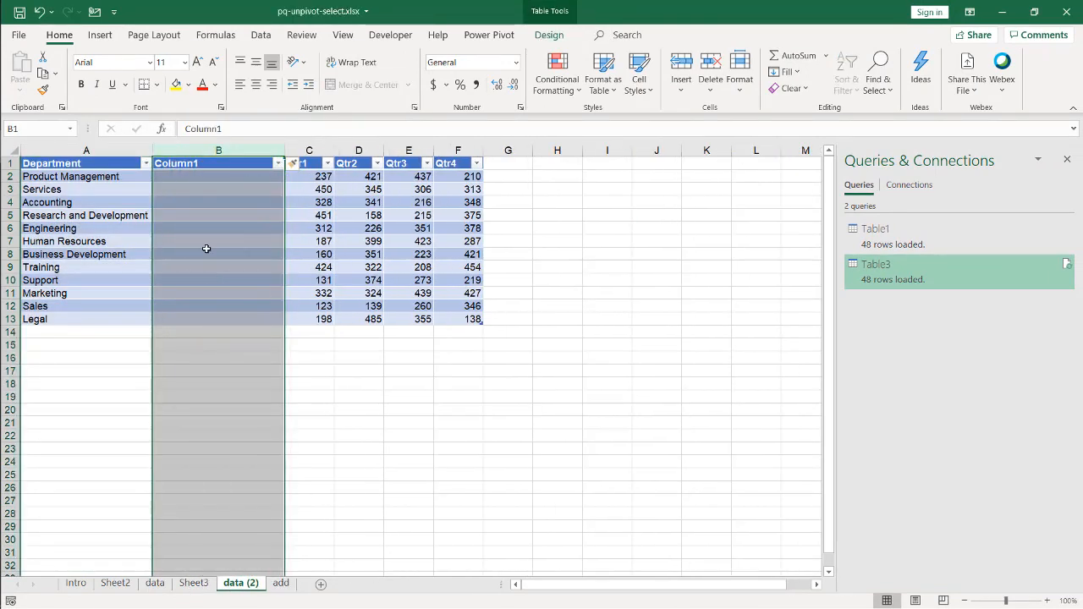
pyautogui.click(281, 582)
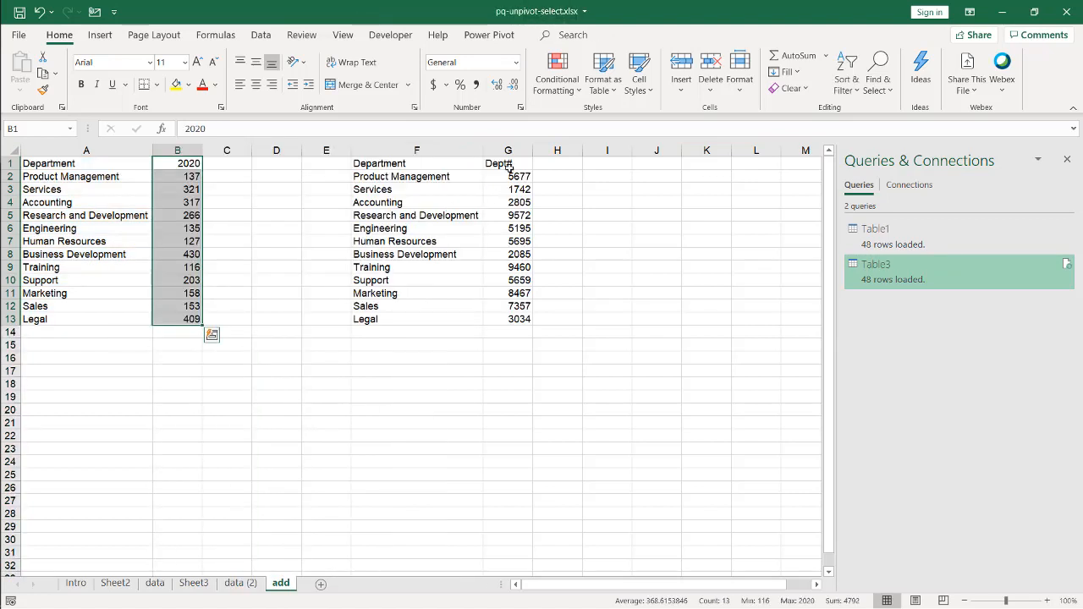
pyautogui.click(508, 162)
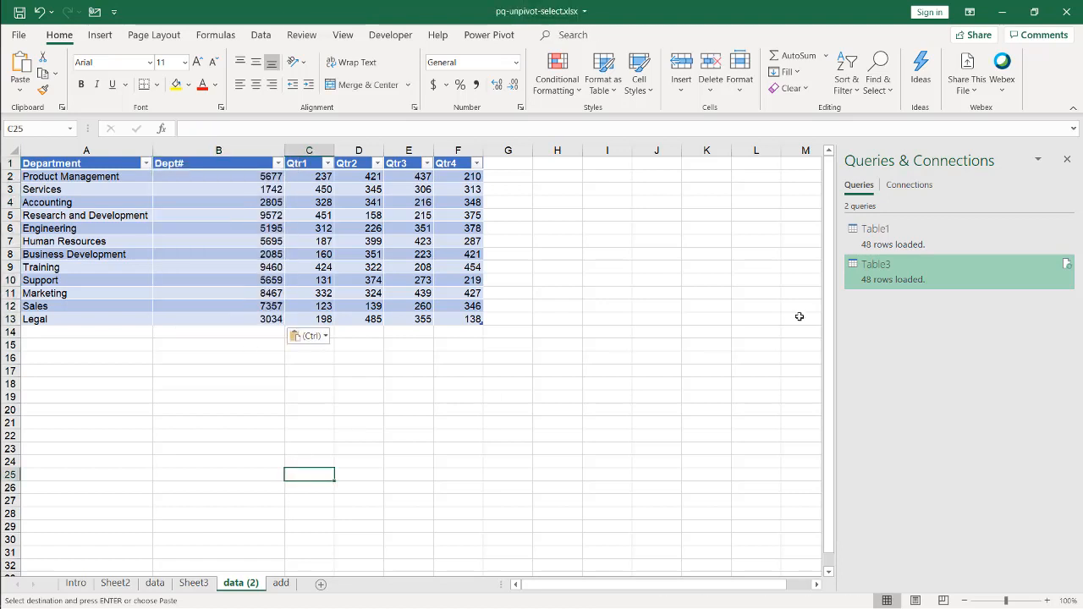
pyautogui.click(877, 264)
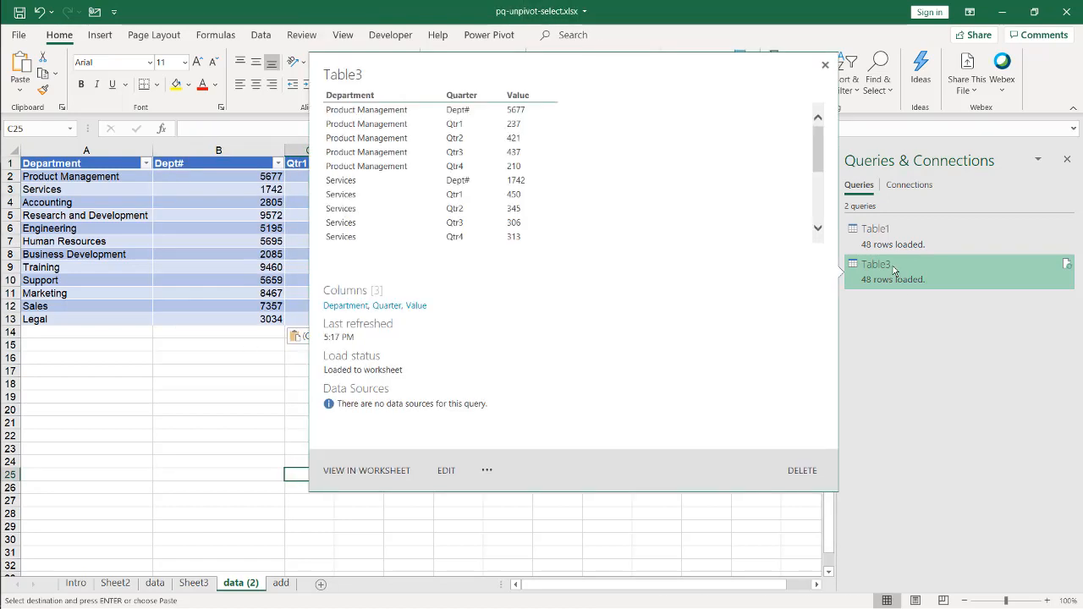
# - Reopen the Table3 query for editing so its unpivot and rename steps can be removed
pyautogui.click(447, 470)
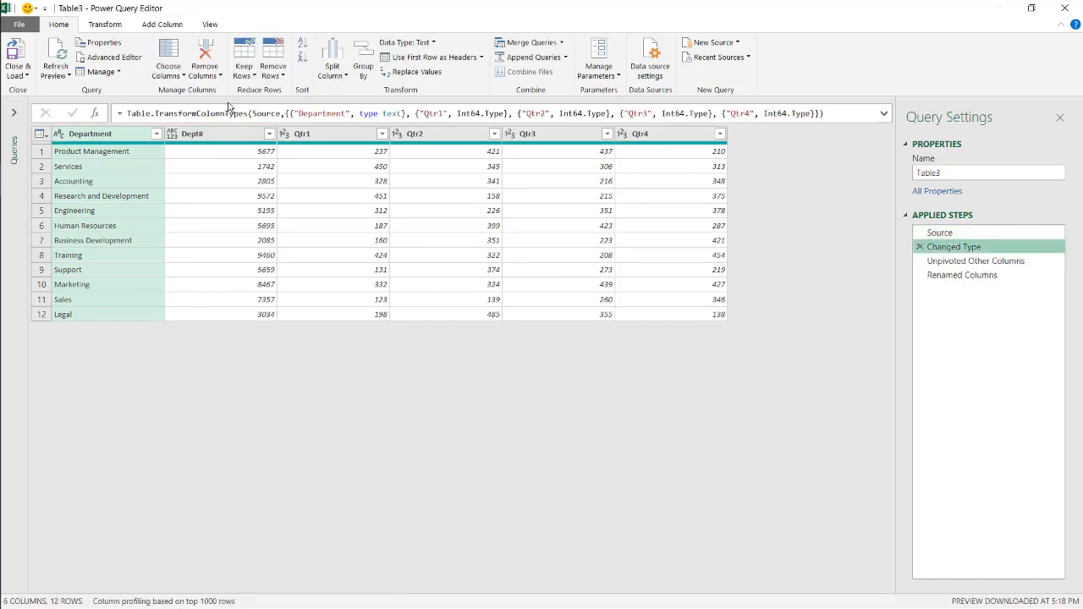
pyautogui.moveTo(542, 179)
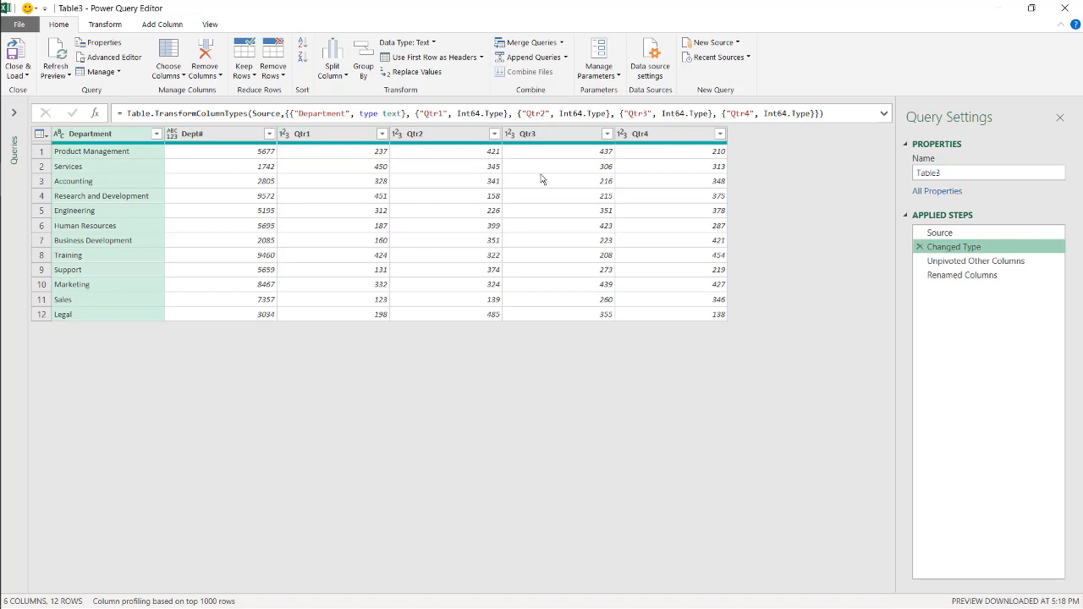
pyautogui.moveTo(975, 261)
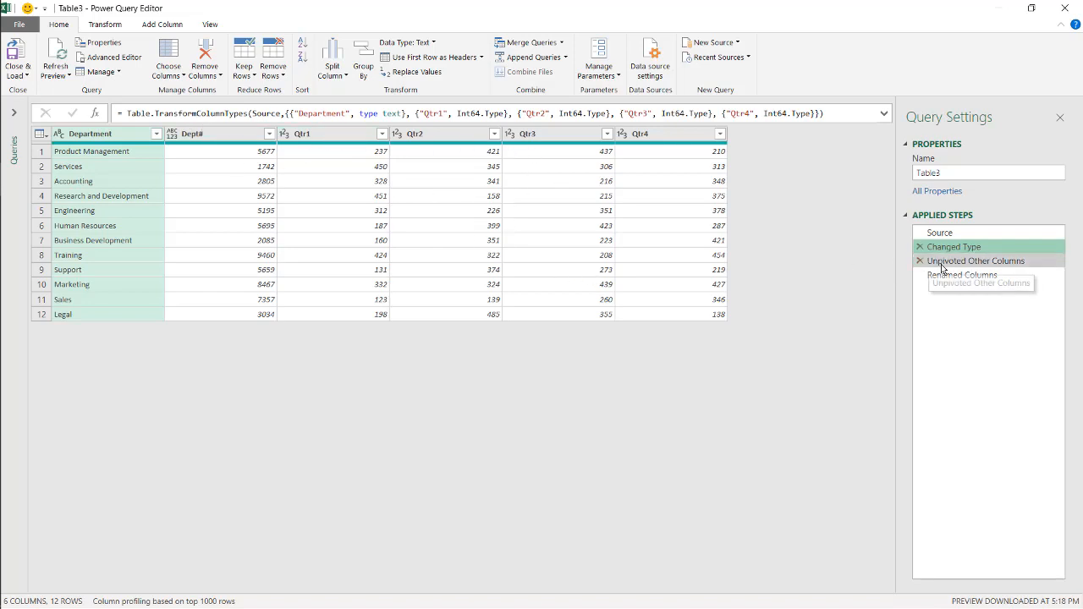
pyautogui.moveTo(977, 261)
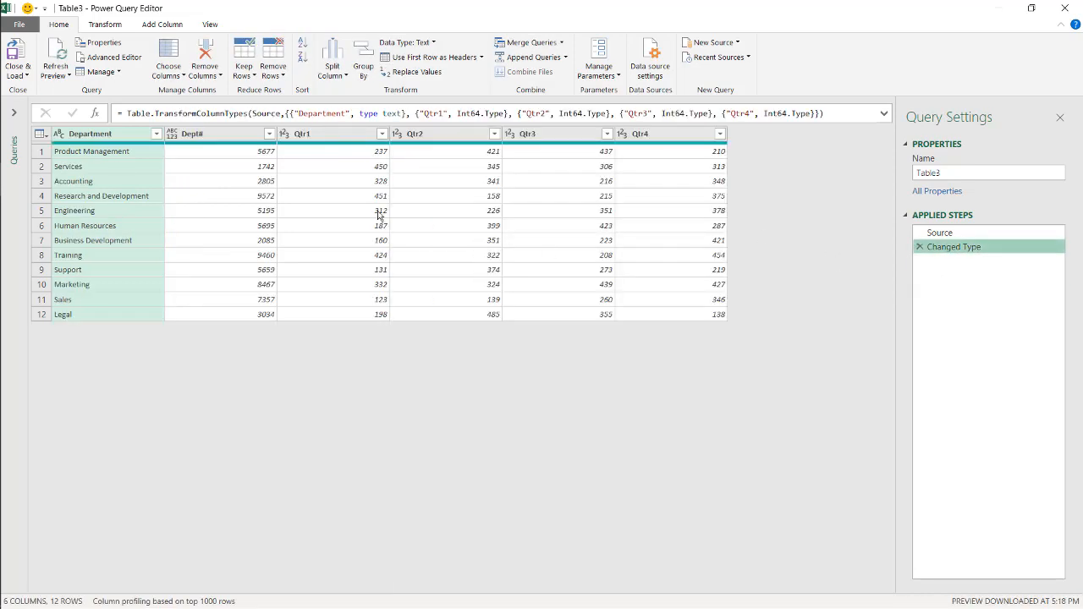
# - Unpivot only the selected Qtr1–Qtr4 columns into Attribute and Value rows per department
pyautogui.click(301, 132)
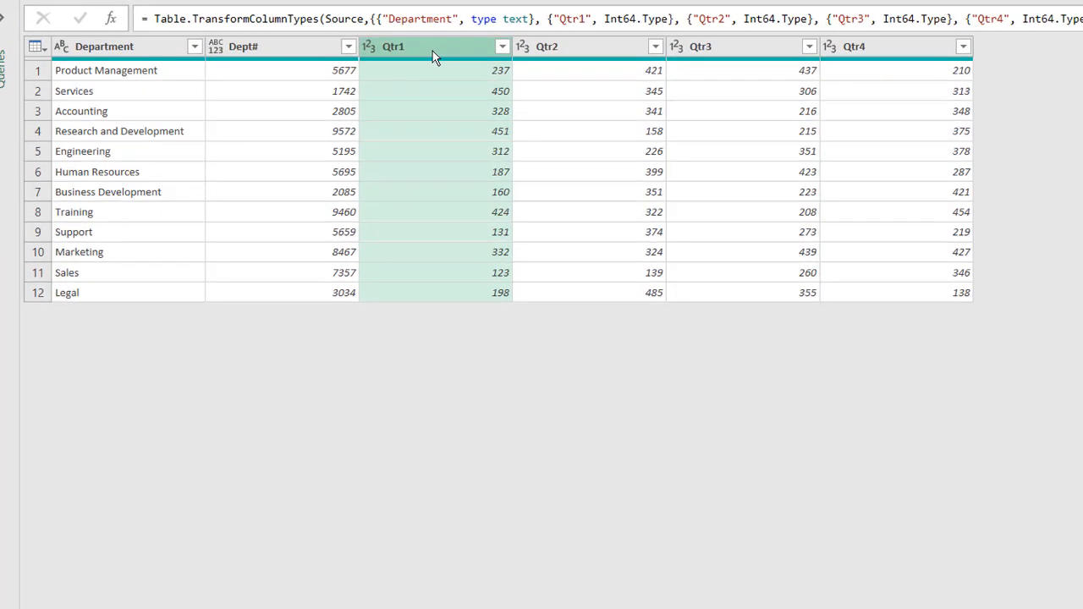
pyautogui.moveTo(867, 64)
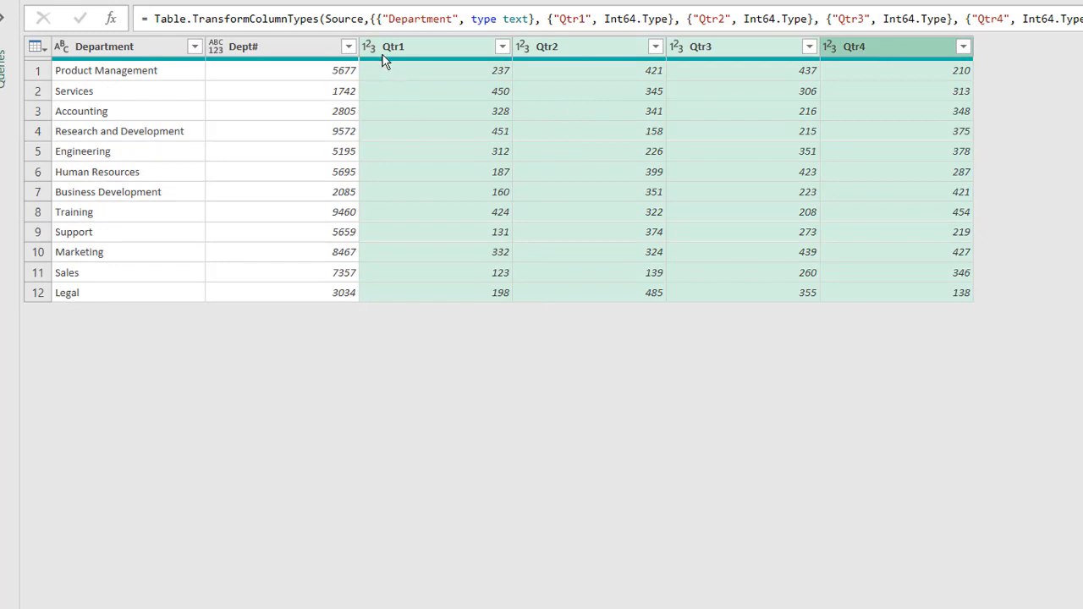
pyautogui.moveTo(887, 66)
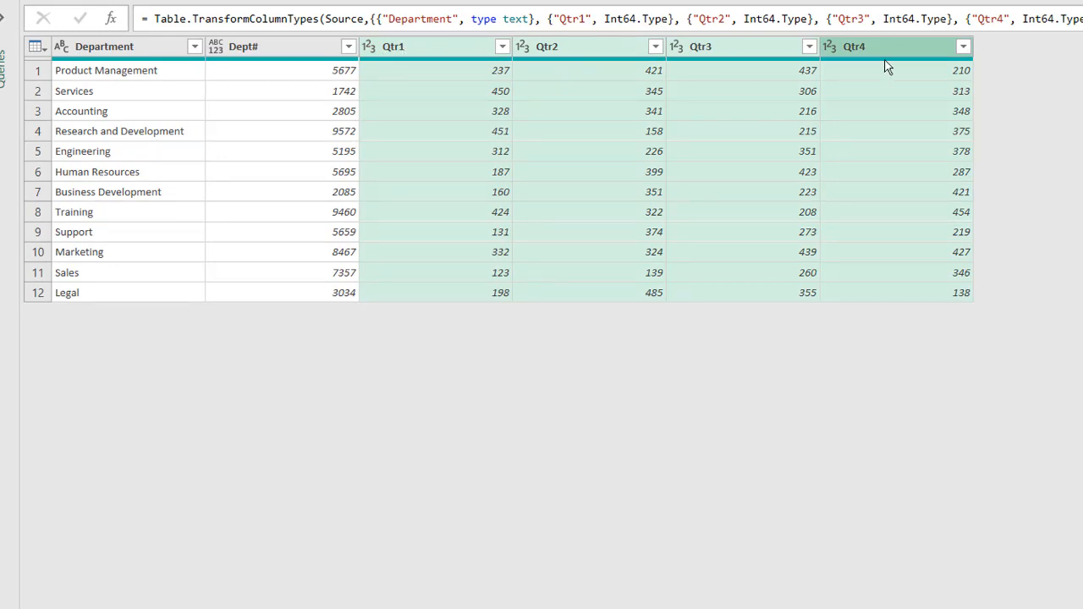
pyautogui.moveTo(921, 61)
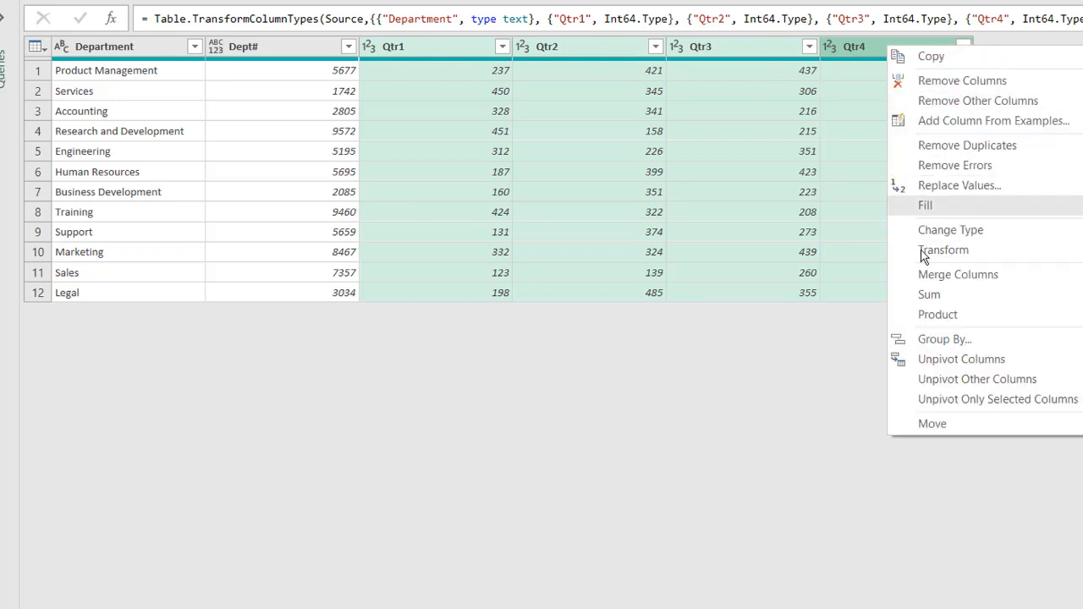
pyautogui.moveTo(997, 400)
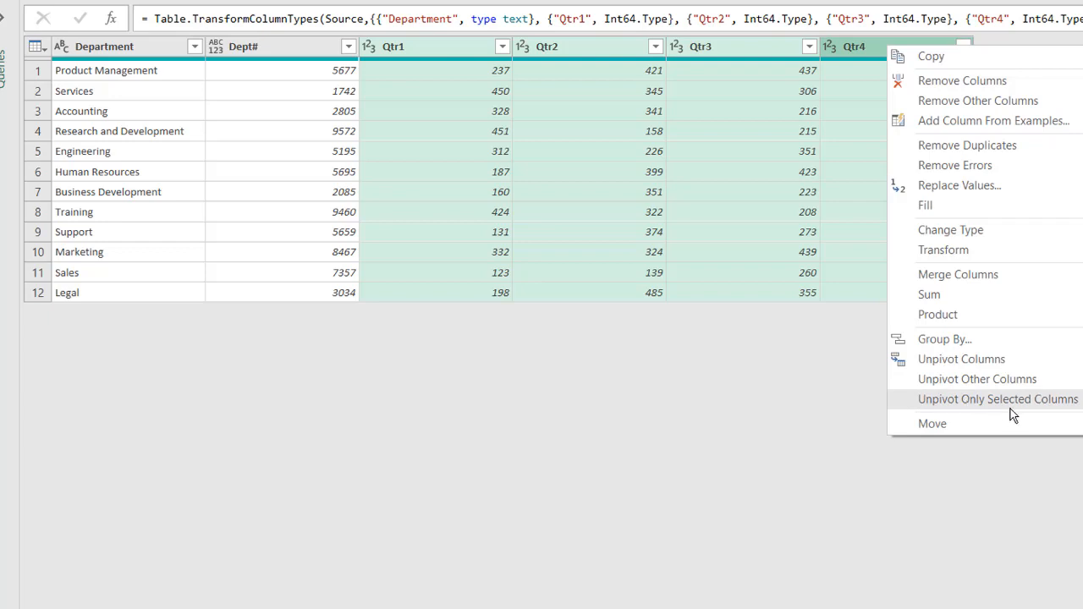
pyautogui.moveTo(149, 41)
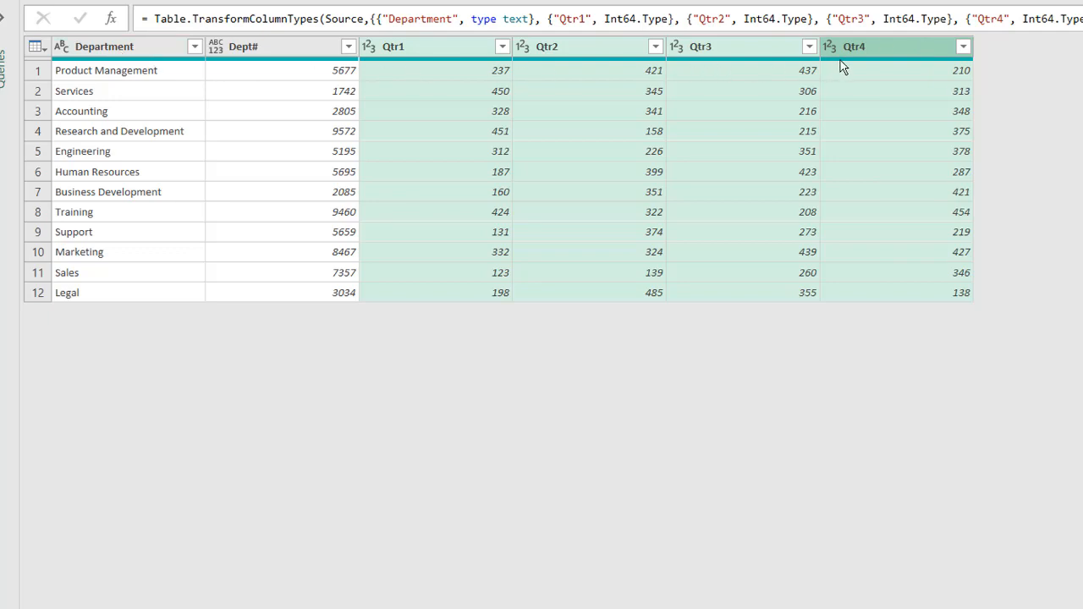
pyautogui.rightClick(854, 45)
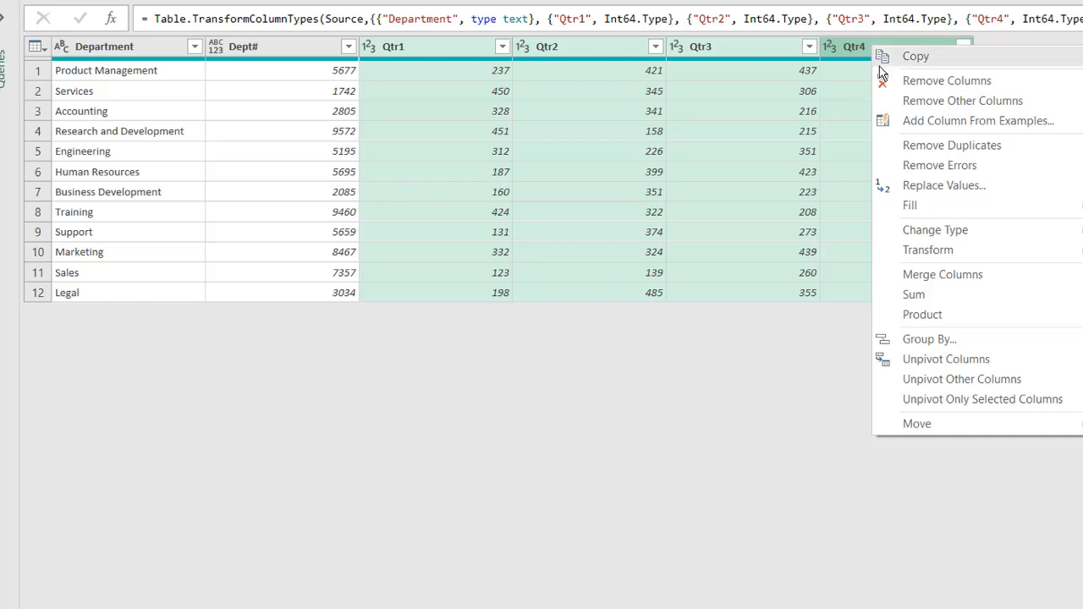
pyautogui.moveTo(982, 400)
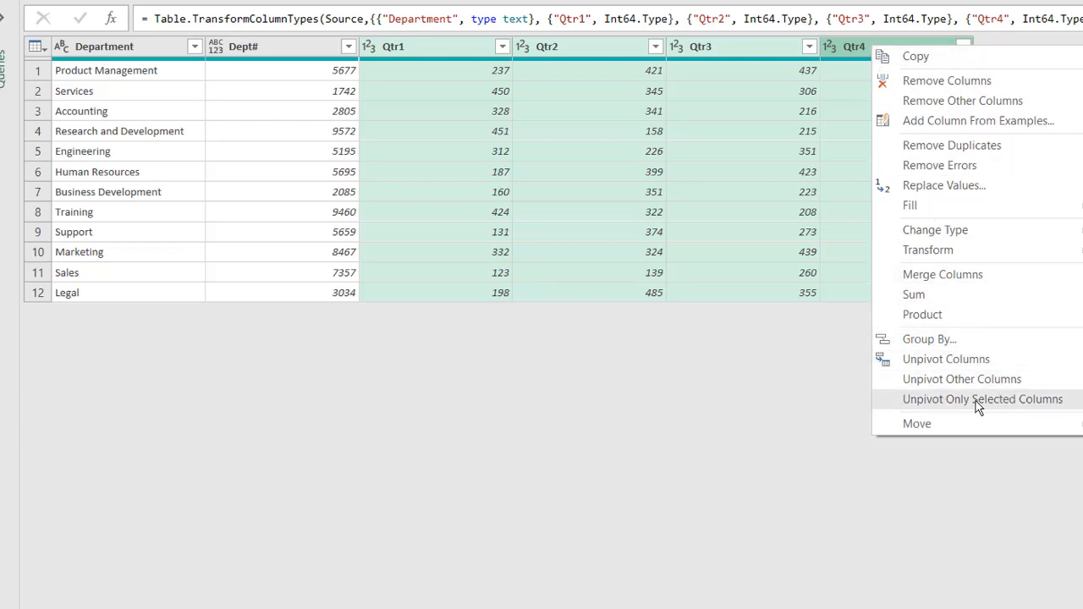
pyautogui.click(981, 400)
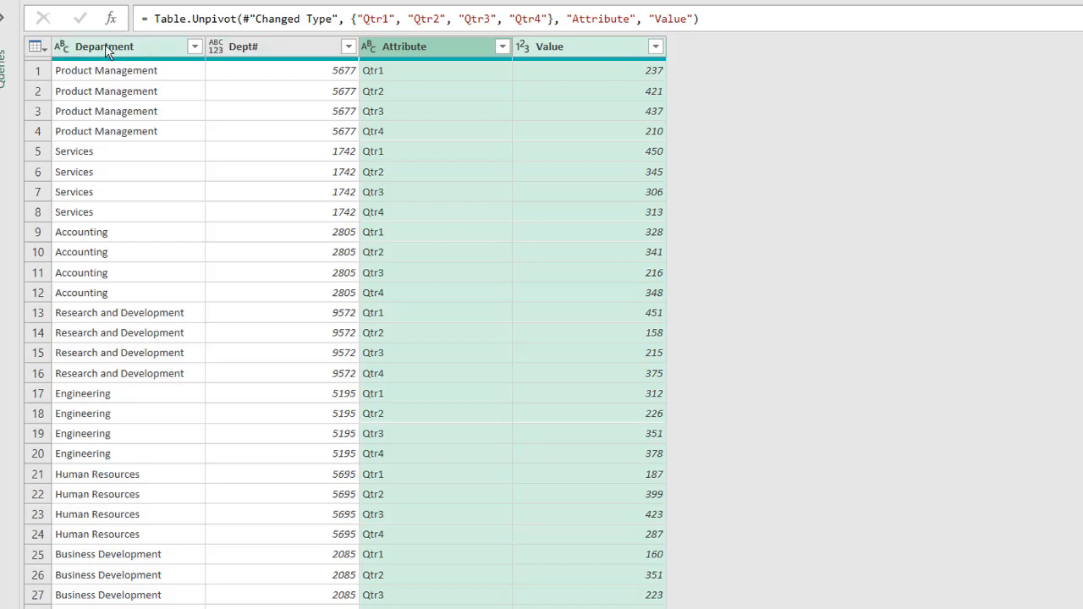
pyautogui.moveTo(423, 56)
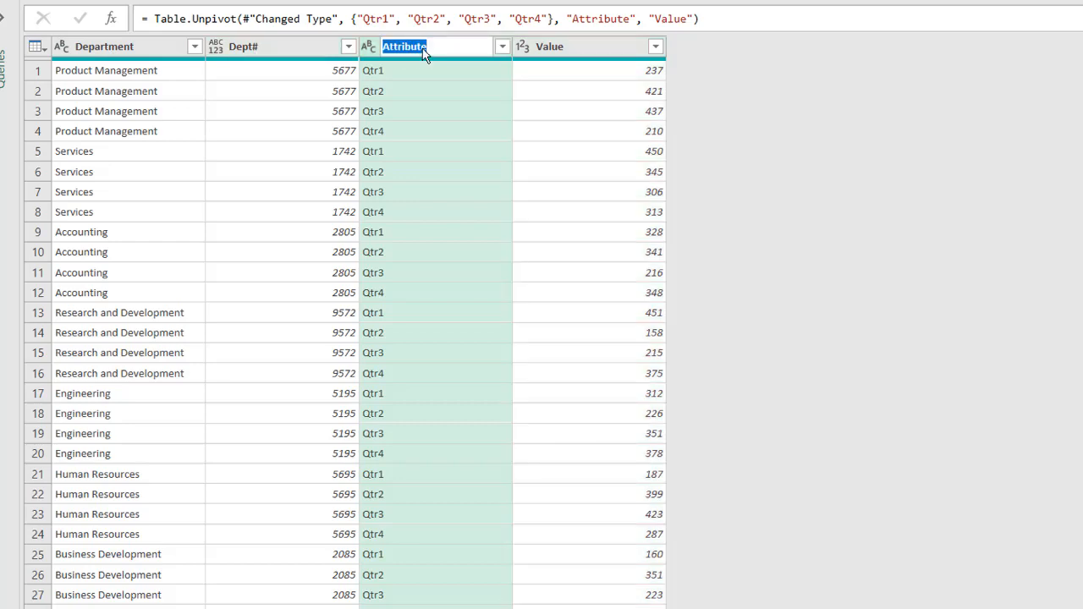
# - Rename the Attribute column to Quarter before loading the query to Sheet3
pyautogui.write('Quarter')
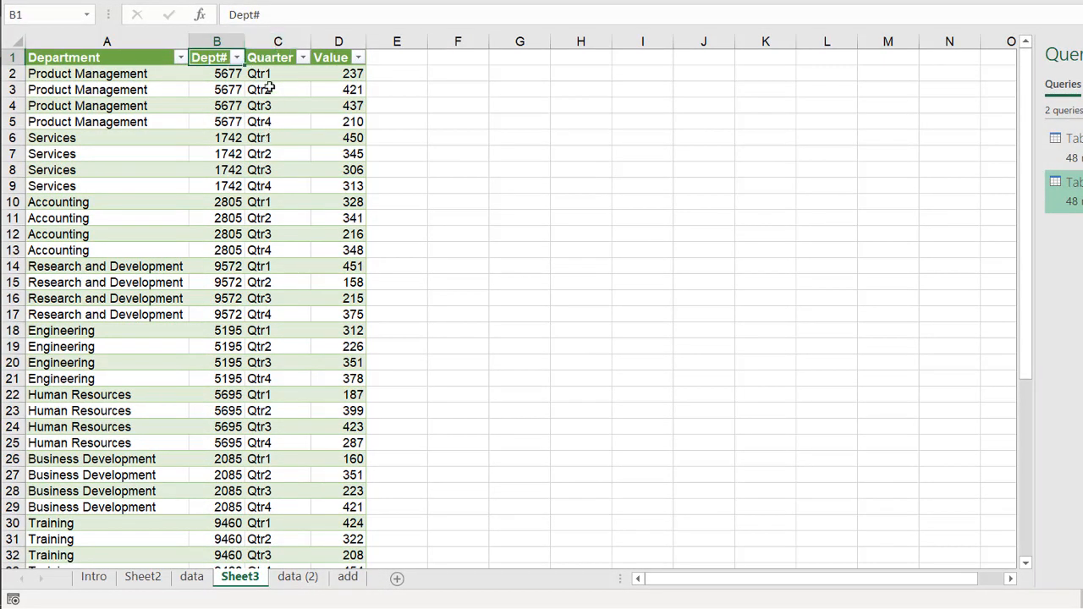
pyautogui.moveTo(289, 156)
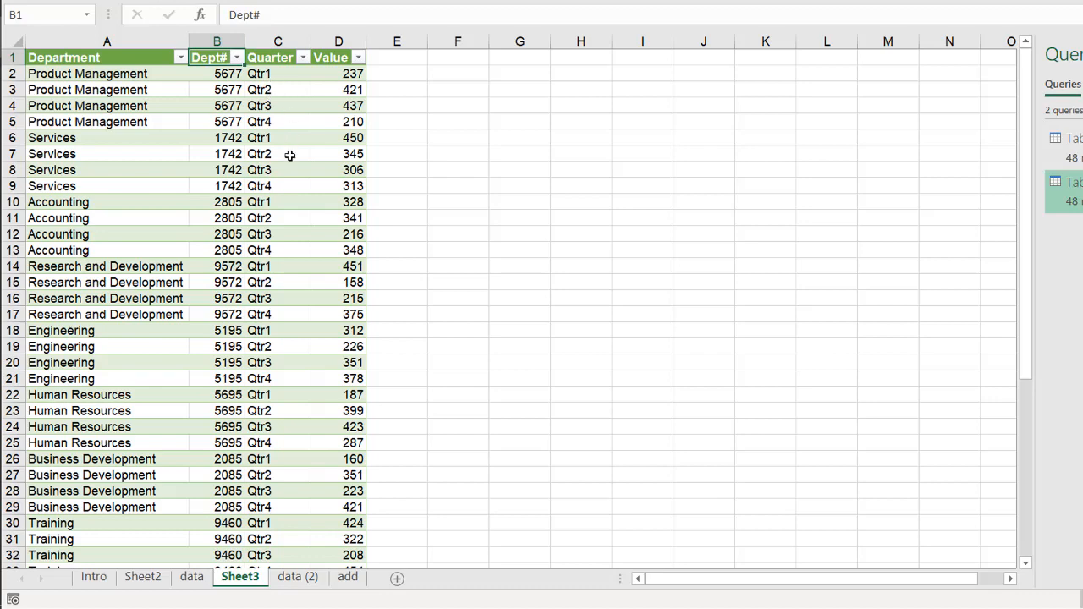
pyautogui.moveTo(325, 548)
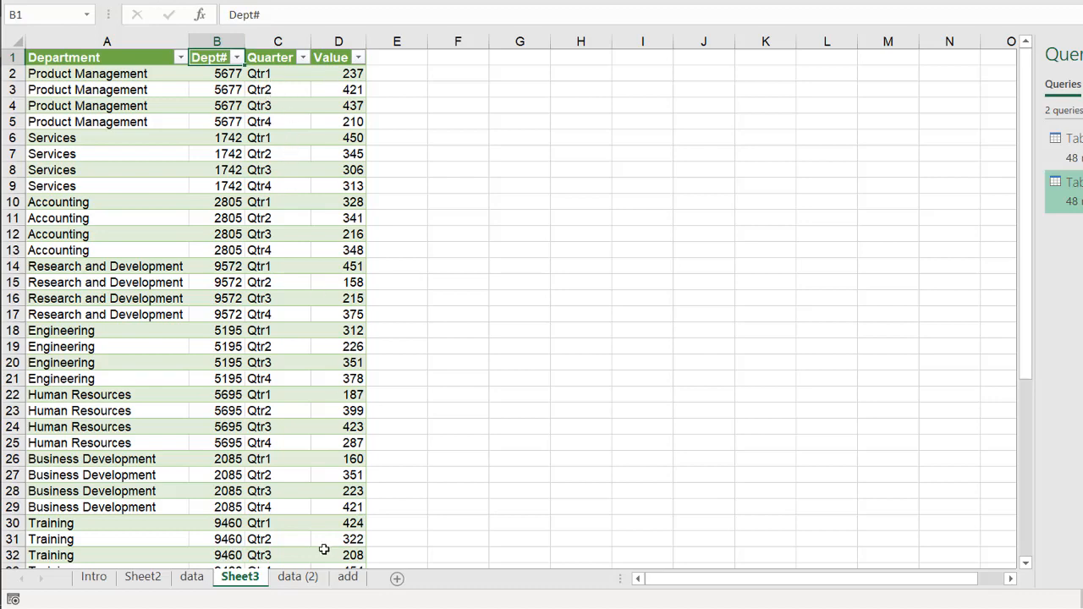
# - Insert a Year column of 2019 before Qtr1 on data (2) and return to the Sheet3 results
pyautogui.click(298, 575)
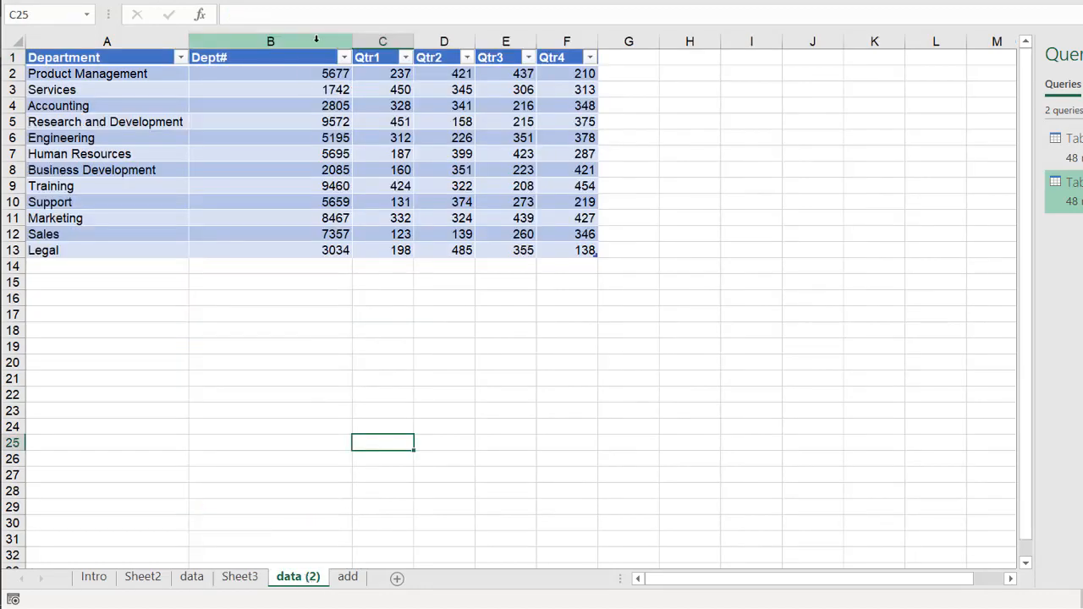
pyautogui.click(382, 41)
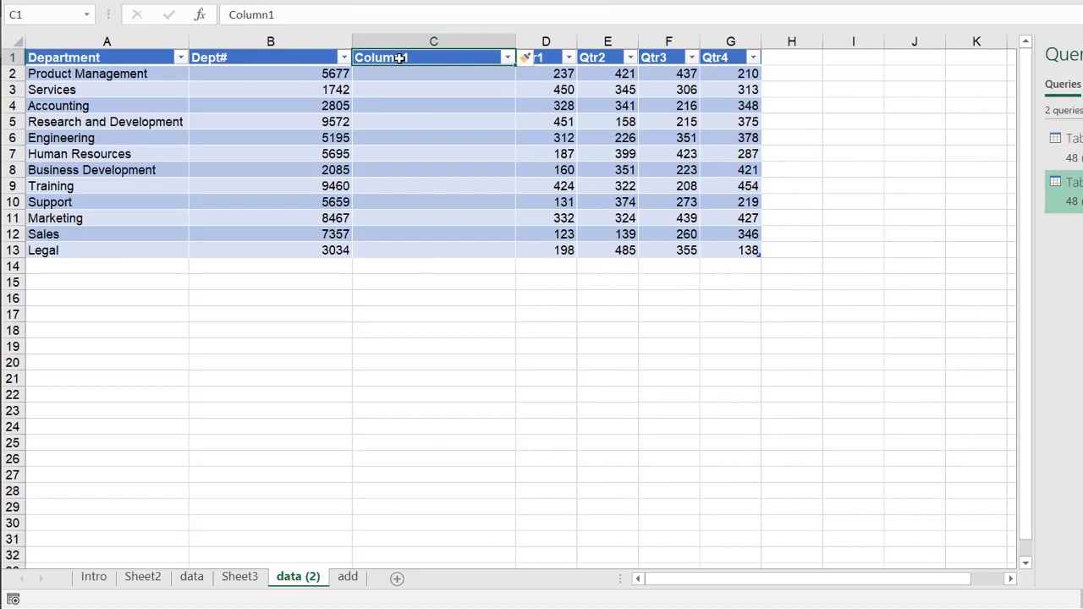
pyautogui.write('Year')
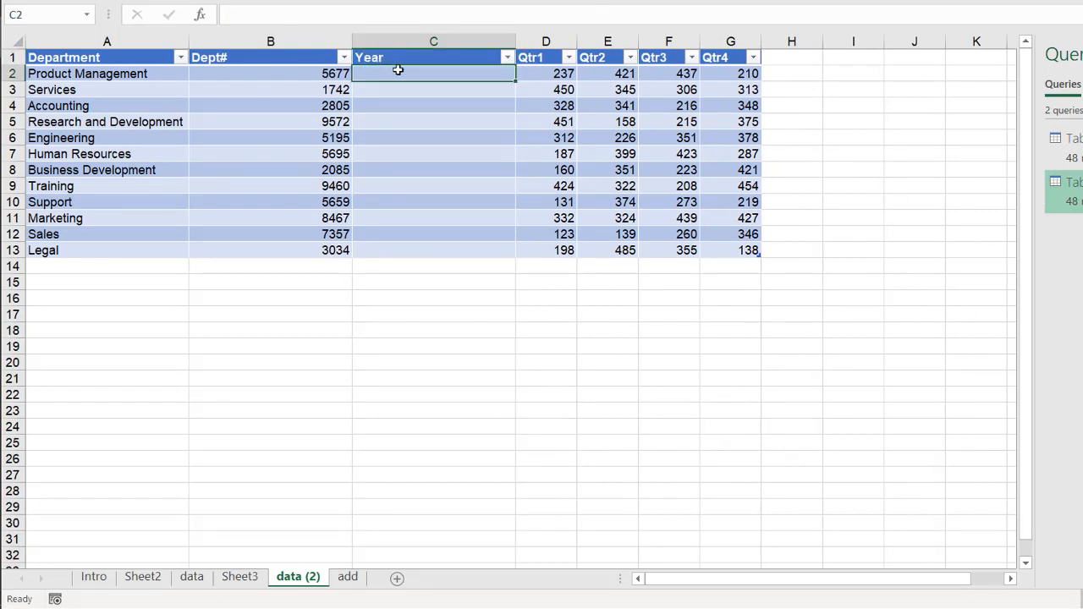
pyautogui.write('2019')
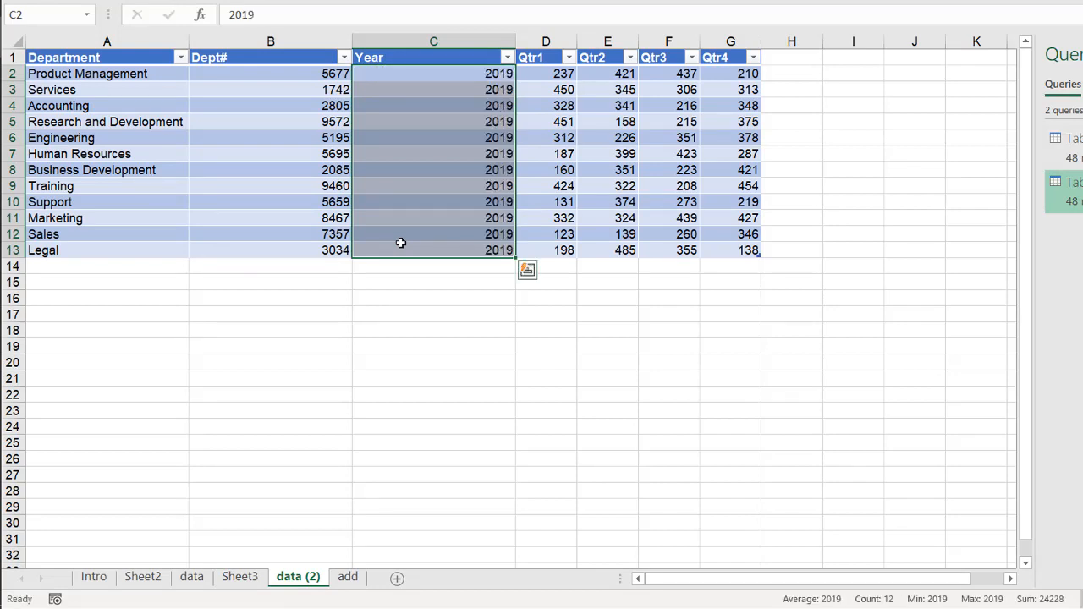
pyautogui.click(107, 75)
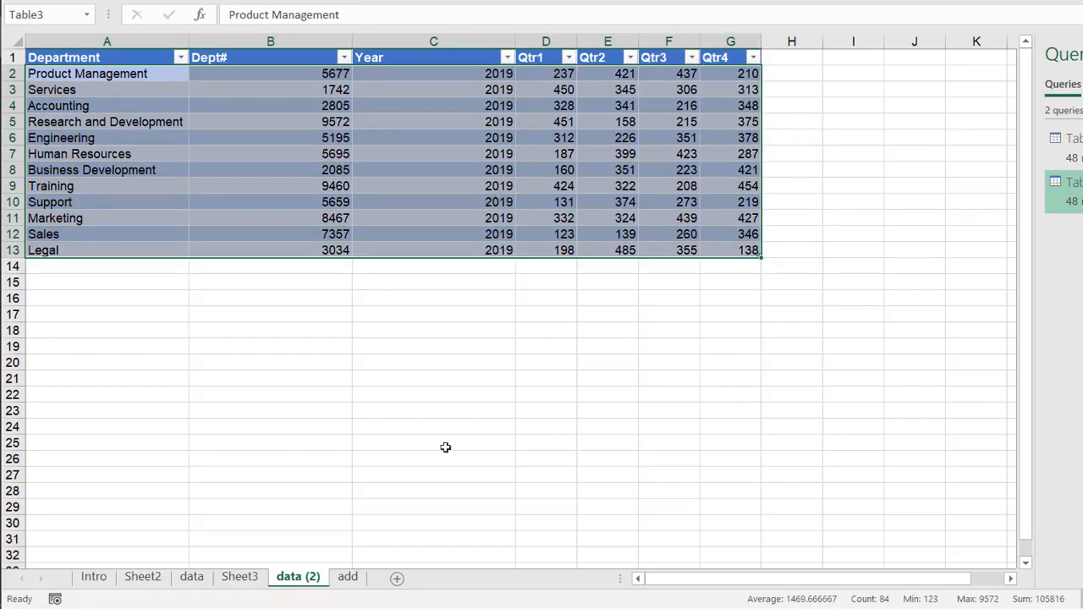
pyautogui.click(240, 576)
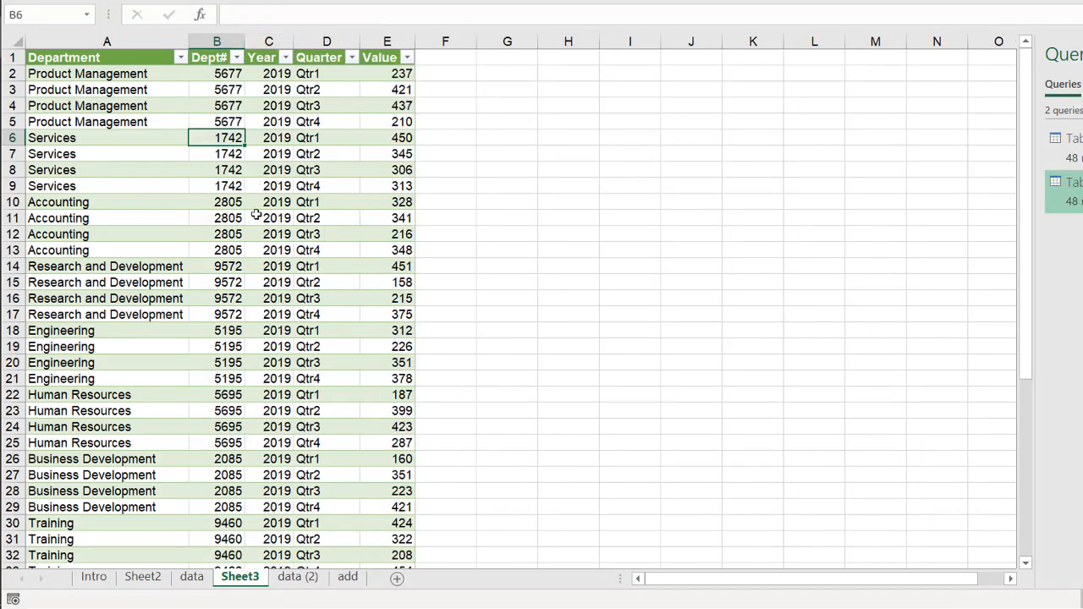
# - Copy the twelve department rows below the table and fill quarters with =RANDBETWEEN(99,300)
pyautogui.click(298, 576)
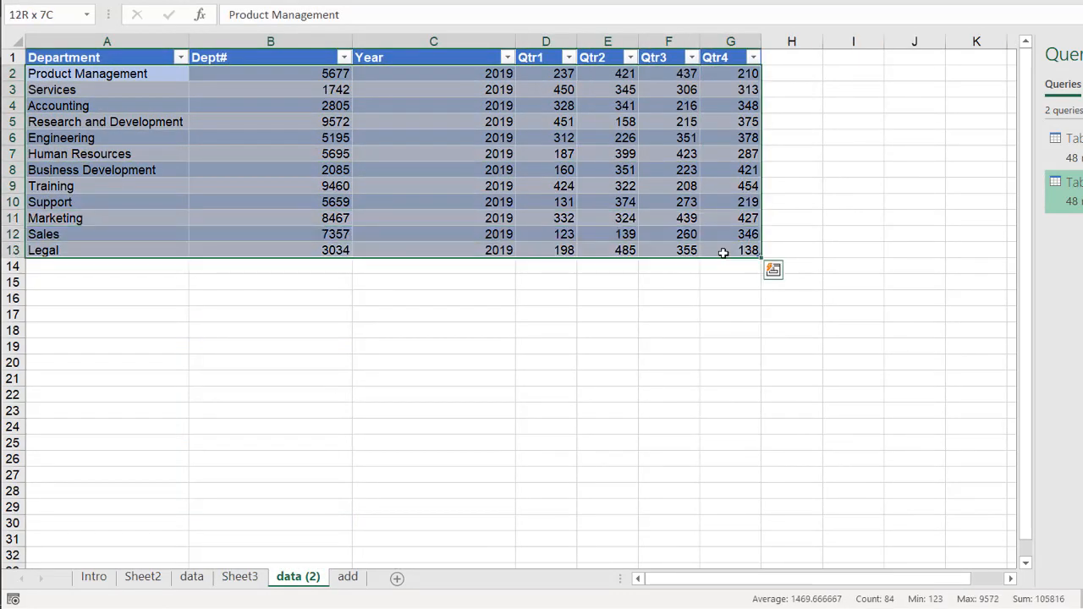
pyautogui.press('ctrl+c')
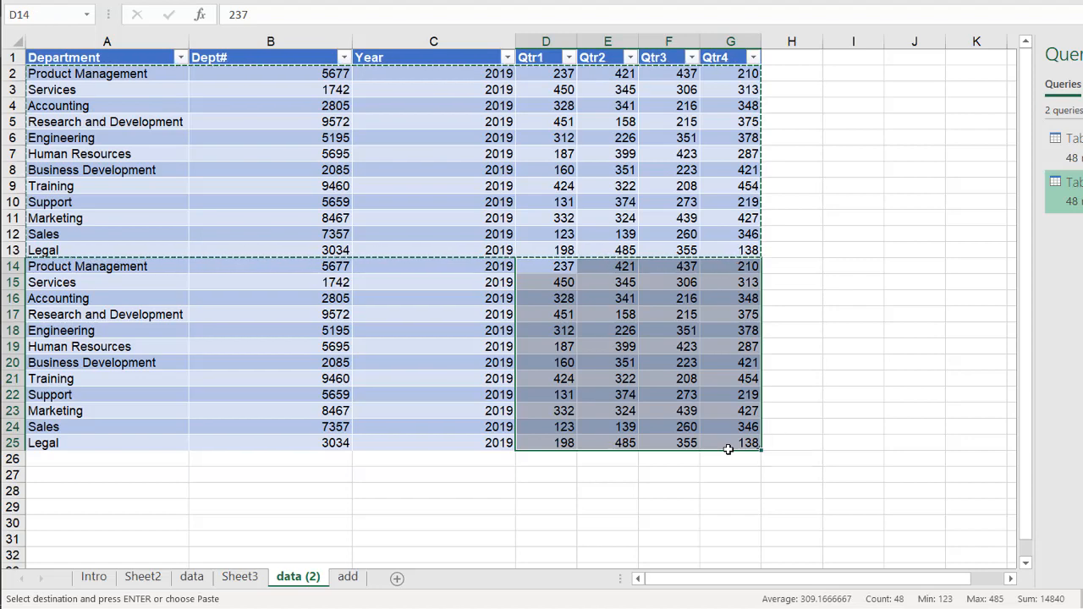
pyautogui.write('=RANDBETWEEN(')
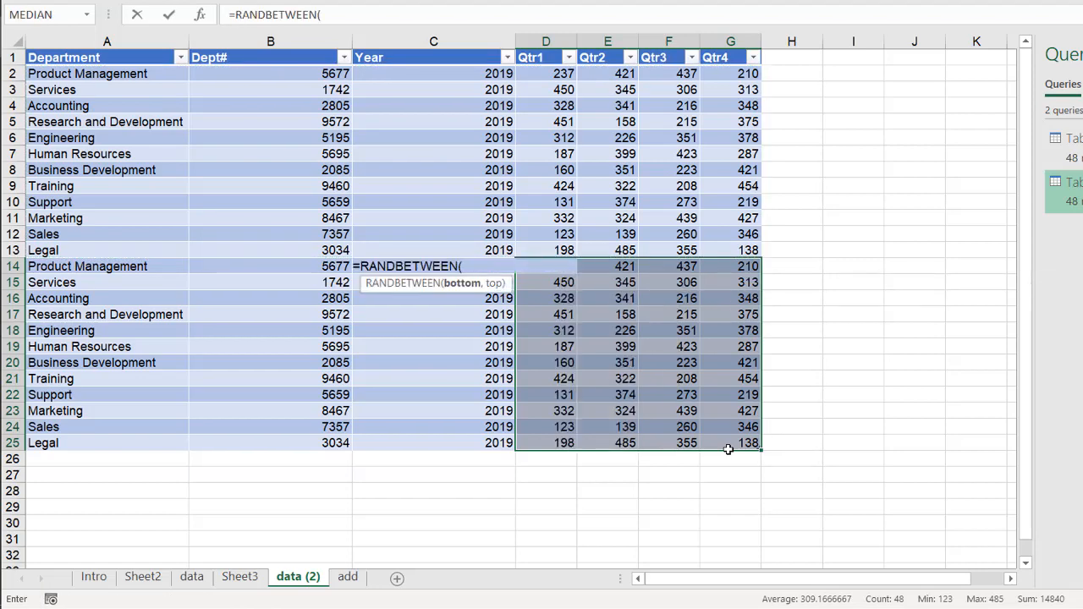
pyautogui.press('Escape')
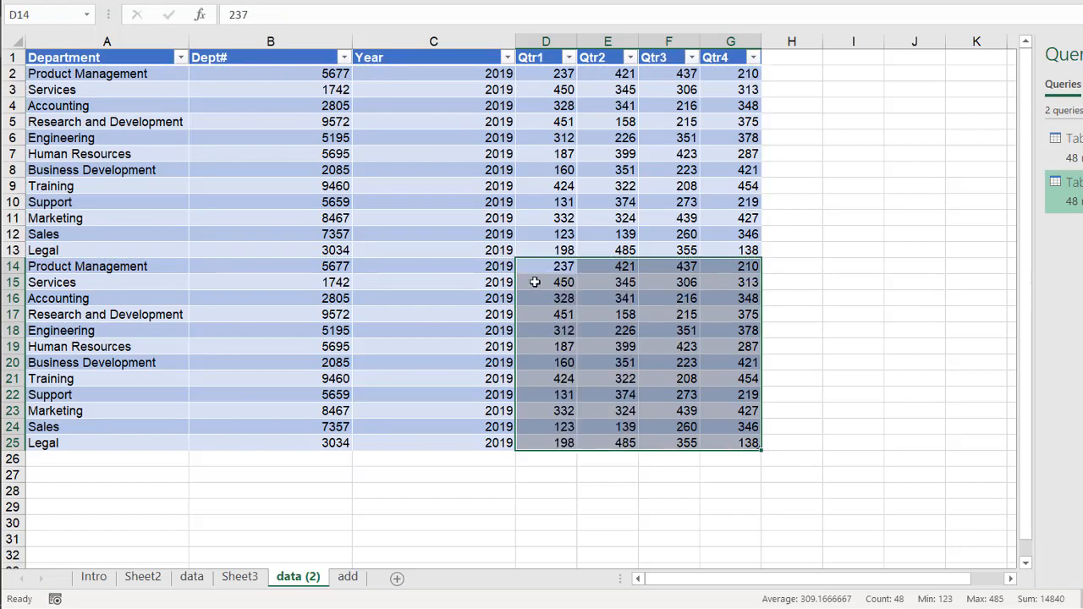
pyautogui.write('=rean')
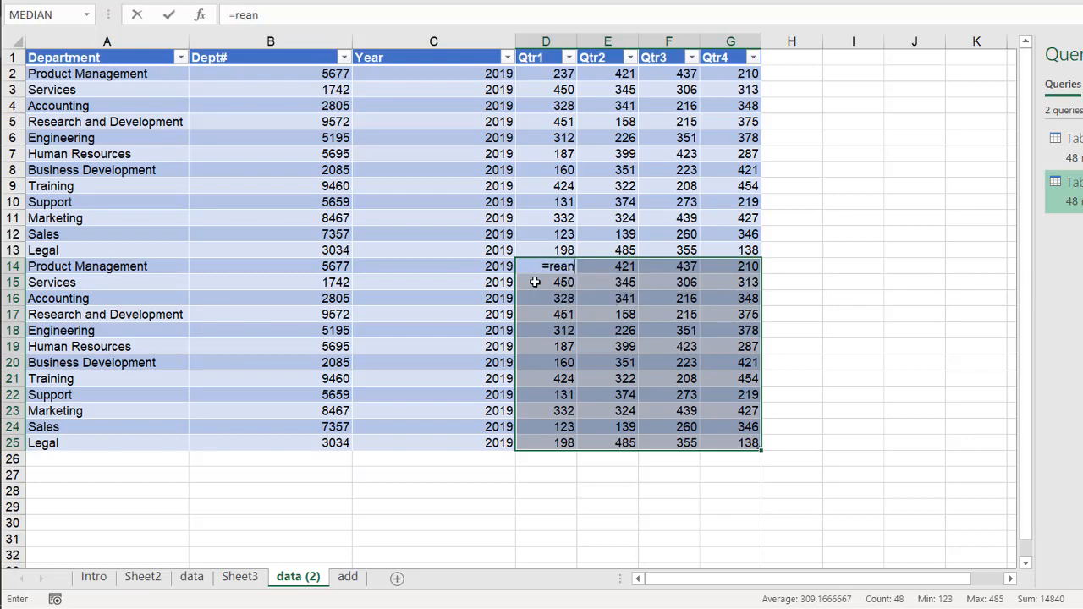
pyautogui.write('db')
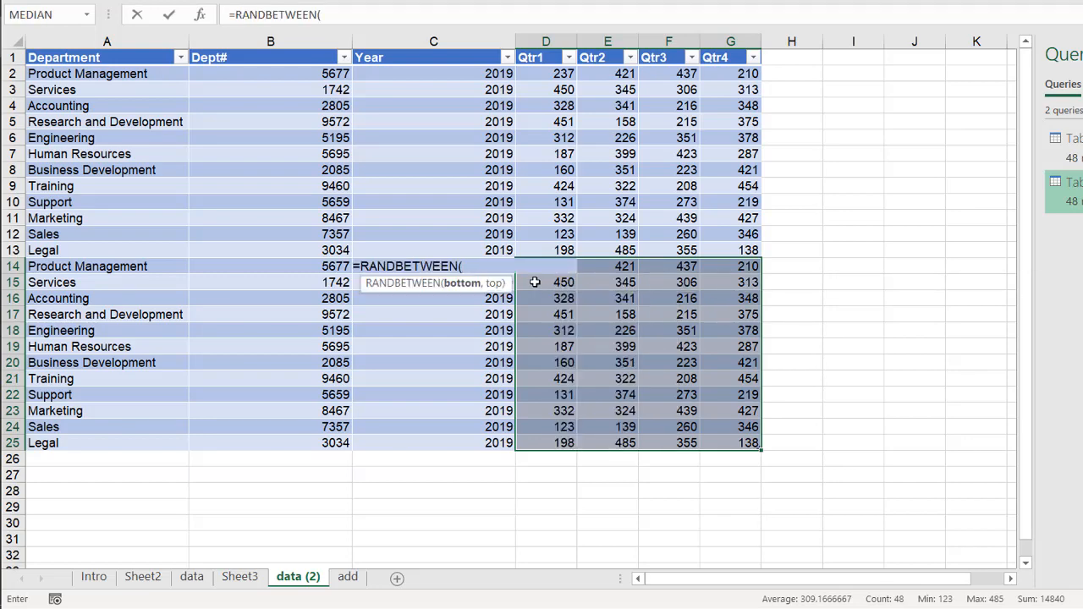
pyautogui.write('99,300)')
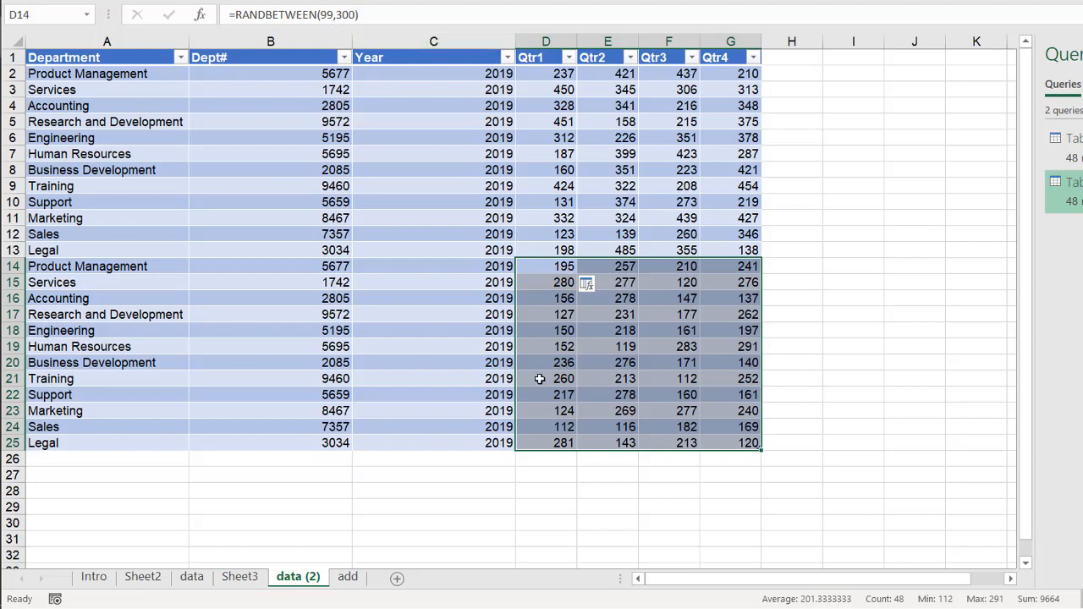
# - Label the copied block's Year cells as 2018
pyautogui.press('ctrl+c')
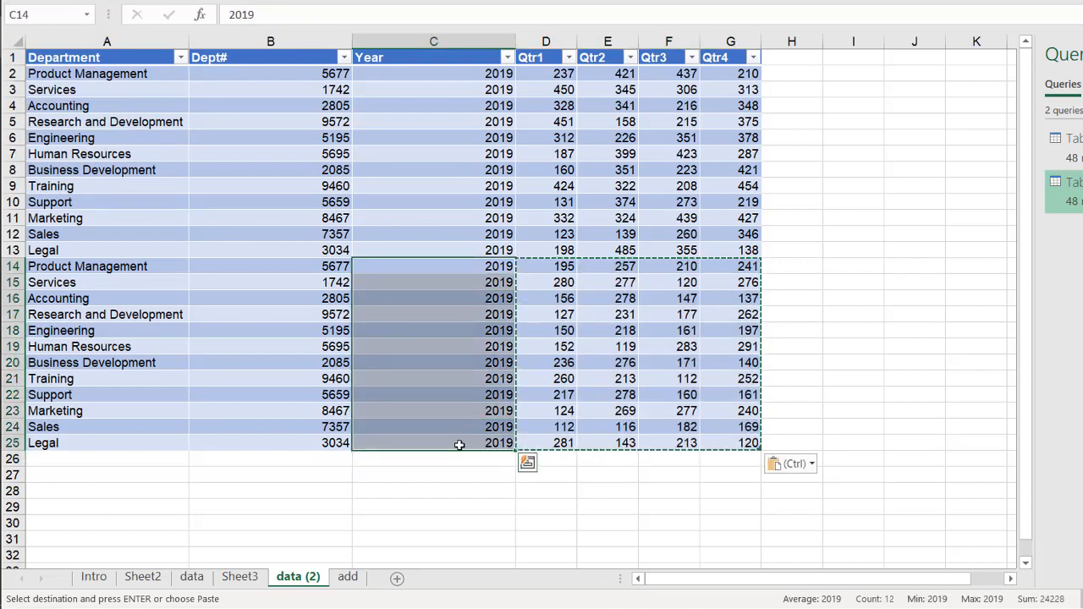
pyautogui.write('2018')
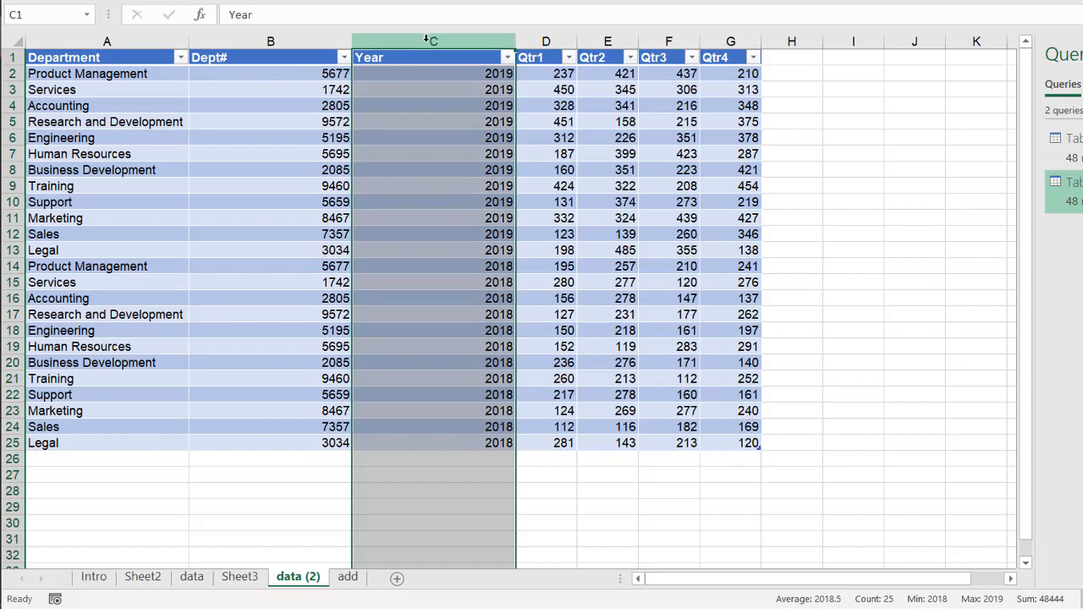
pyautogui.click(433, 345)
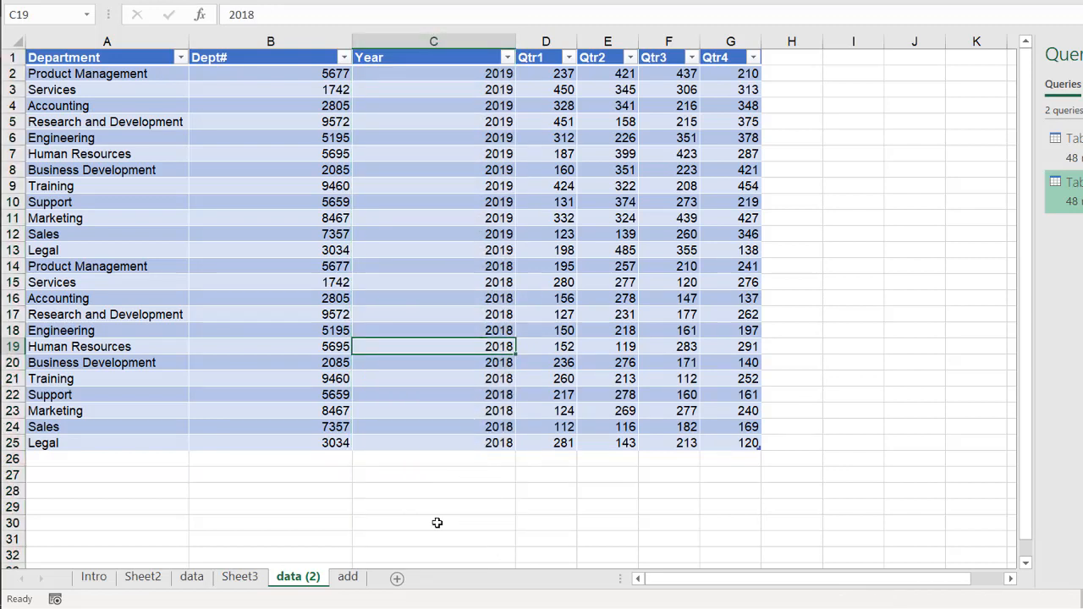
pyautogui.moveTo(437, 339)
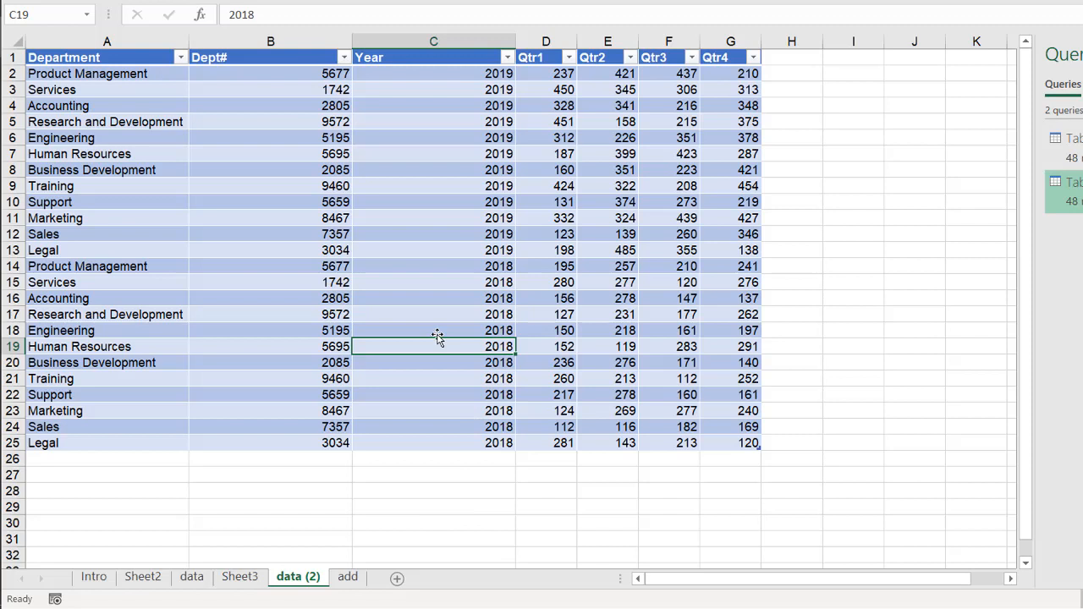
pyautogui.moveTo(539, 57)
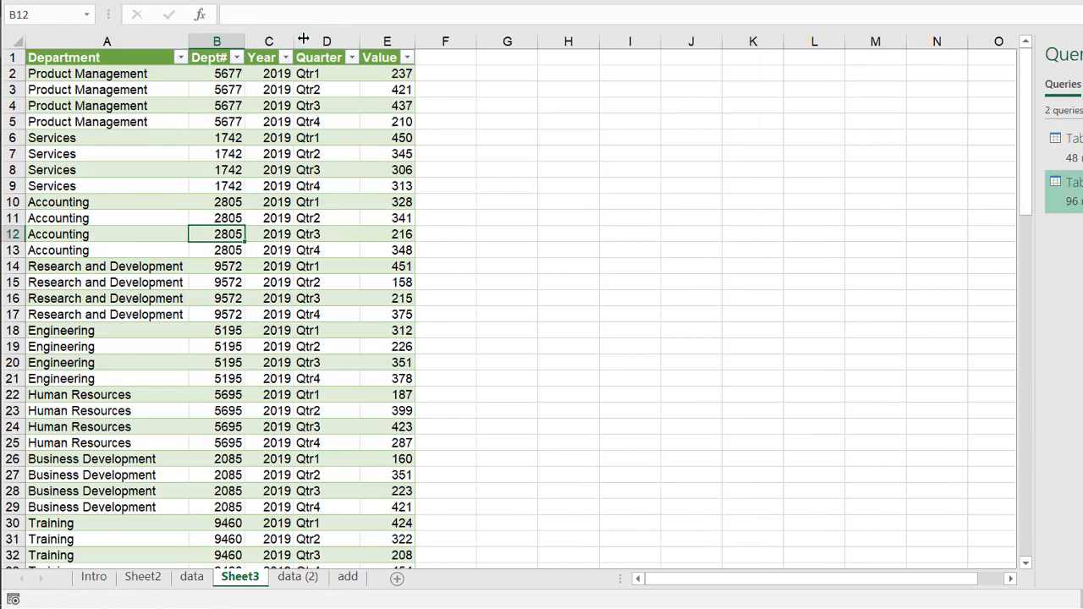
# - Scroll through the Sheet3 results, which still list only the 2019 rows
pyautogui.scroll(-3)
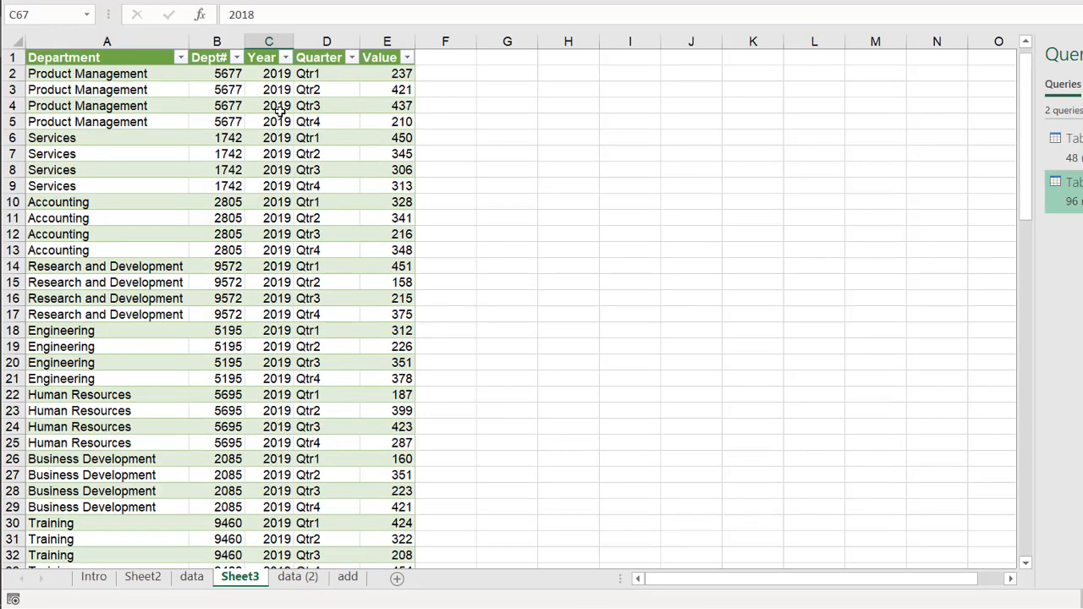
pyautogui.moveTo(331, 86)
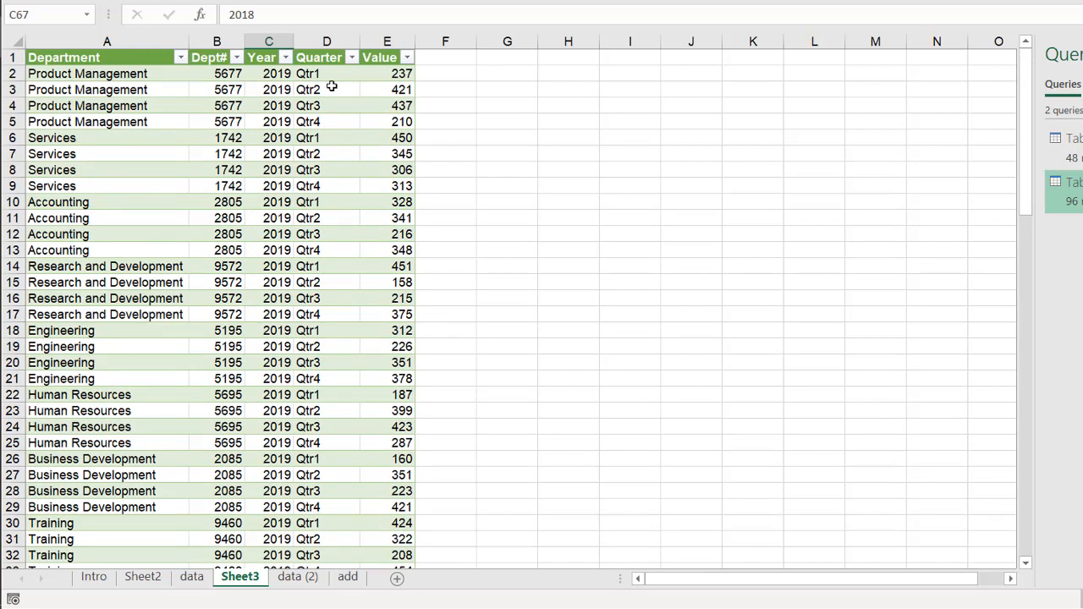
pyautogui.moveTo(484, 433)
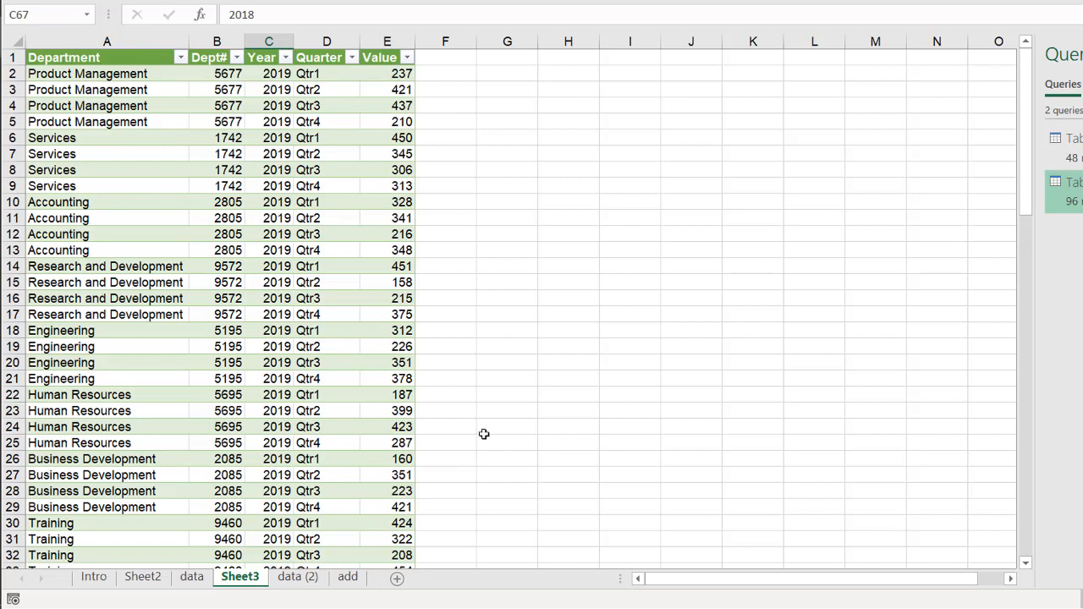